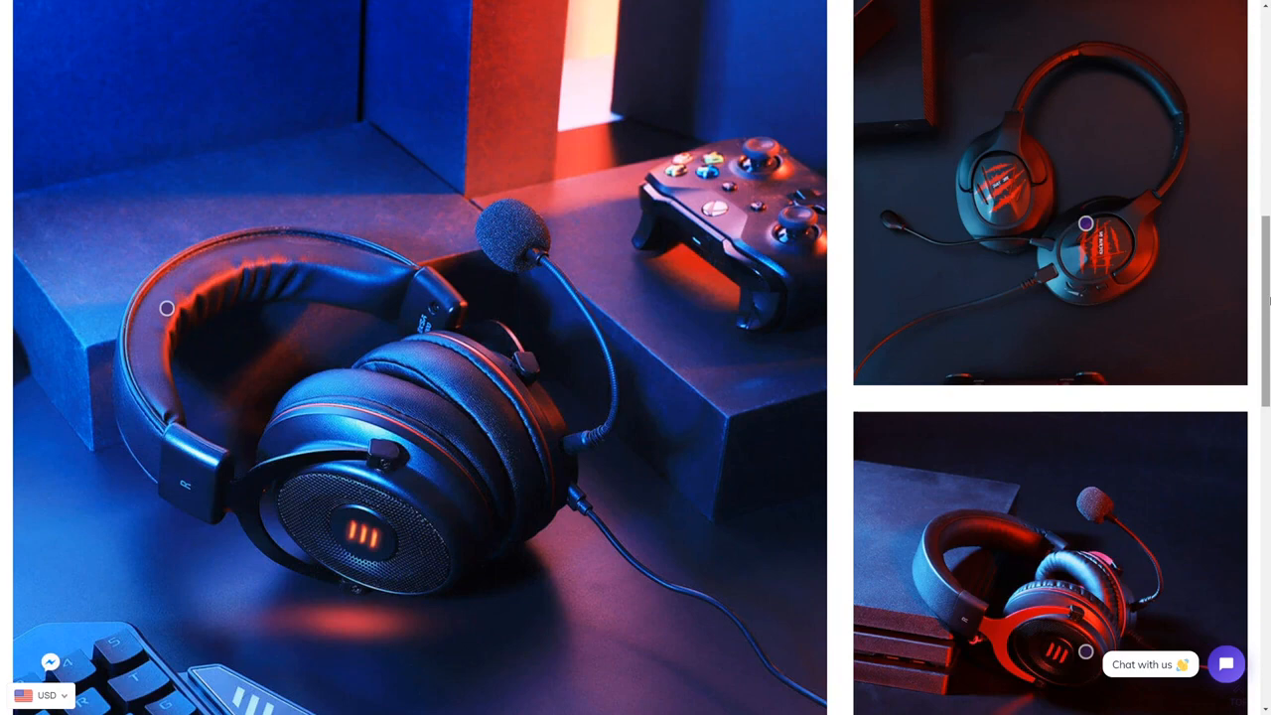
- Go to the Download page from the top navigation and scroll through the driver packages
scroll(up, 3)
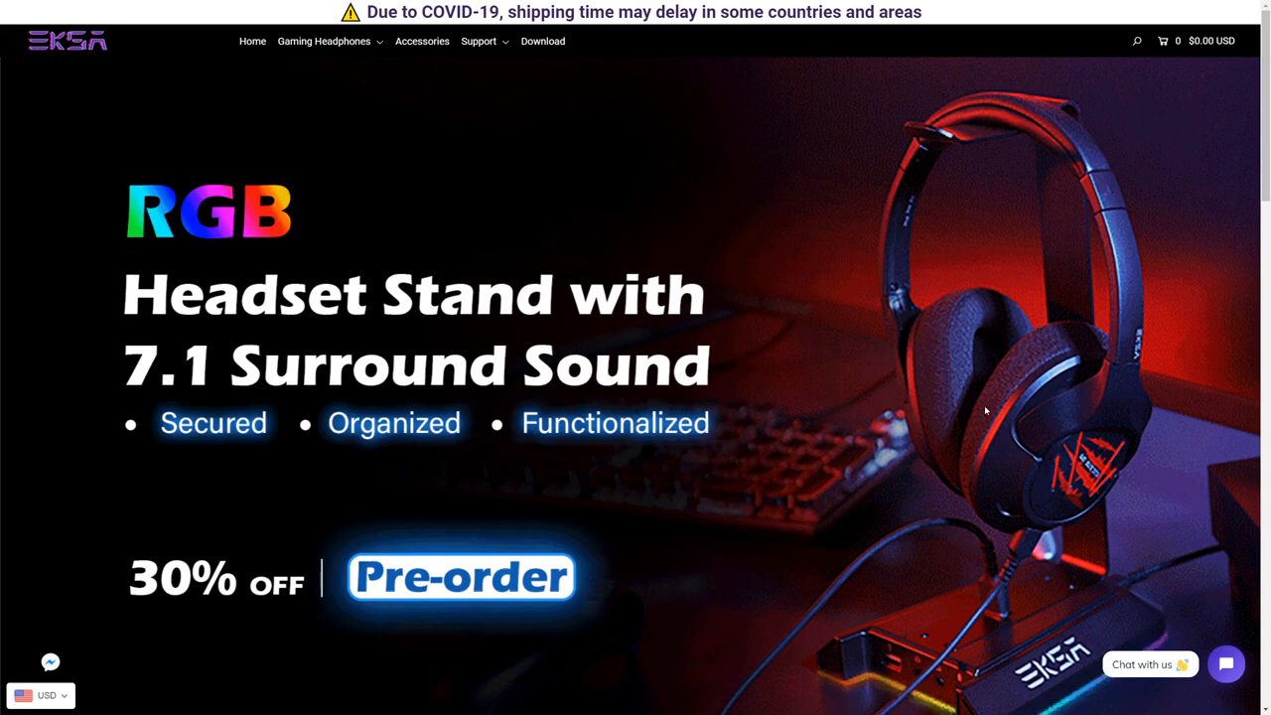
mouse_move(731, 325)
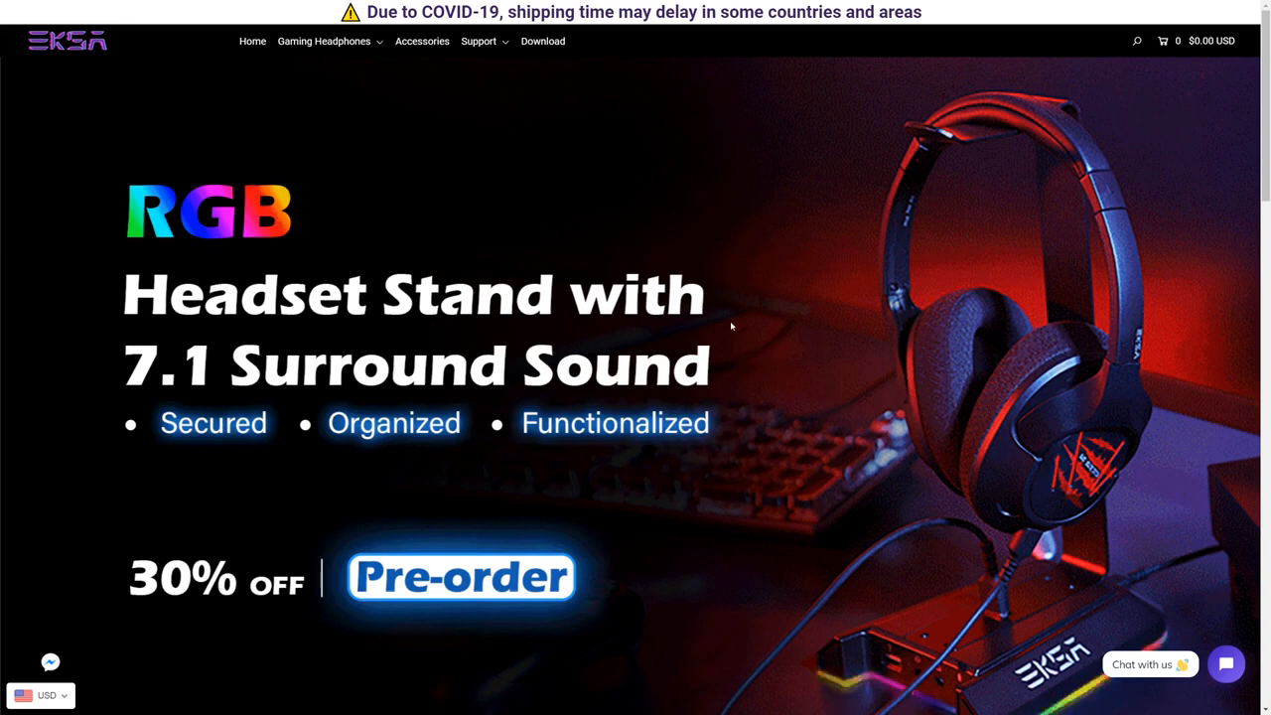
click(543, 39)
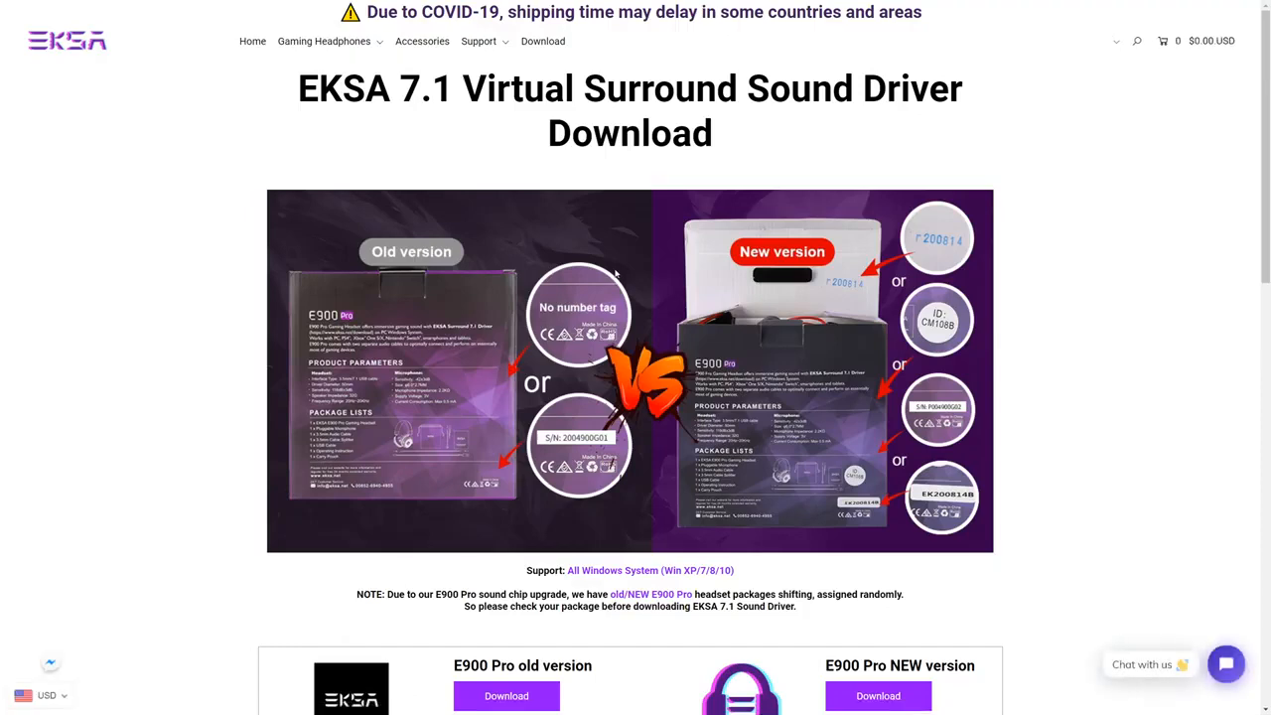
mouse_move(1213, 257)
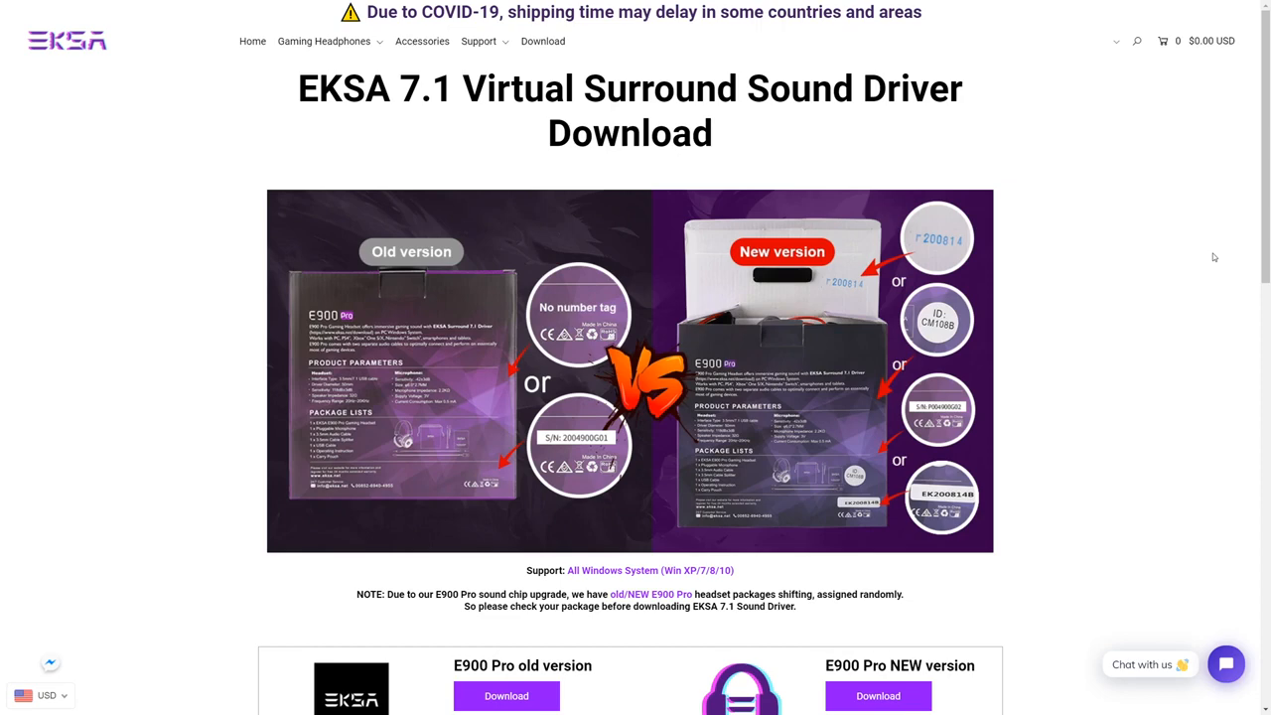
scroll(down, 3)
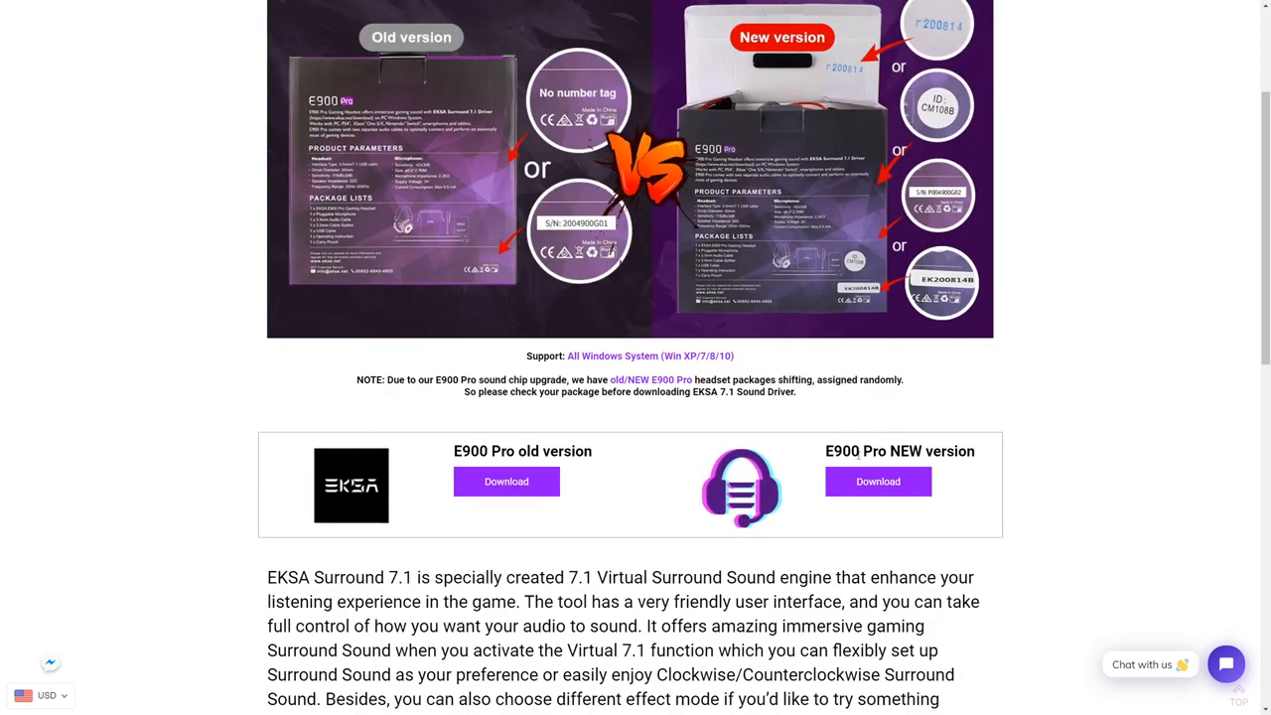
scroll(down, 3)
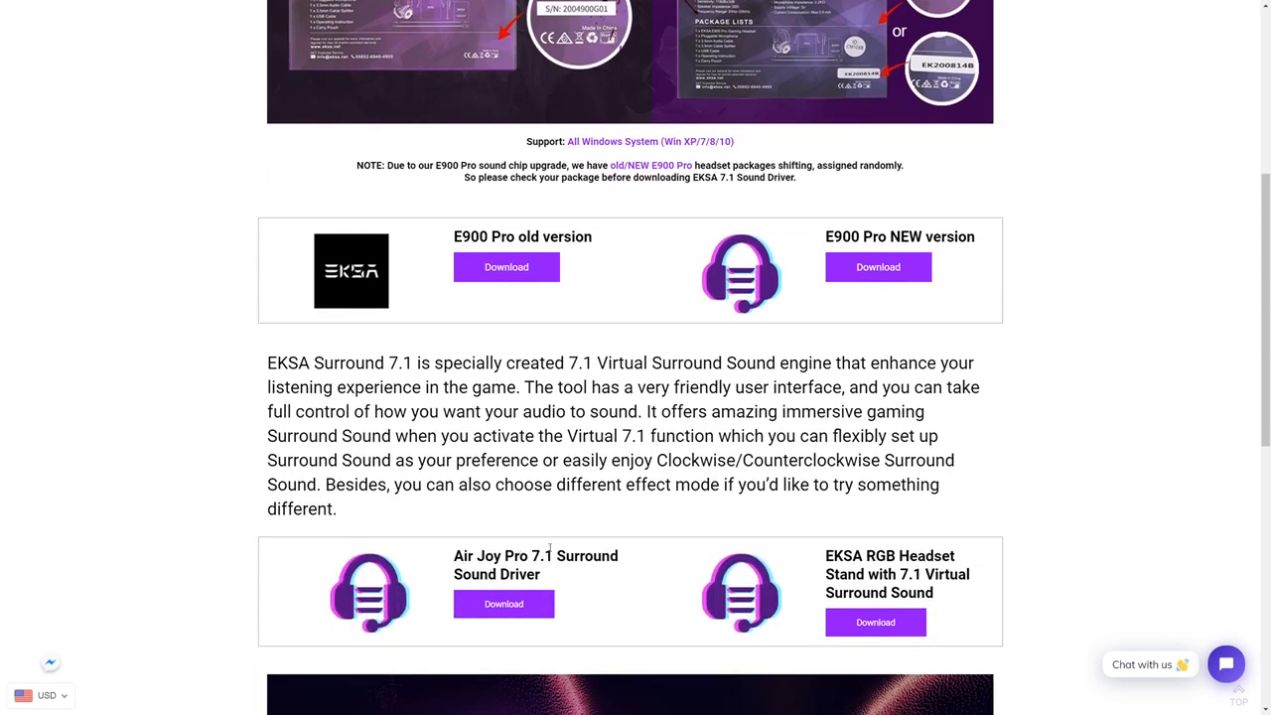
scroll(down, 3)
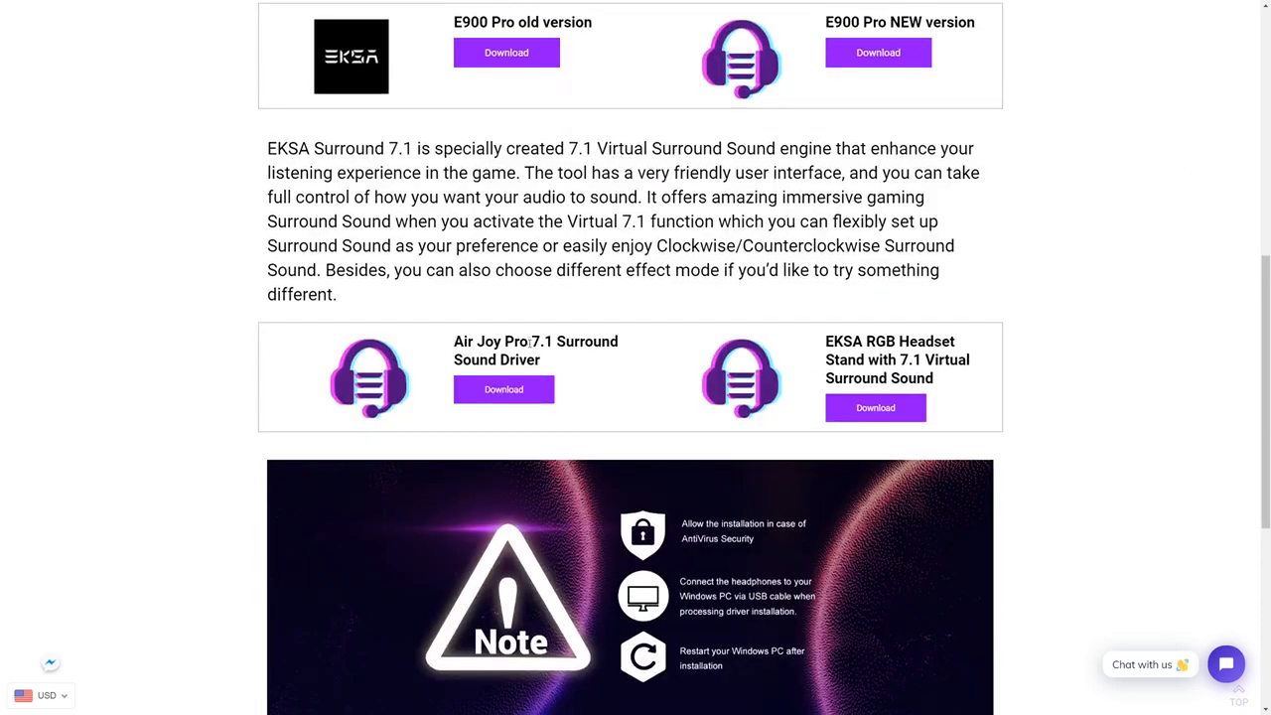
scroll(down, 3)
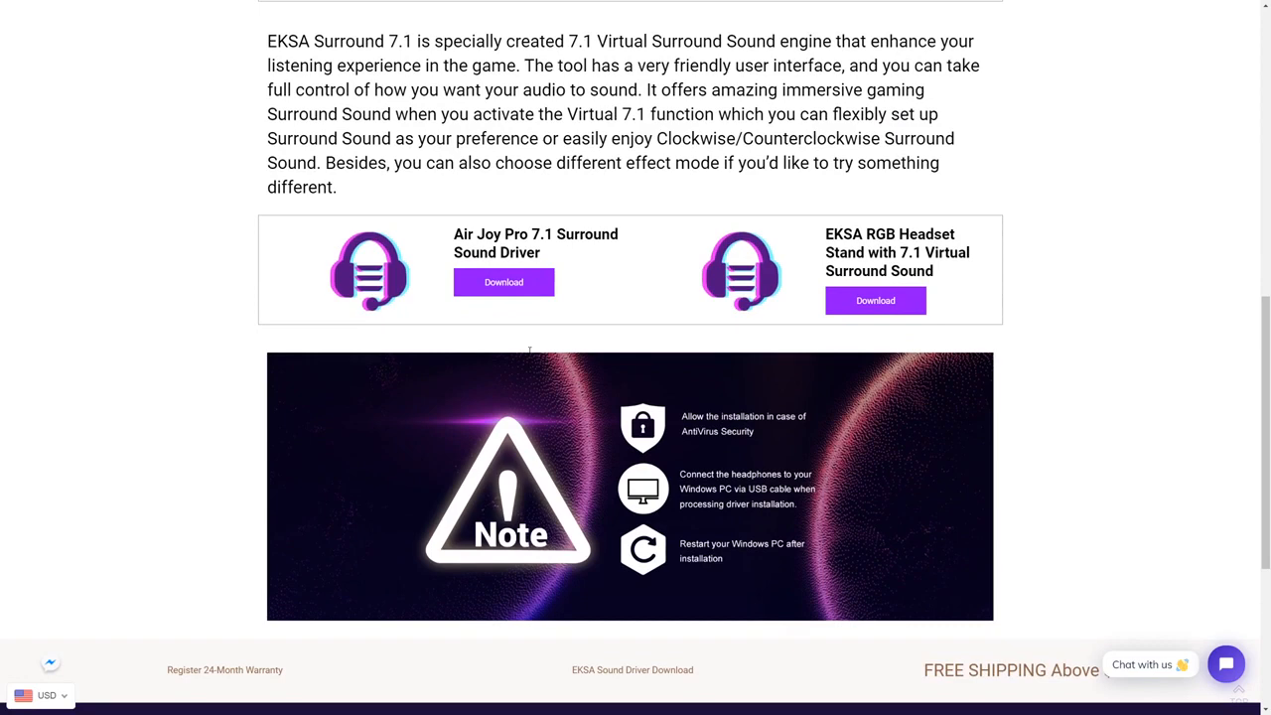
scroll(up, 3)
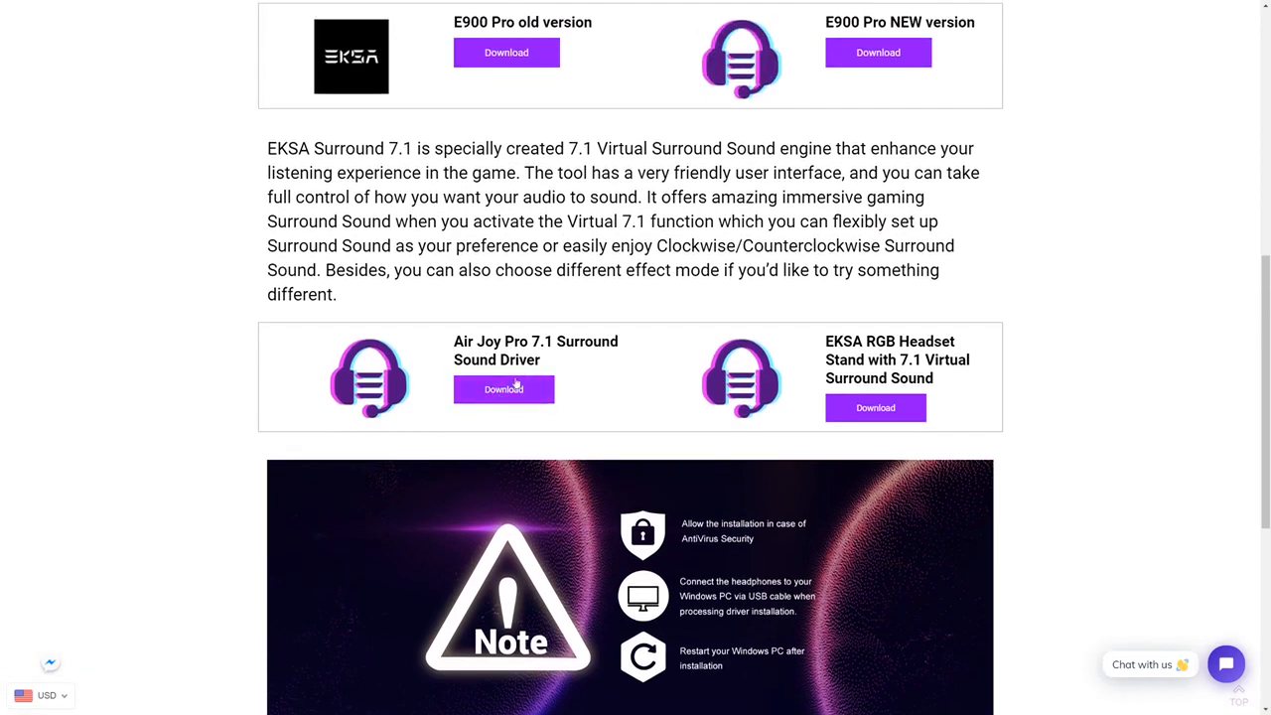
scroll(up, 3)
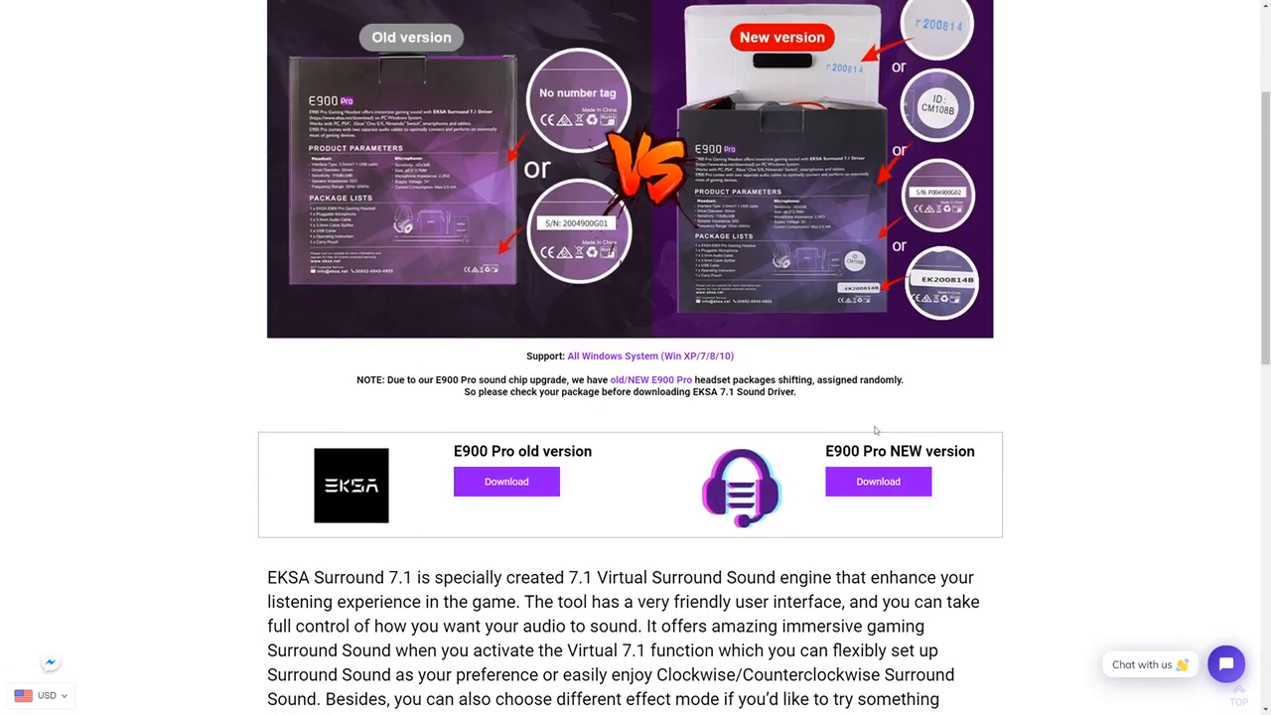
scroll(up, 3)
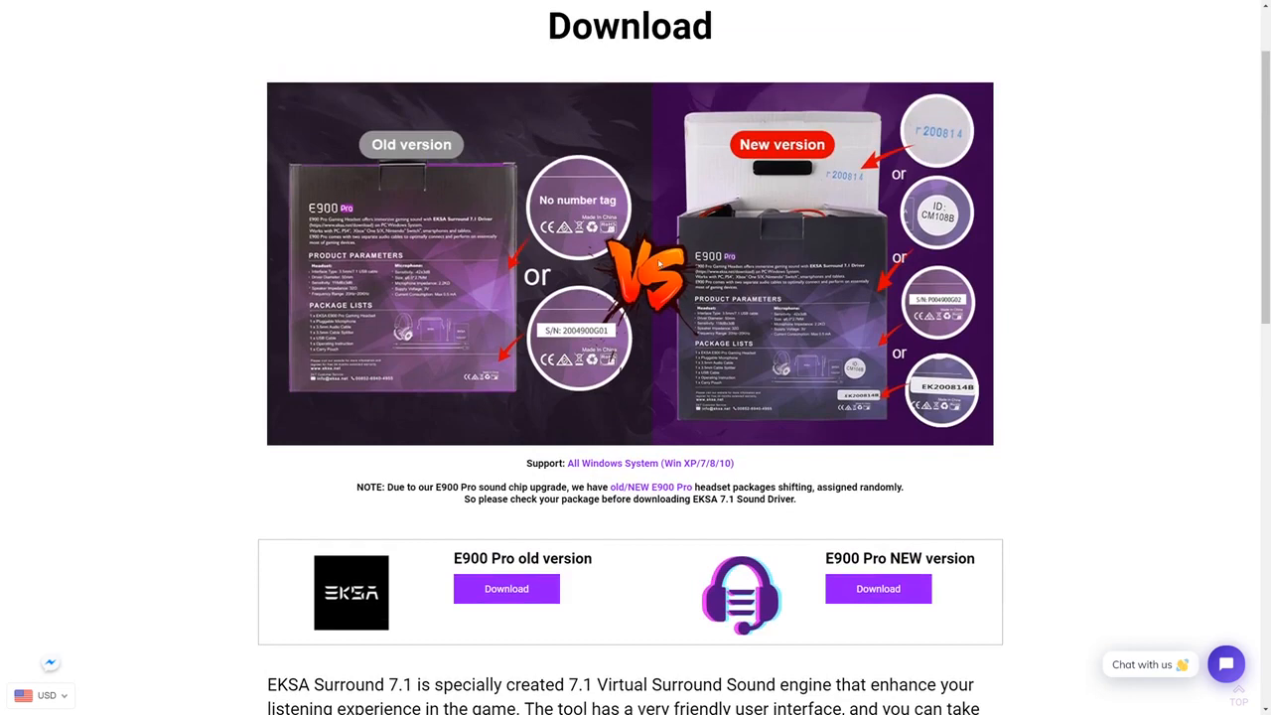
mouse_move(774, 300)
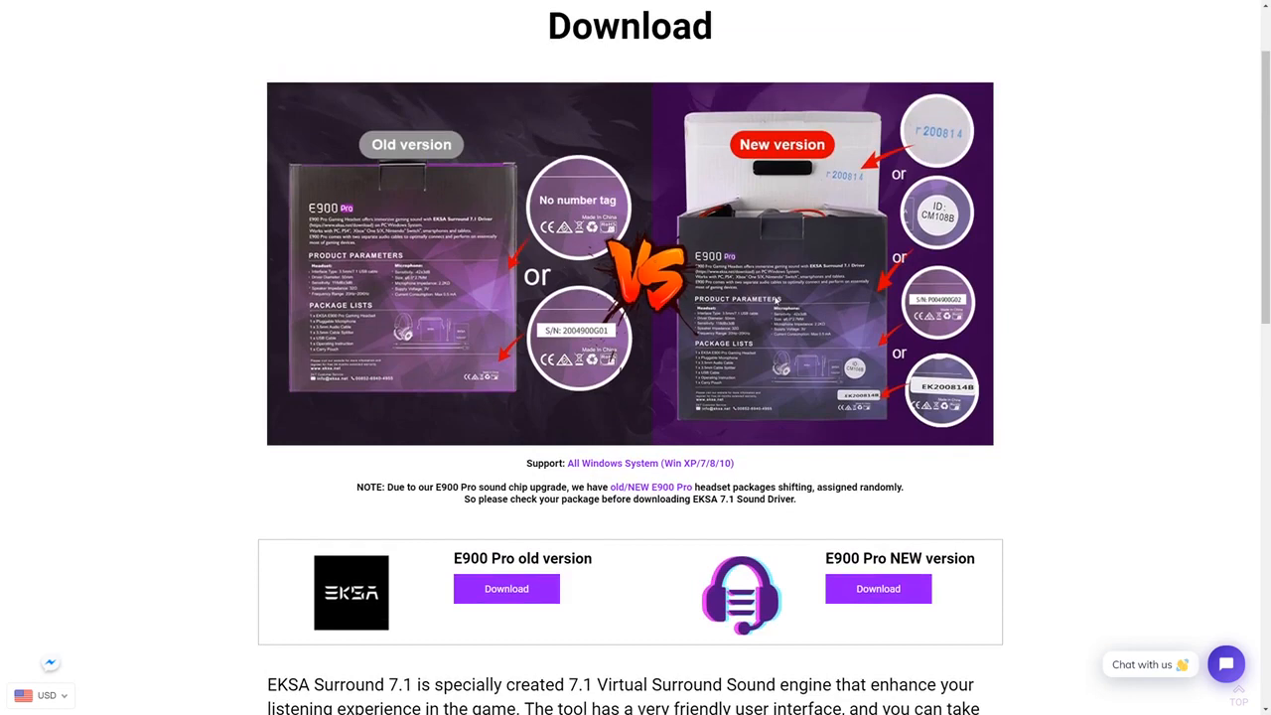
scroll(down, 3)
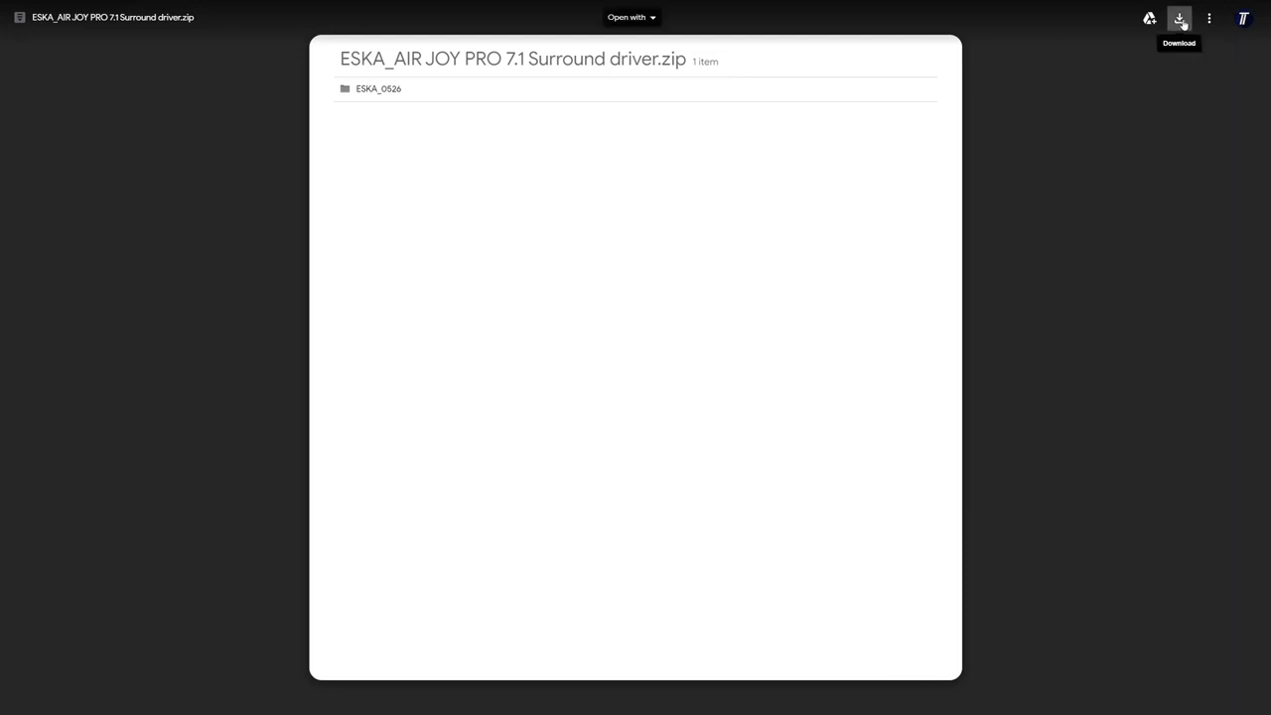
- Download the ESKA_AIR JOY PRO 7.1 Surround driver.zip, confirming 'Download anyway' on the virus warning
click(1180, 18)
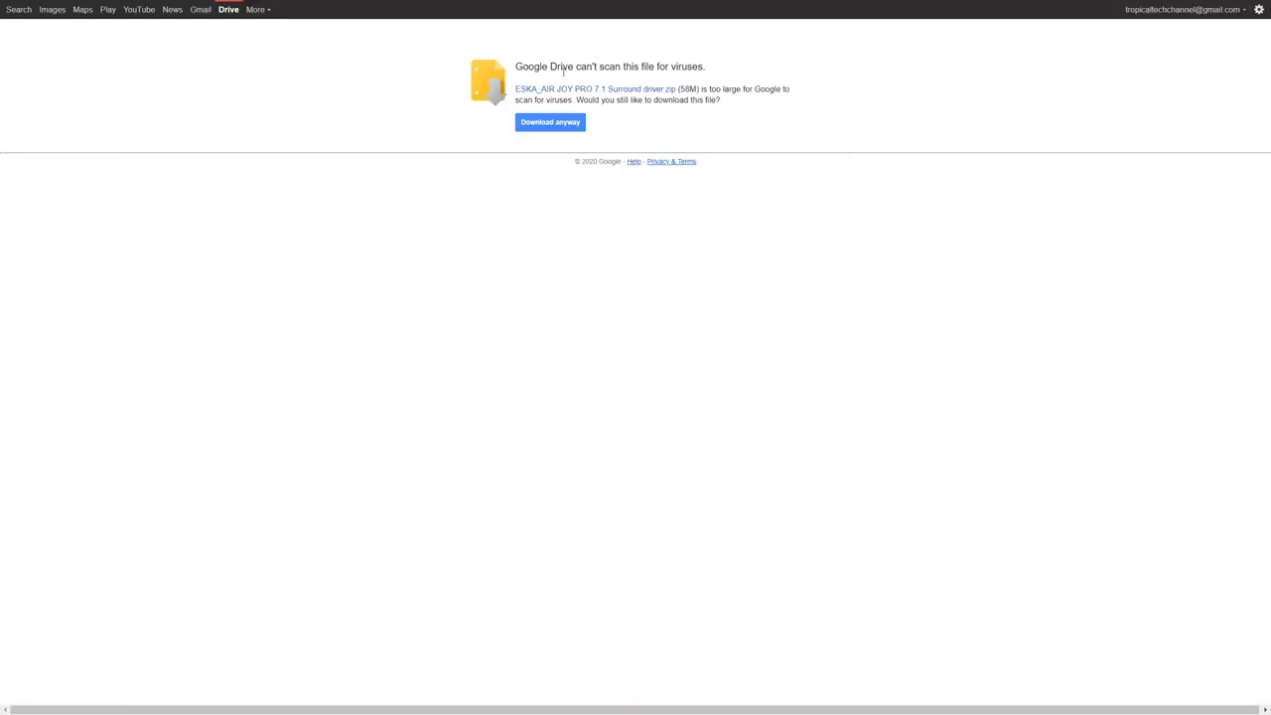
mouse_move(638, 111)
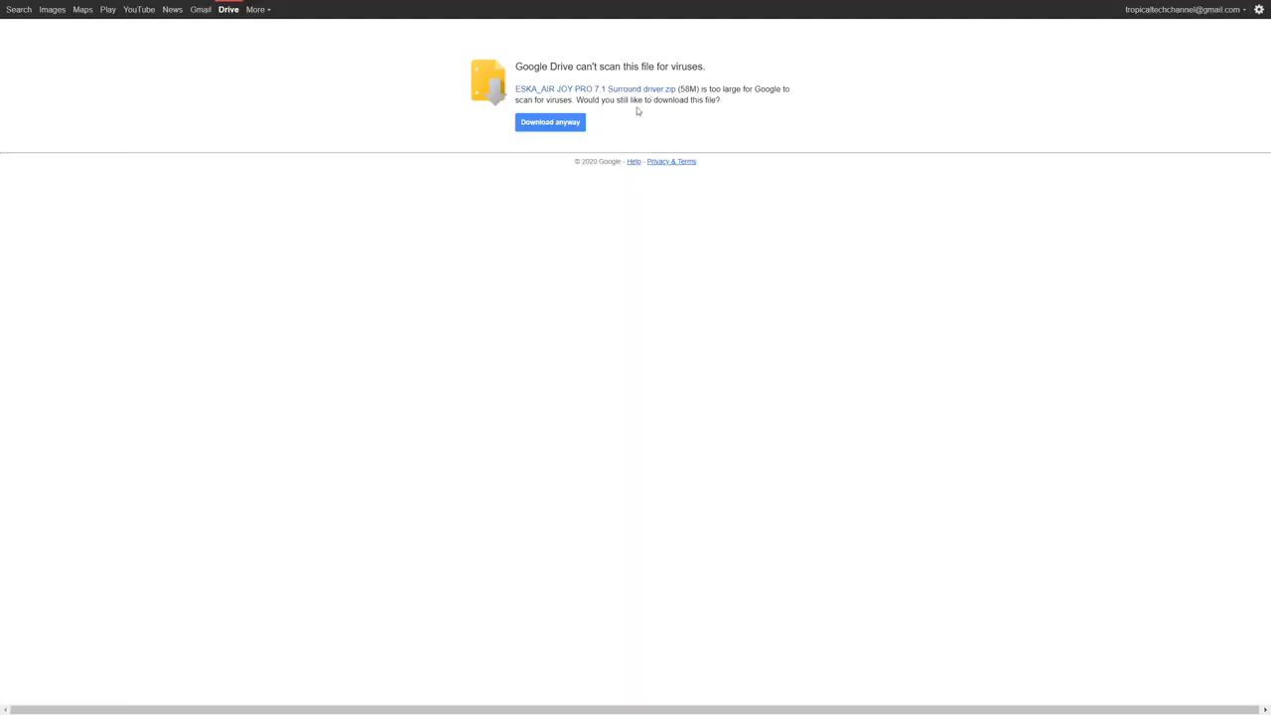
click(551, 123)
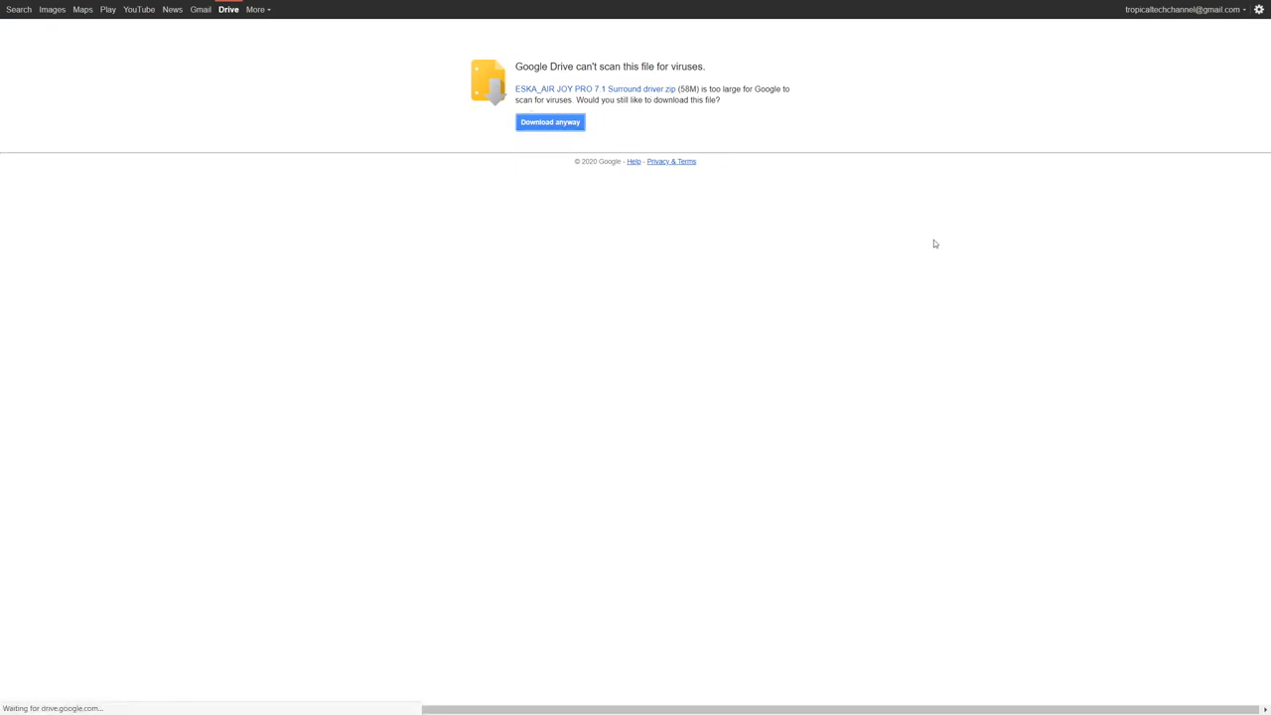
click(548, 121)
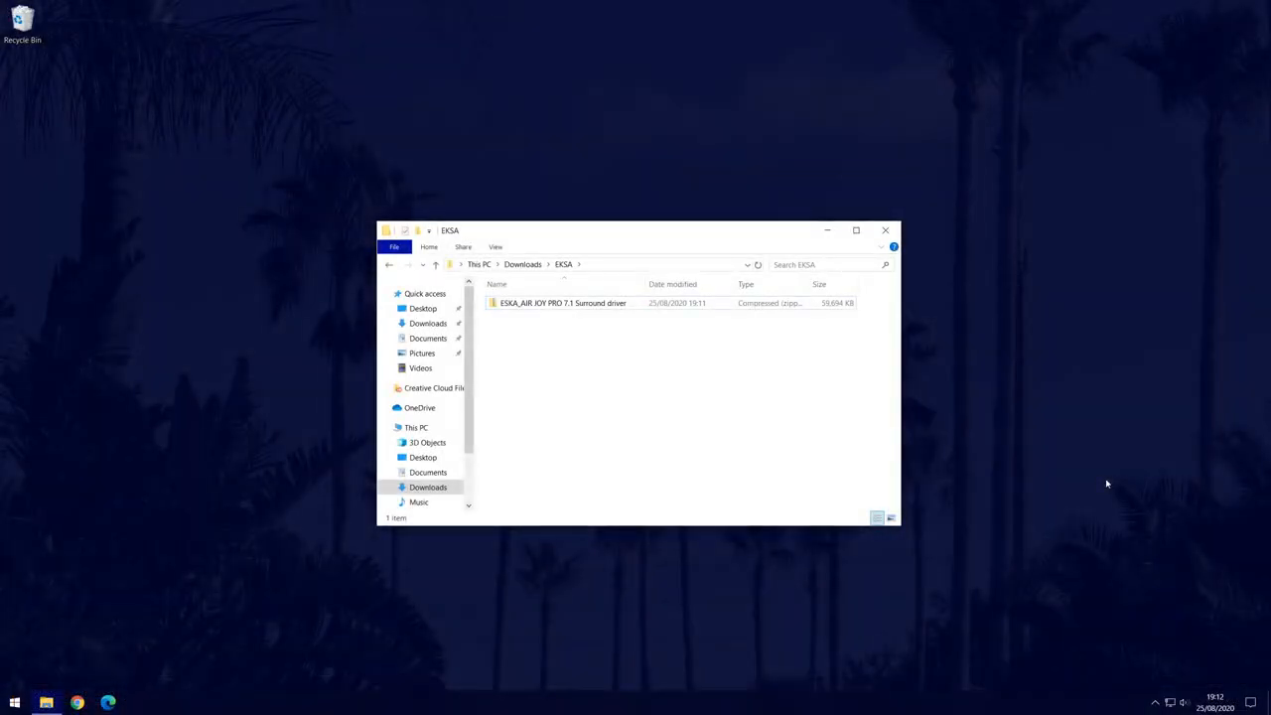
mouse_move(584, 367)
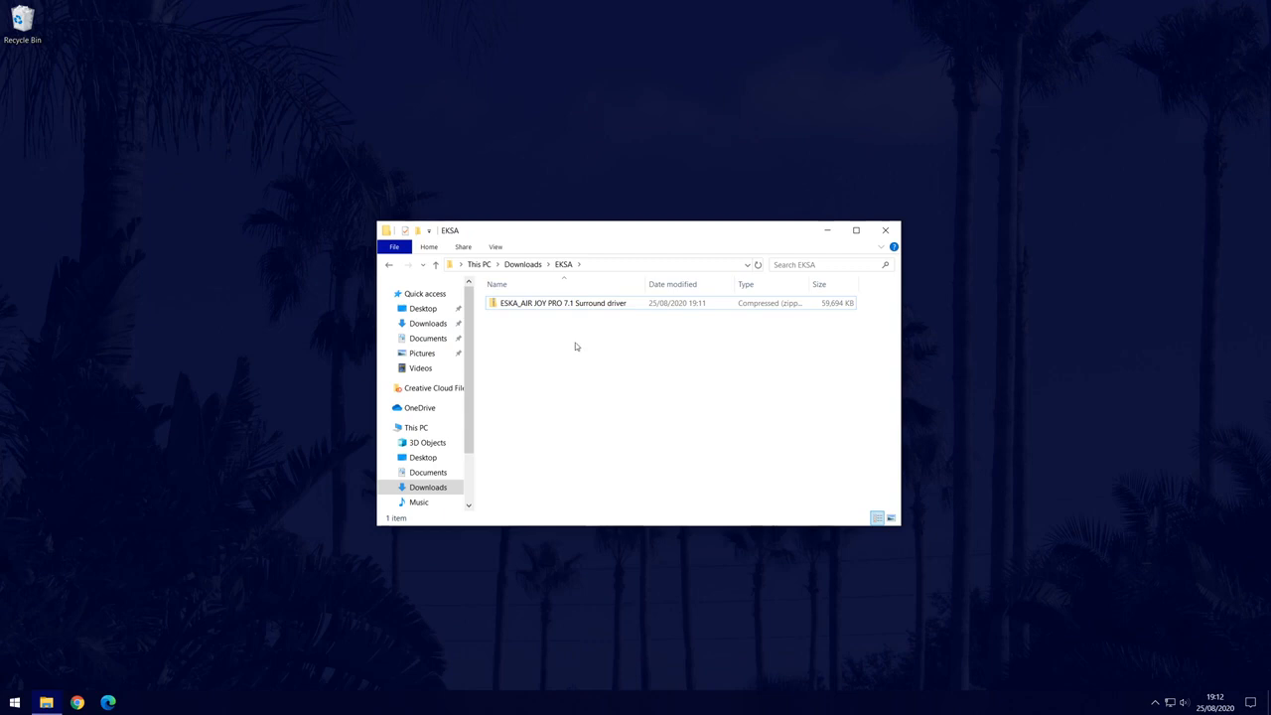
- Extract the driver zip via Extract All into its own folder under Downloads\EKSA
right_click(565, 302)
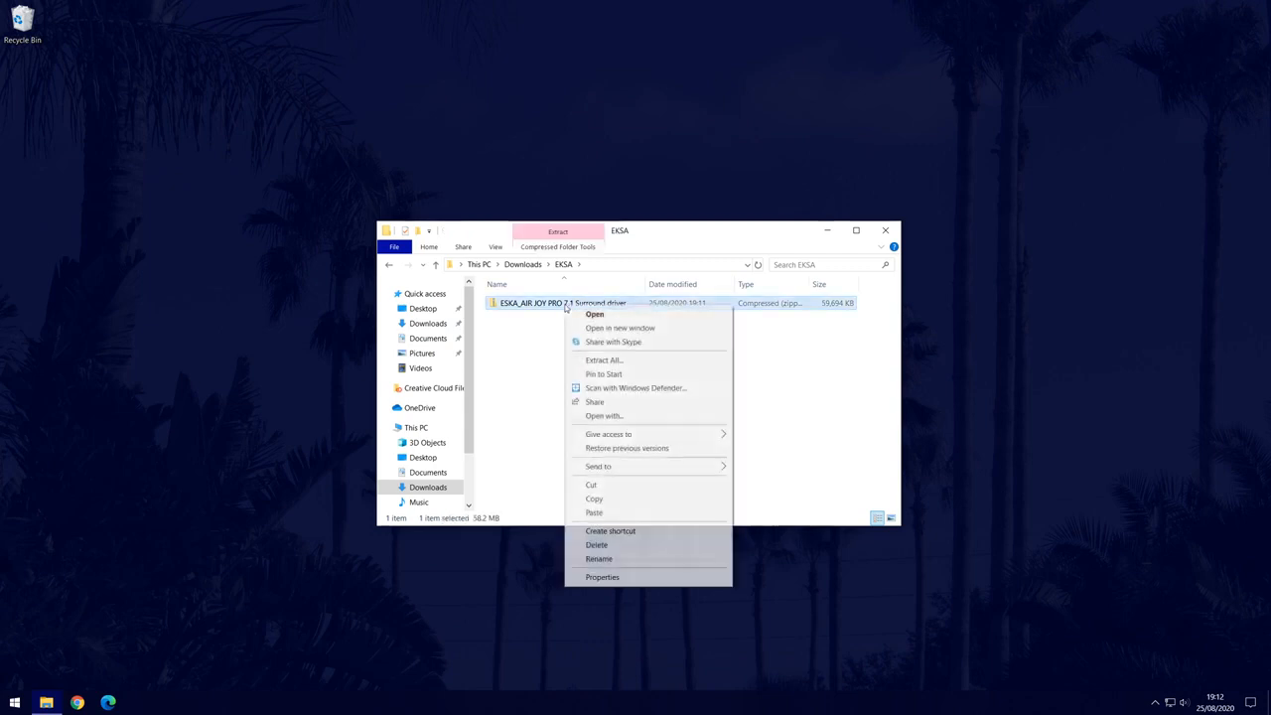
mouse_move(604, 359)
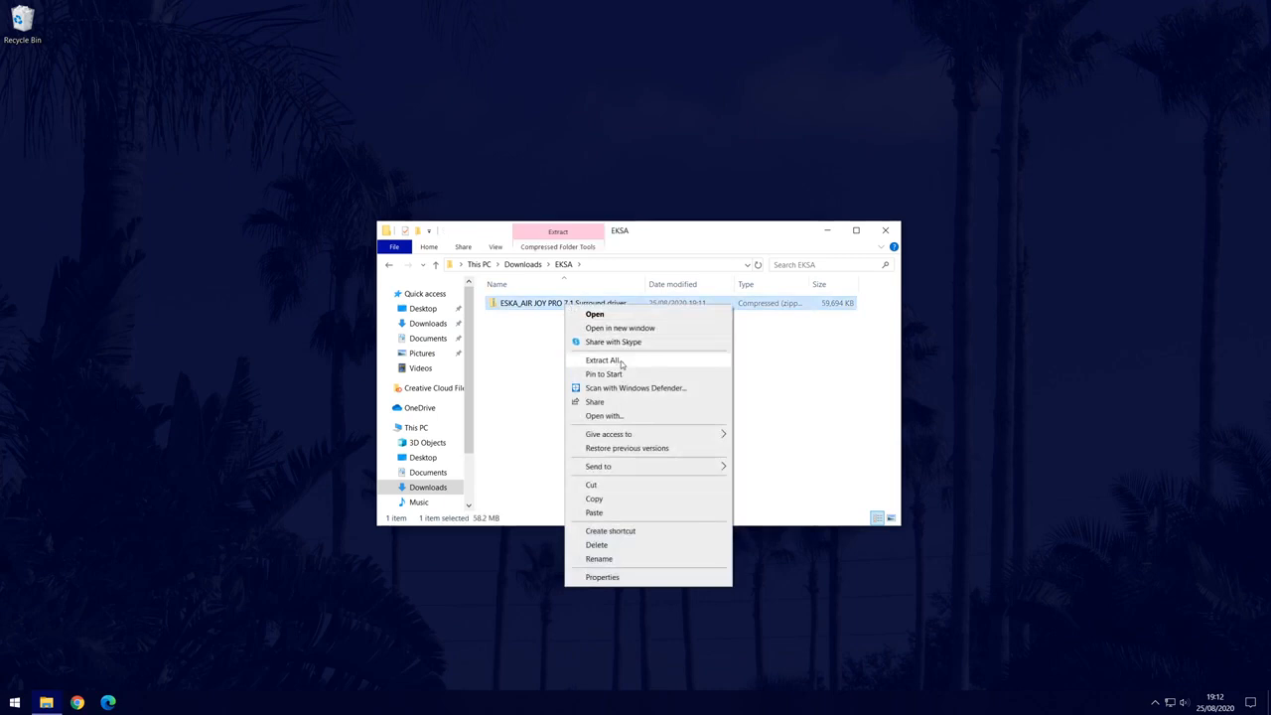
click(604, 359)
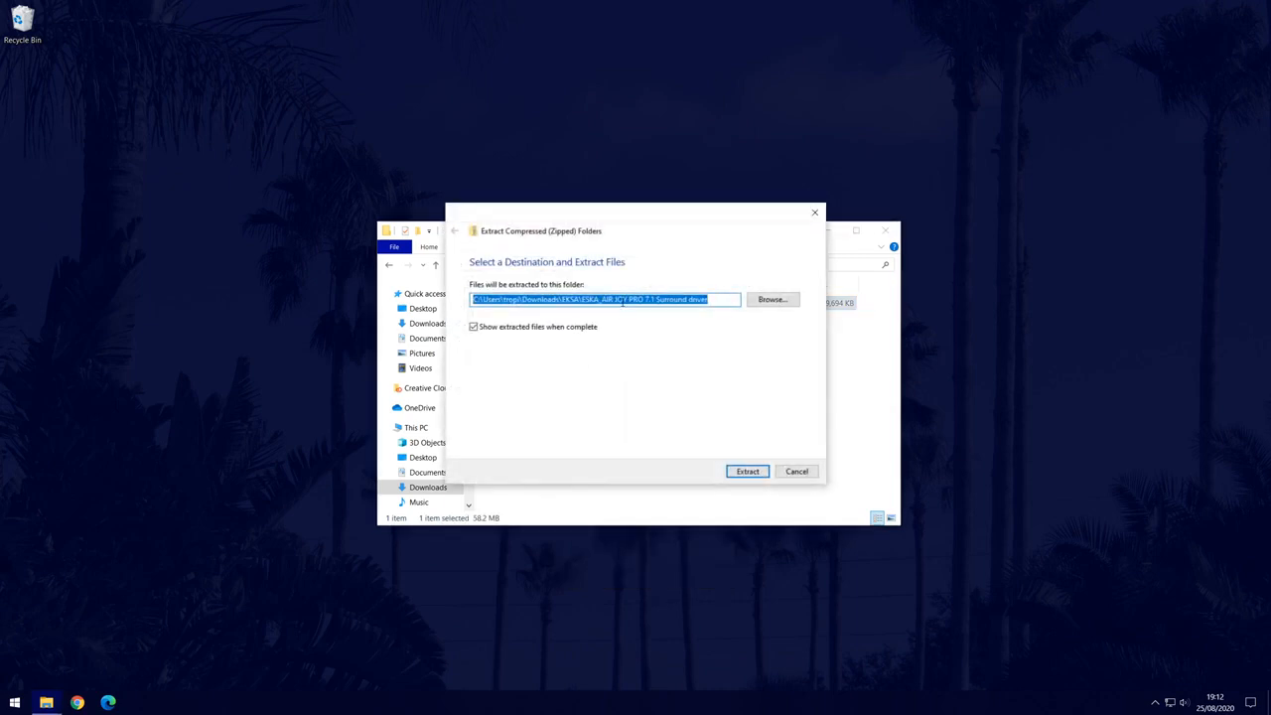
drag(636, 230, 449, 239)
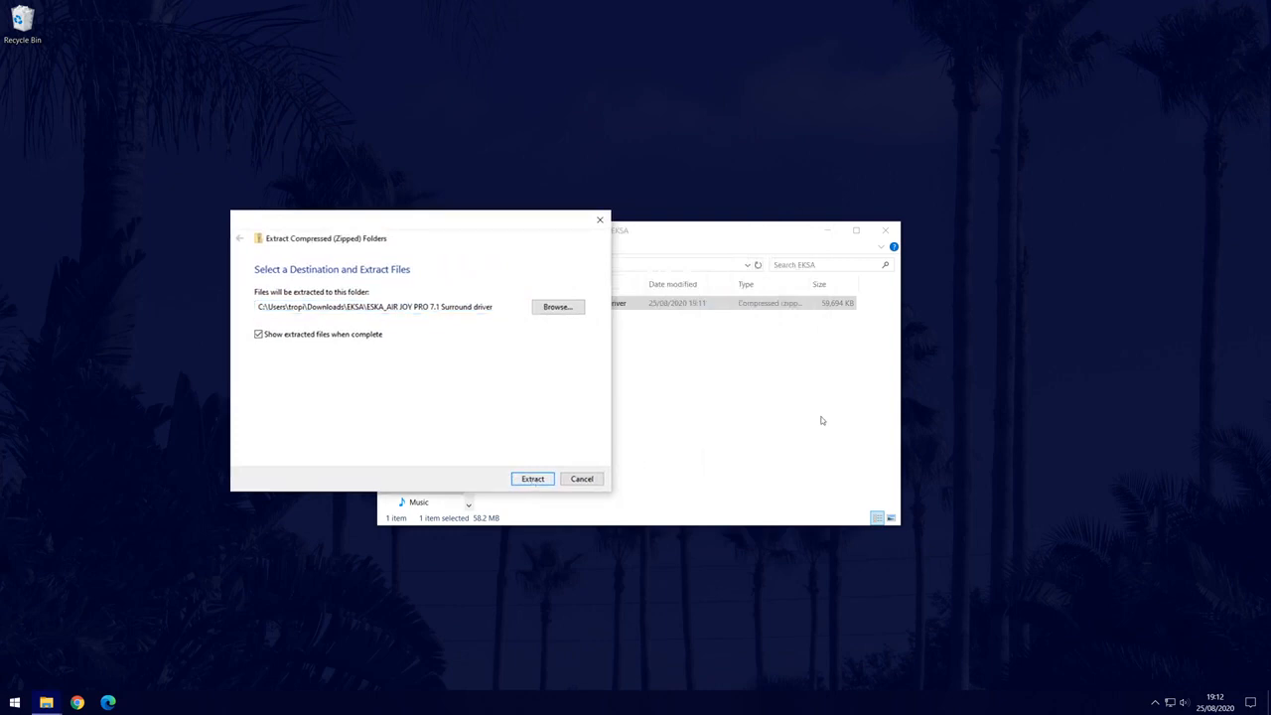
click(533, 479)
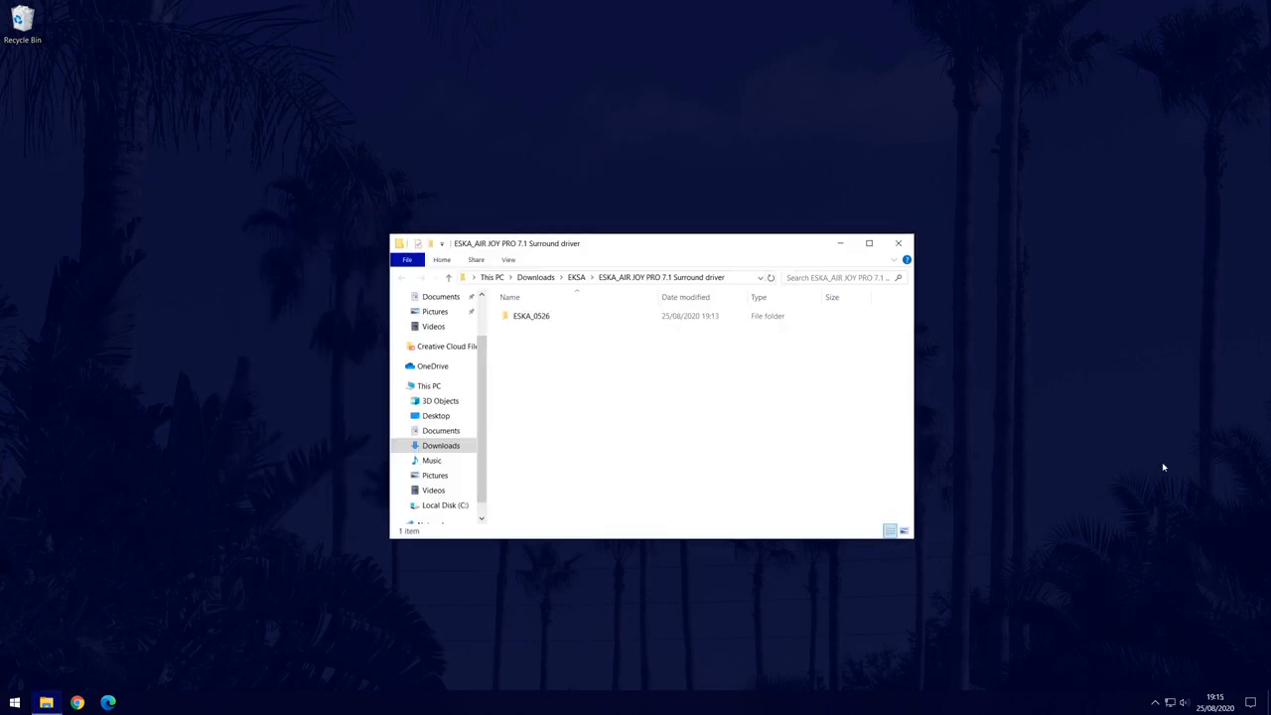
mouse_move(538, 376)
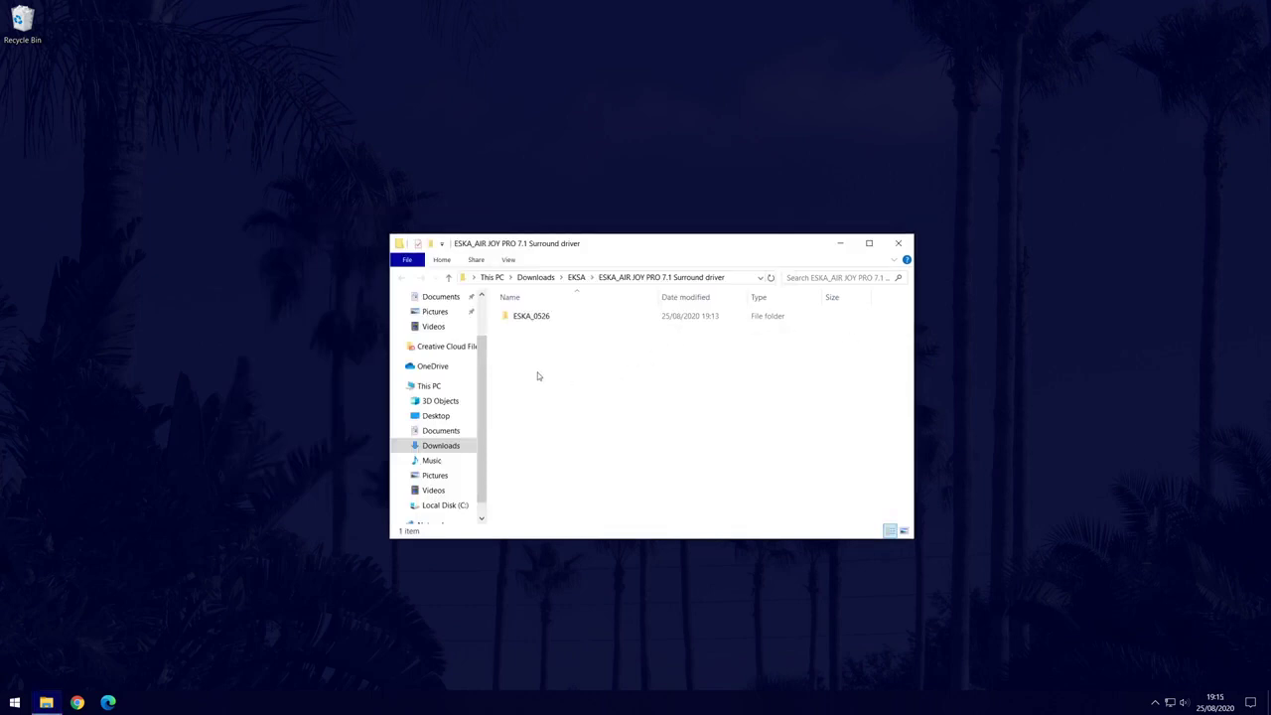
- Enter the EKSA_0526 folder and run Setup.exe to launch the headset driver installer
click(530, 316)
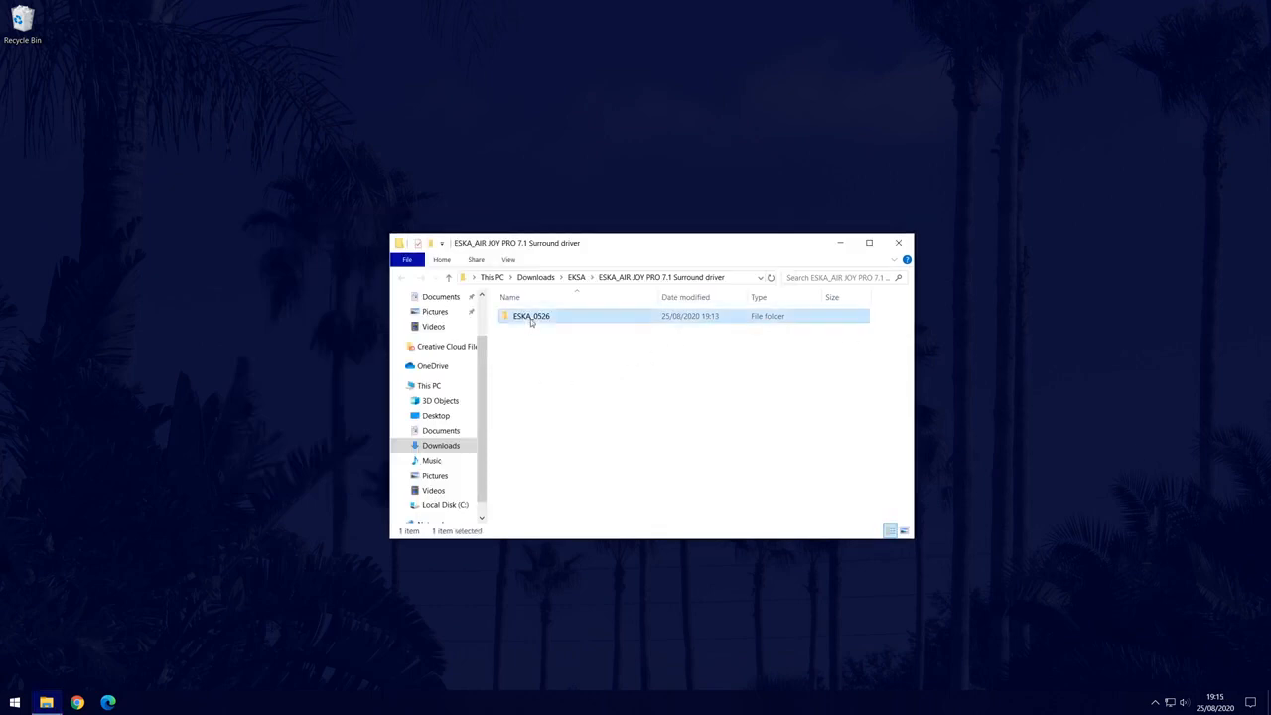
double_click(533, 313)
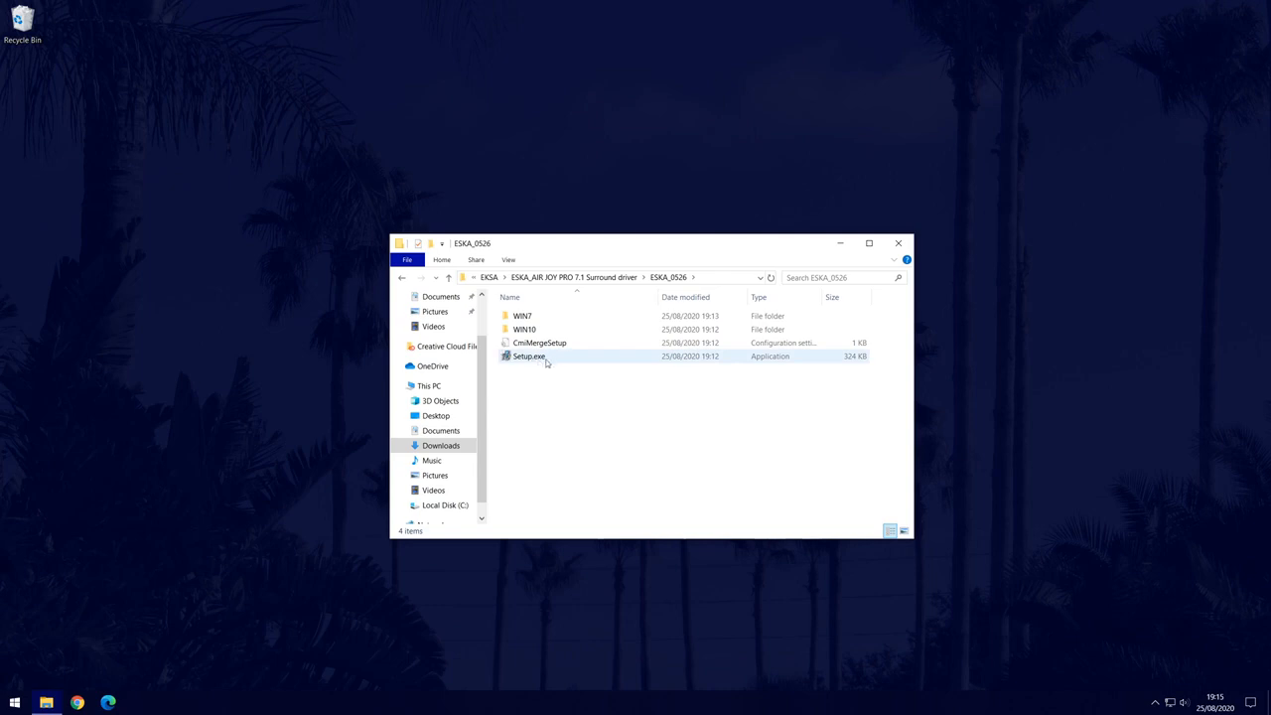
click(528, 355)
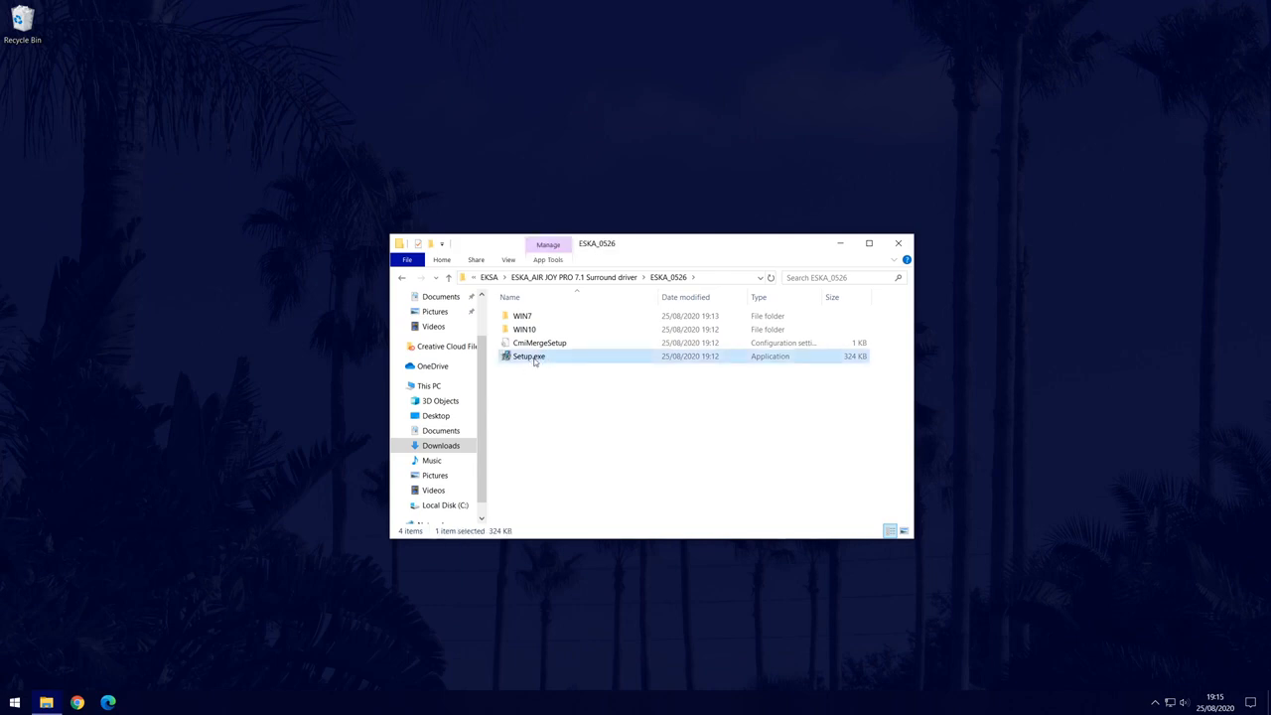
double_click(528, 355)
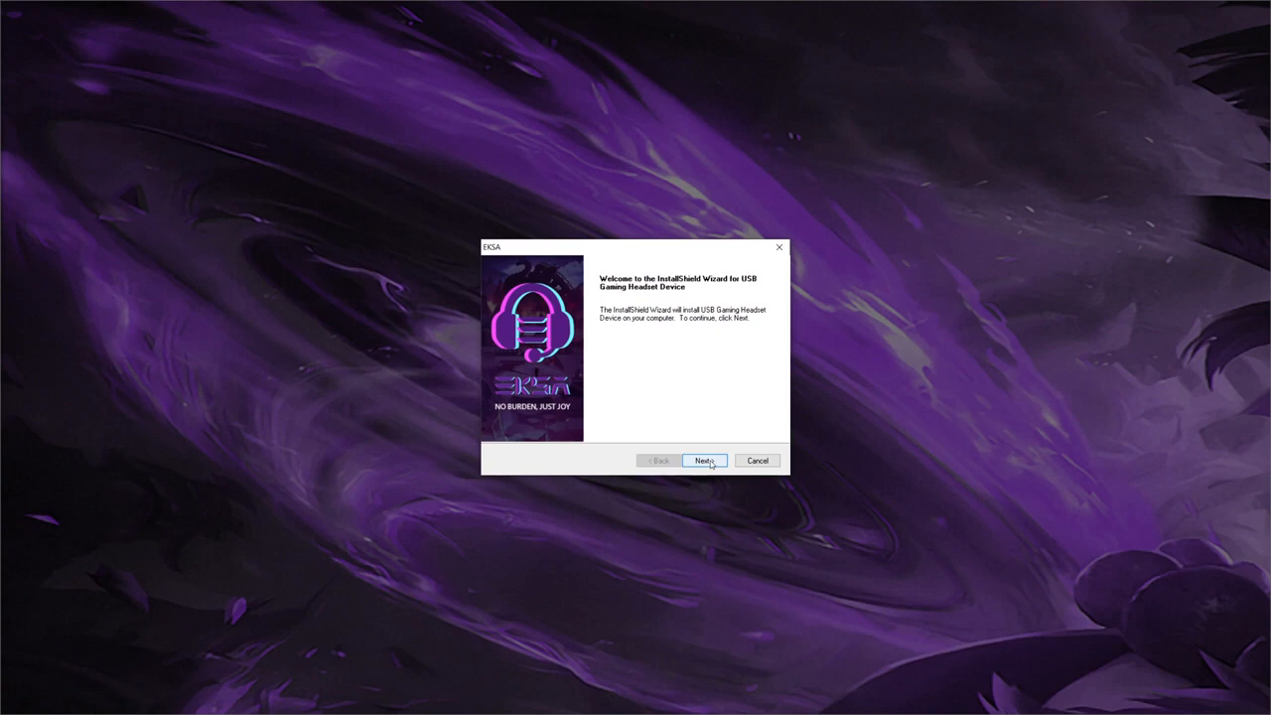
- Proceed through the wizard, start the driver install and acknowledge the connect-headset notice
click(703, 461)
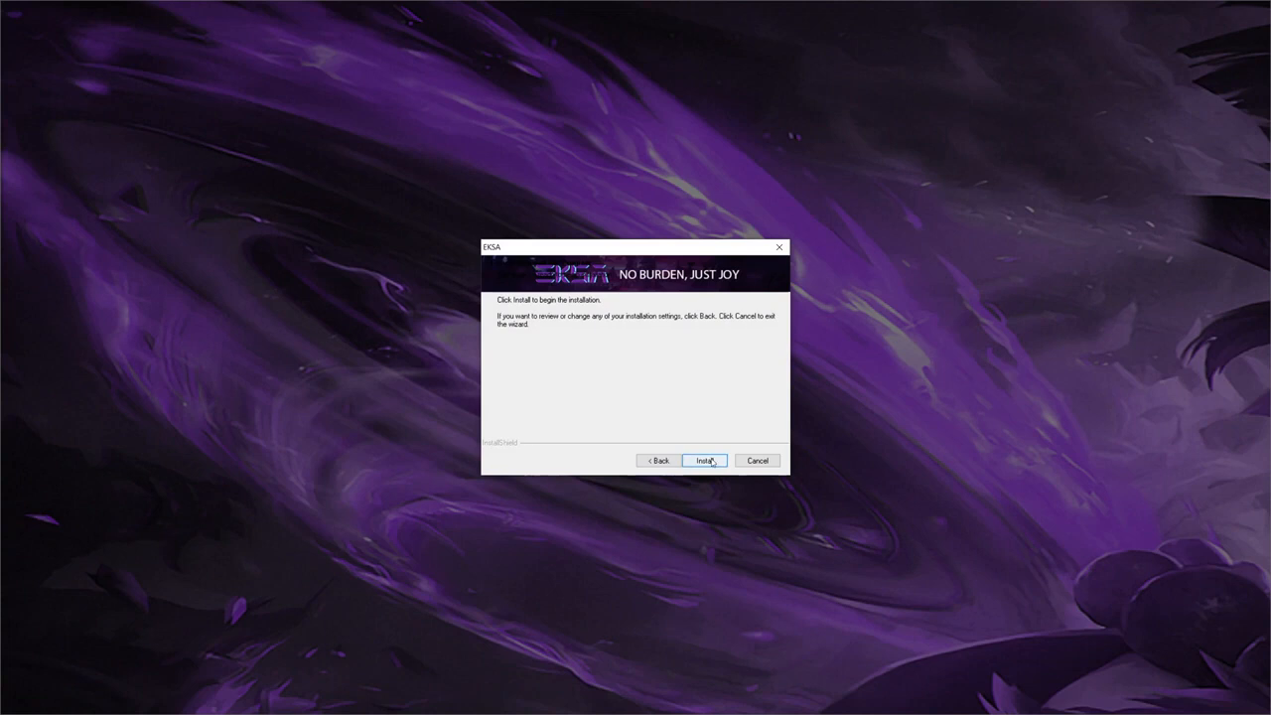
click(705, 461)
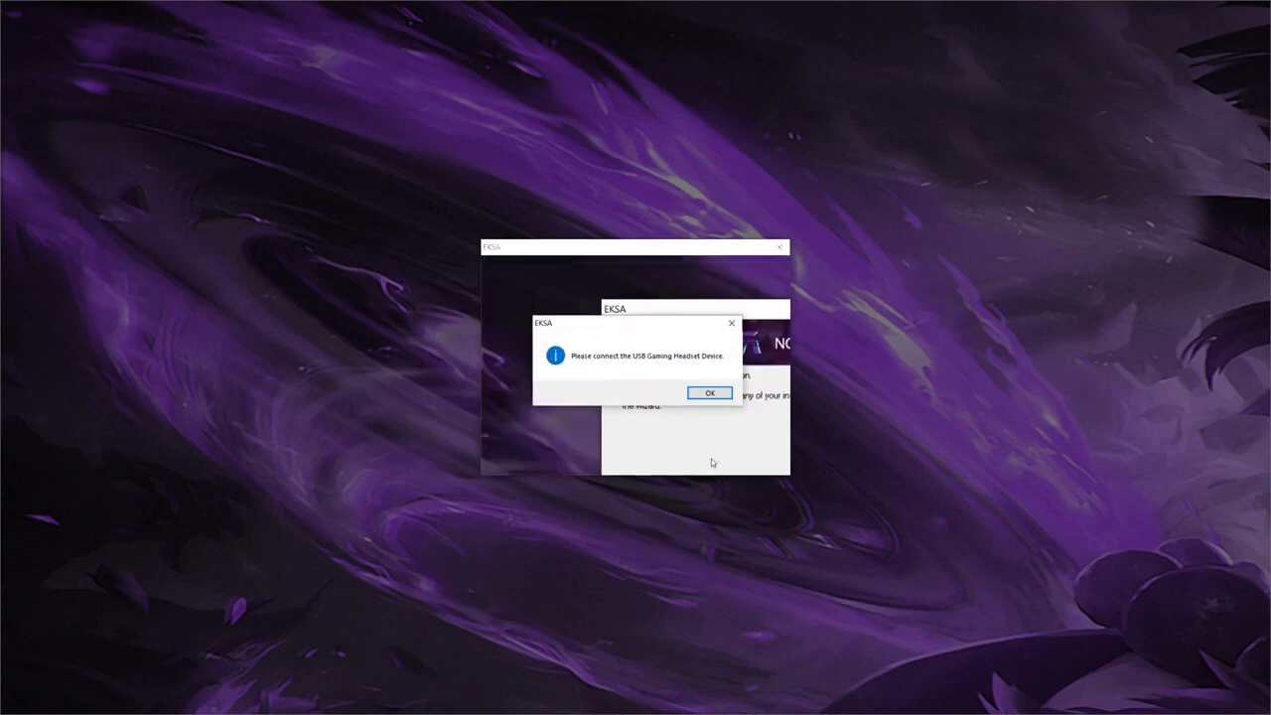
mouse_move(713, 421)
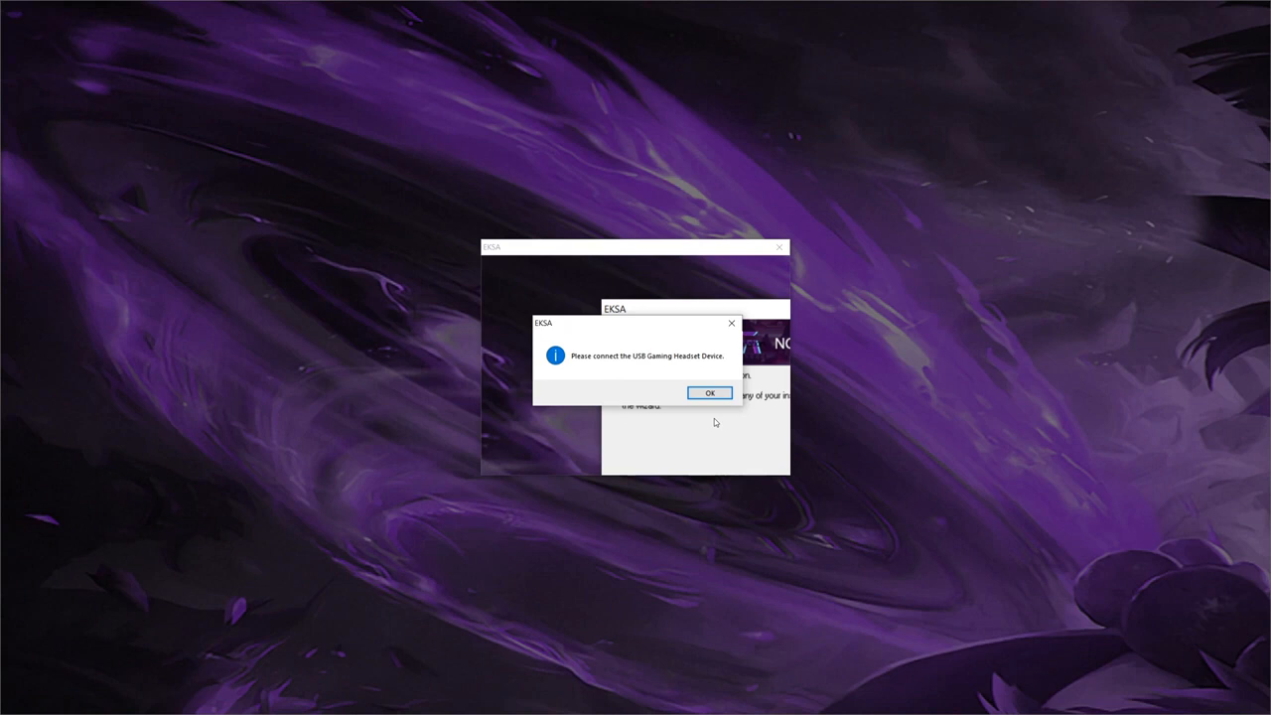
click(711, 394)
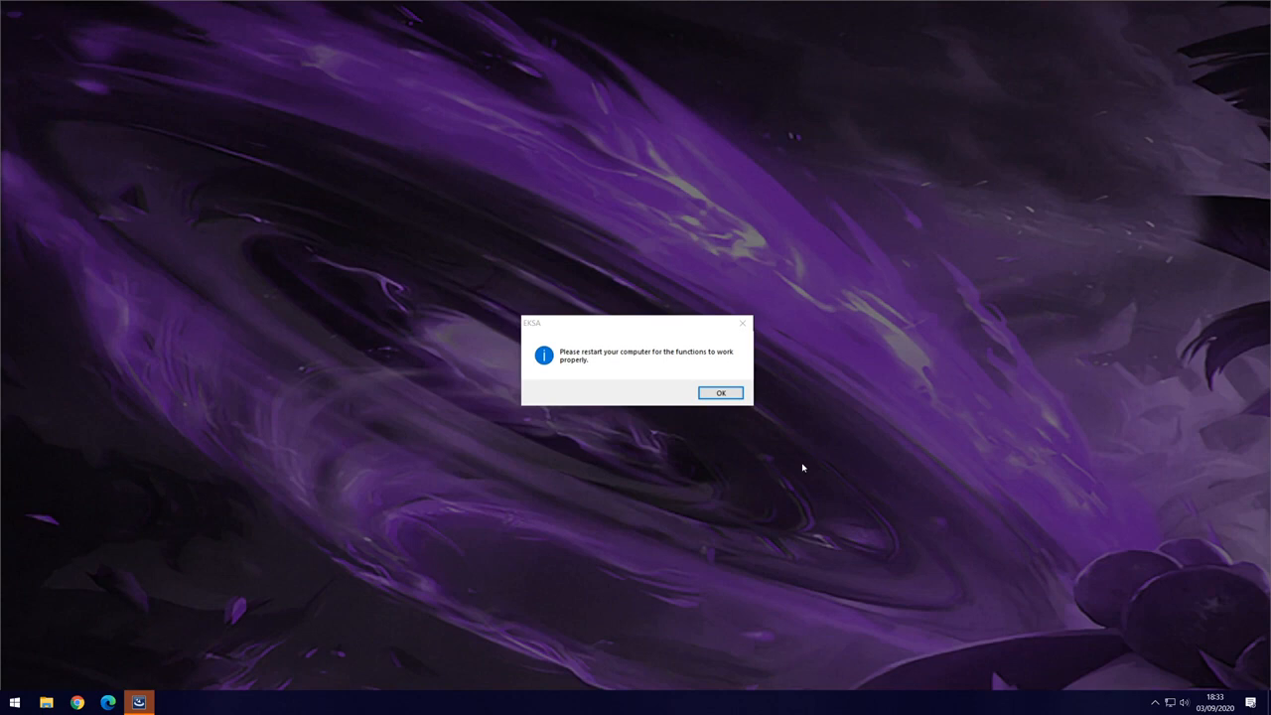
- Acknowledge the restart notice, choose 'No, I will restart my computer later' and finish setup
click(721, 394)
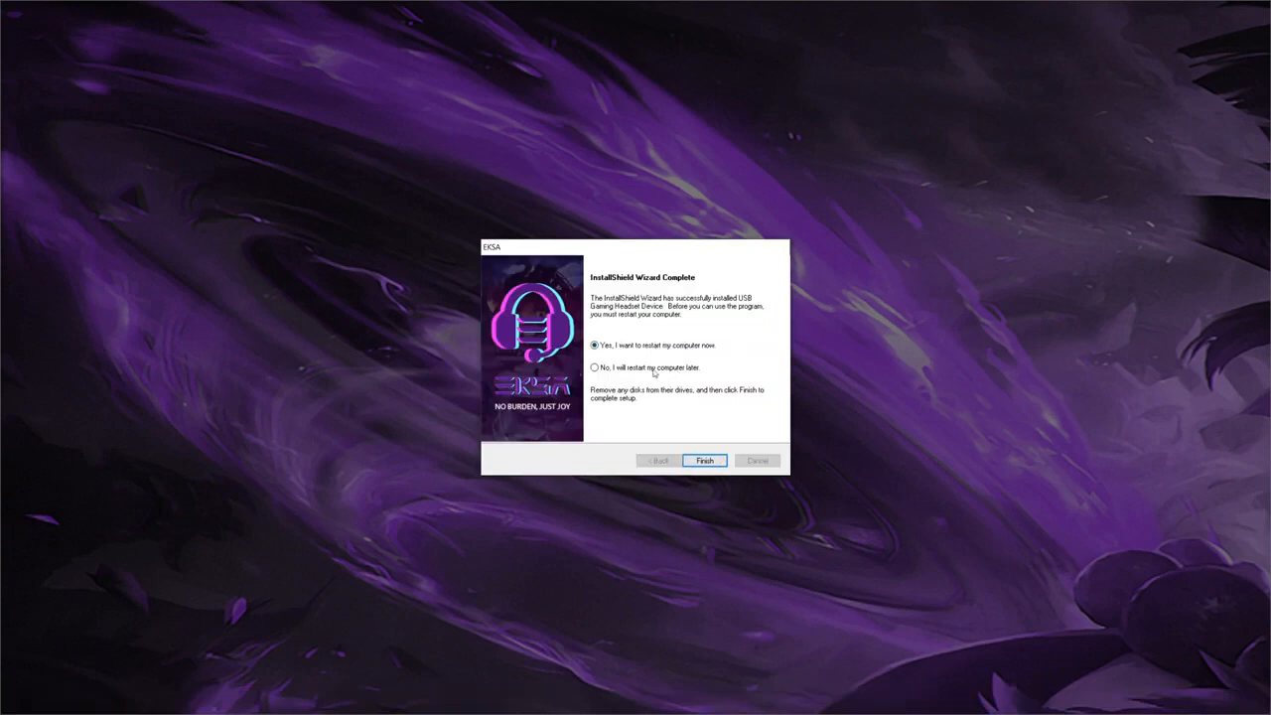
click(596, 368)
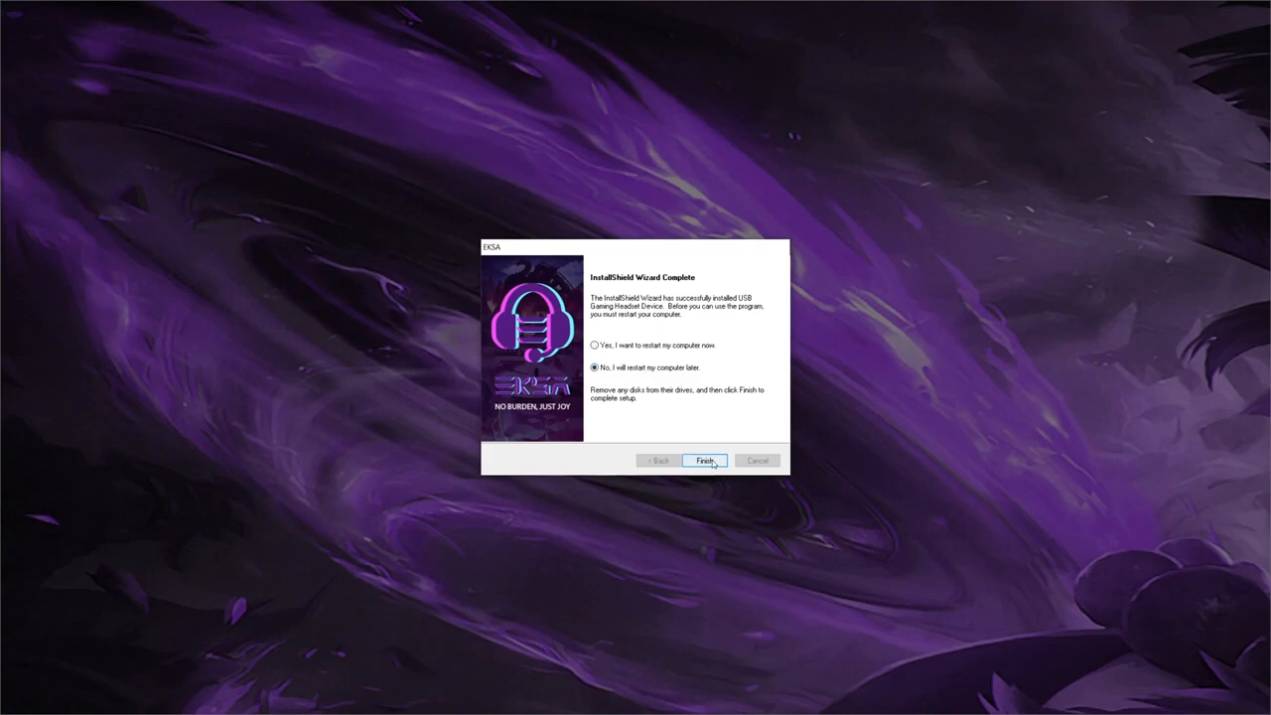
click(704, 461)
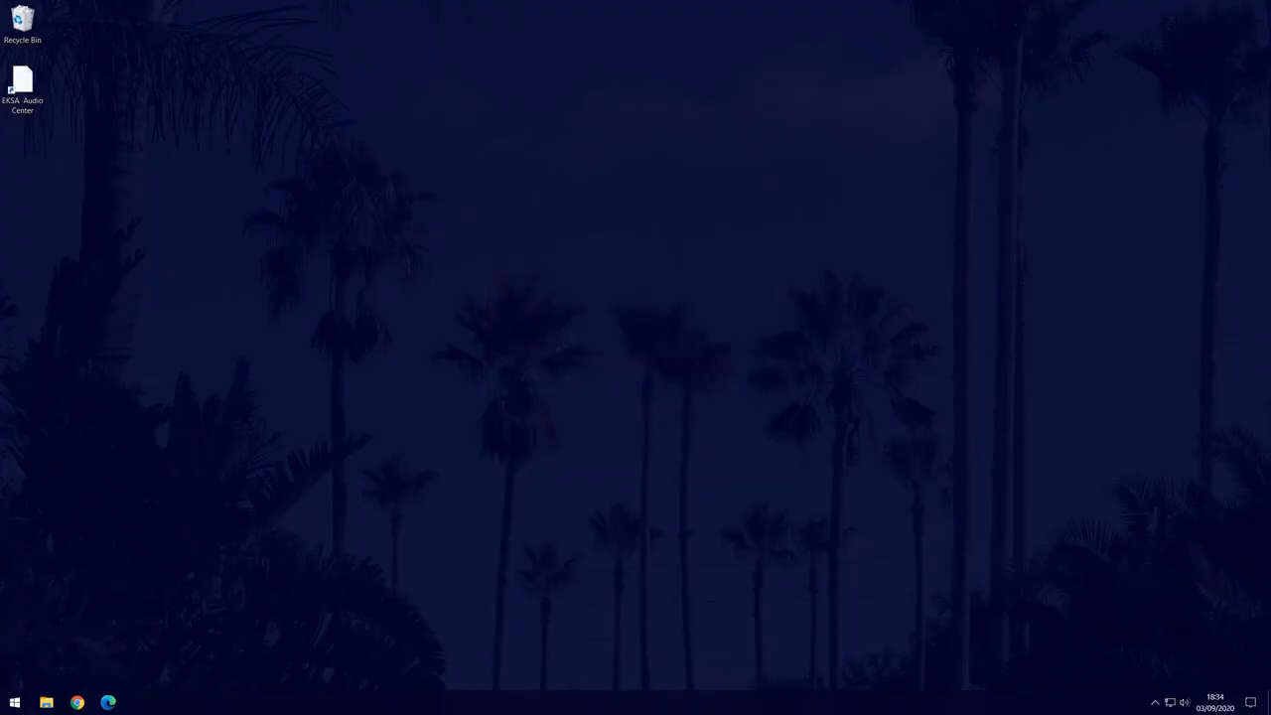
- Launch EKSA Audio Center from its desktop shortcut
click(22, 83)
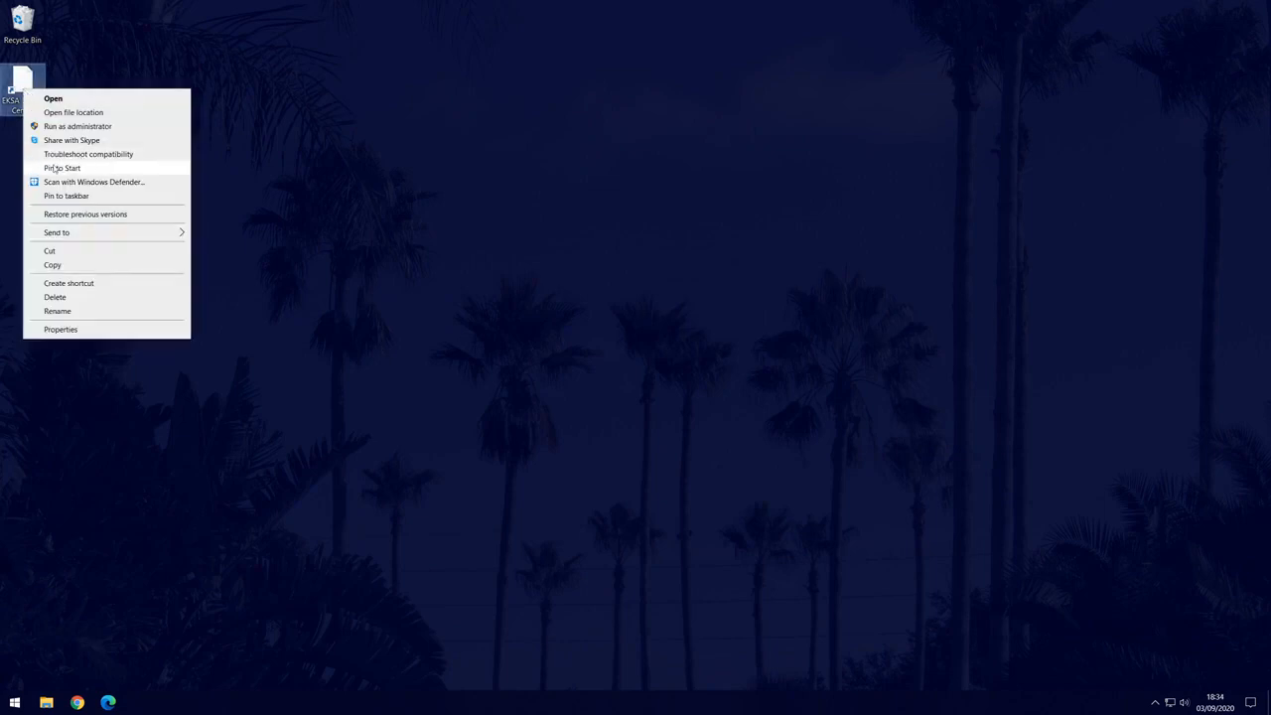
mouse_move(16, 95)
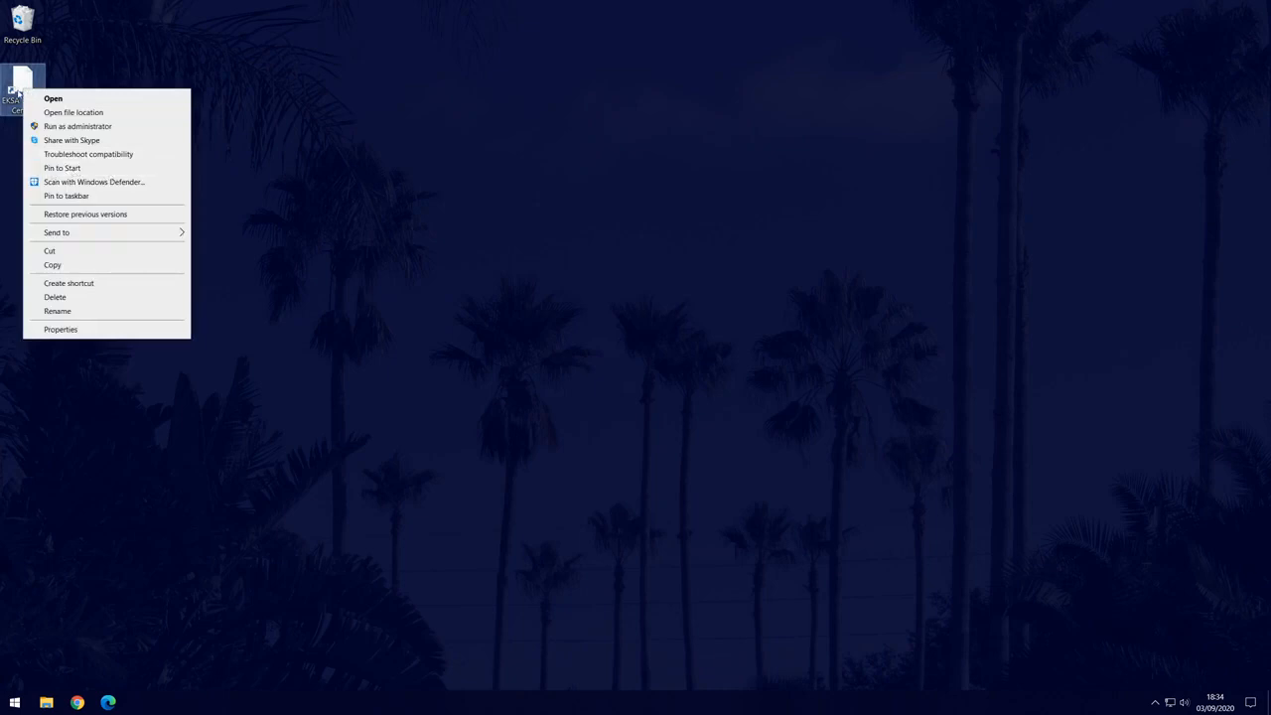
click(52, 99)
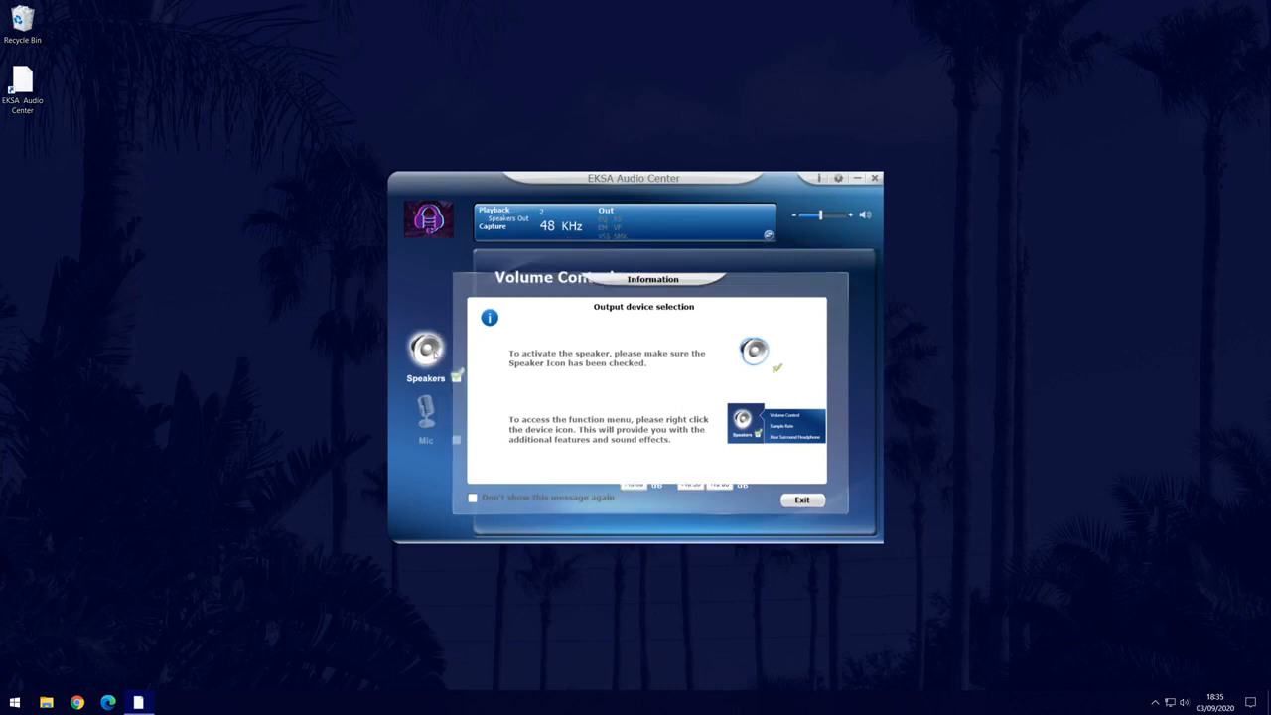
mouse_move(498, 500)
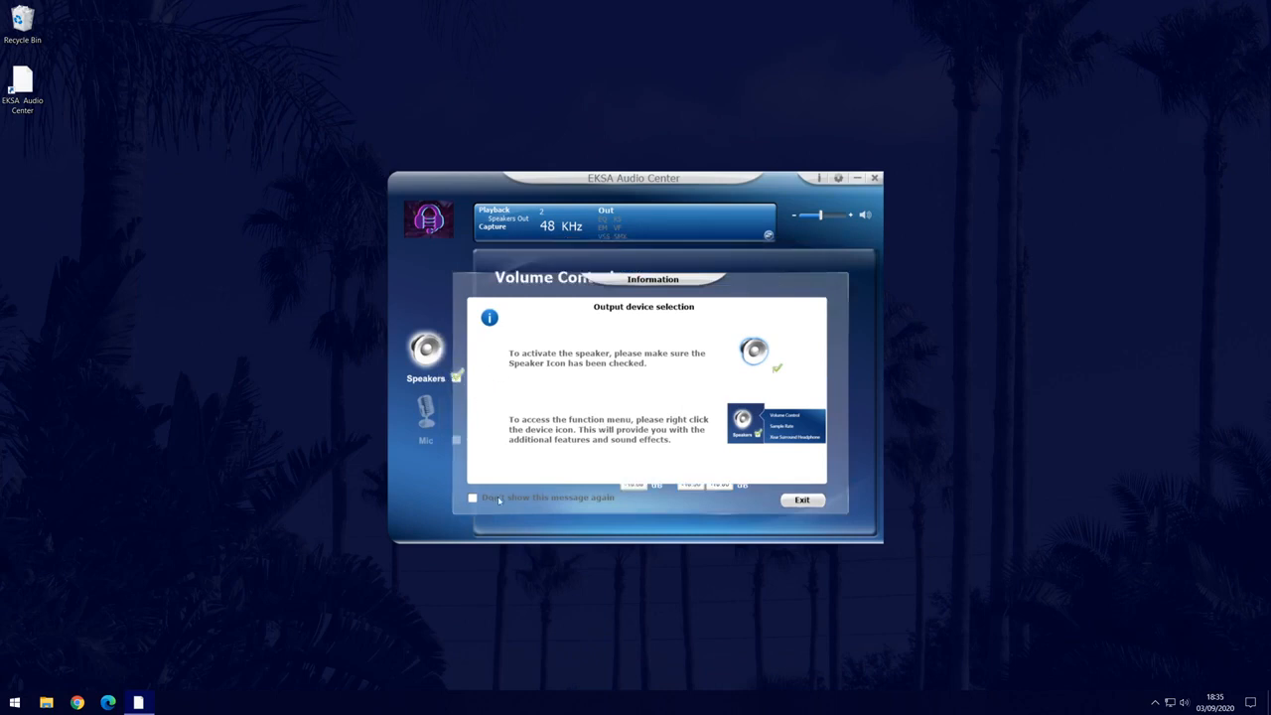
- Dismiss the output device notice and lower the front L/R speaker volume balance
click(802, 501)
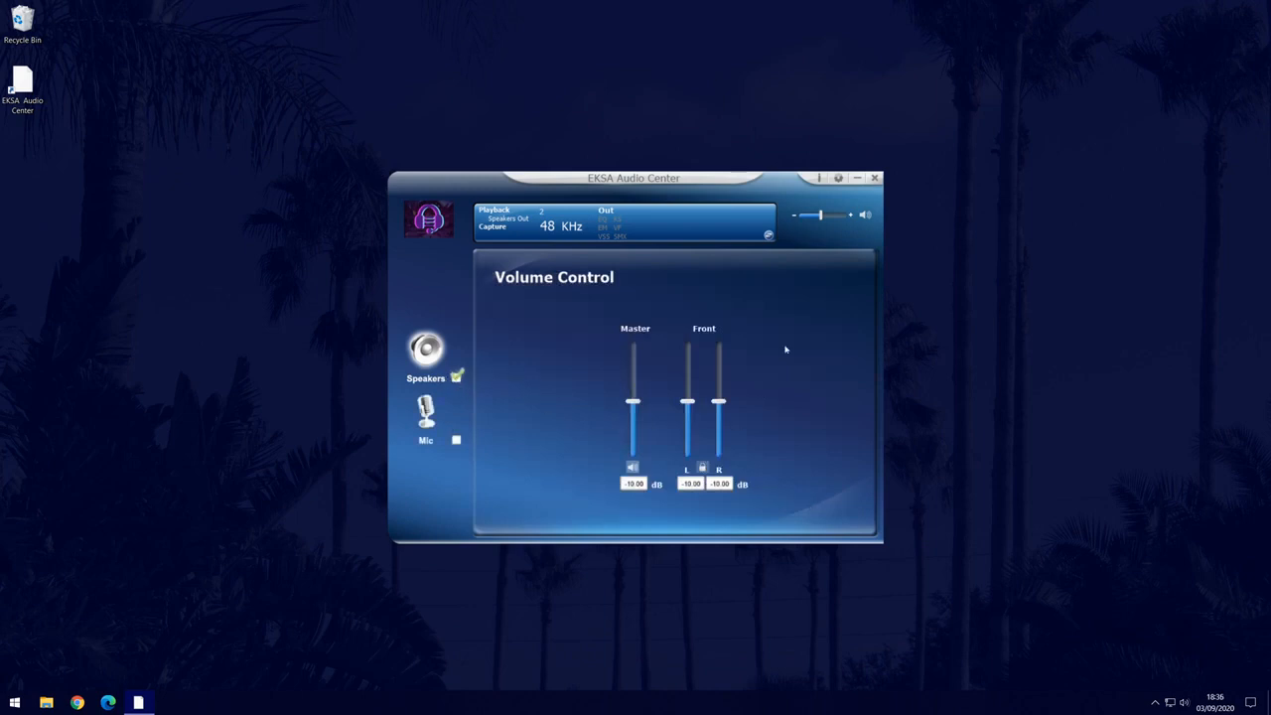
mouse_move(727, 361)
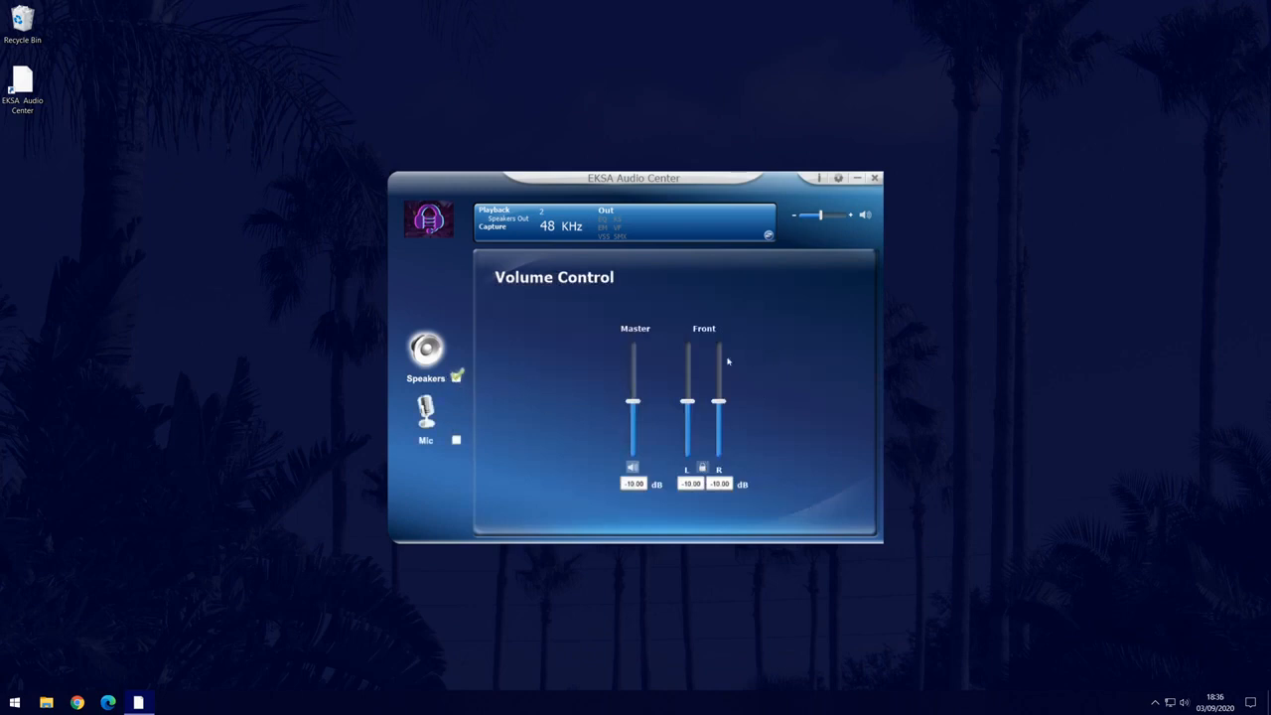
mouse_move(650, 433)
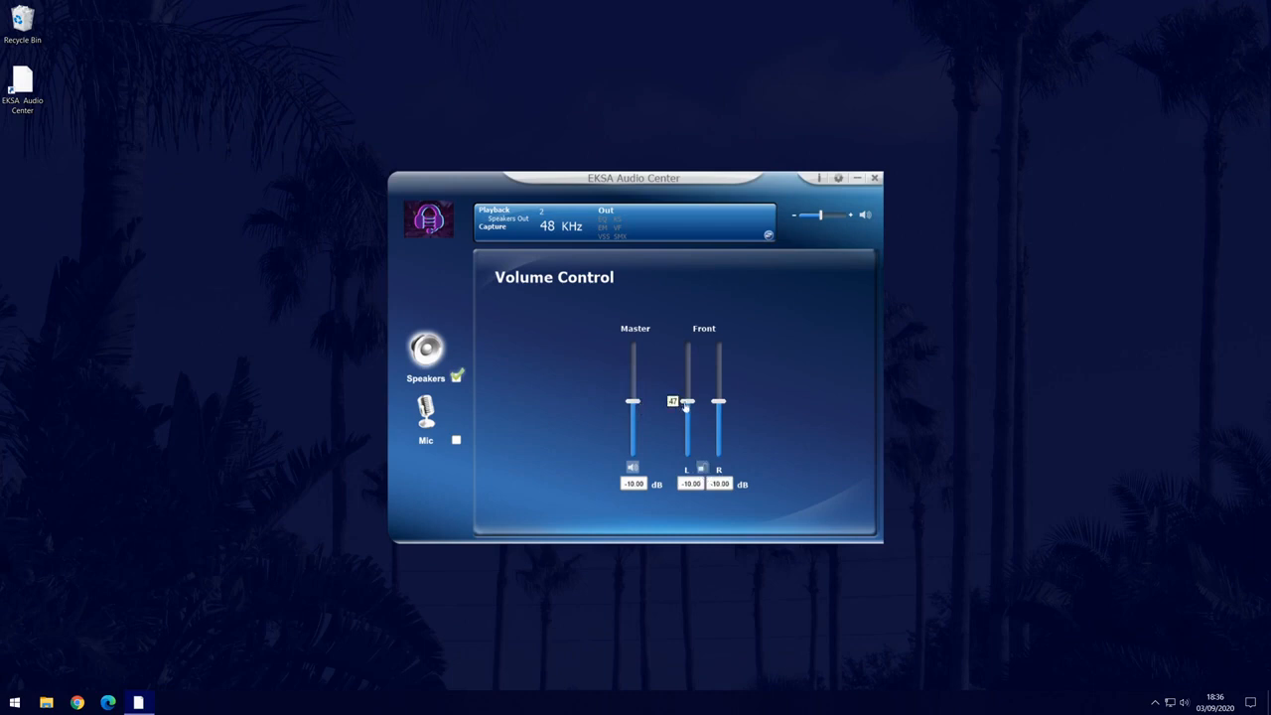
drag(719, 401, 720, 389)
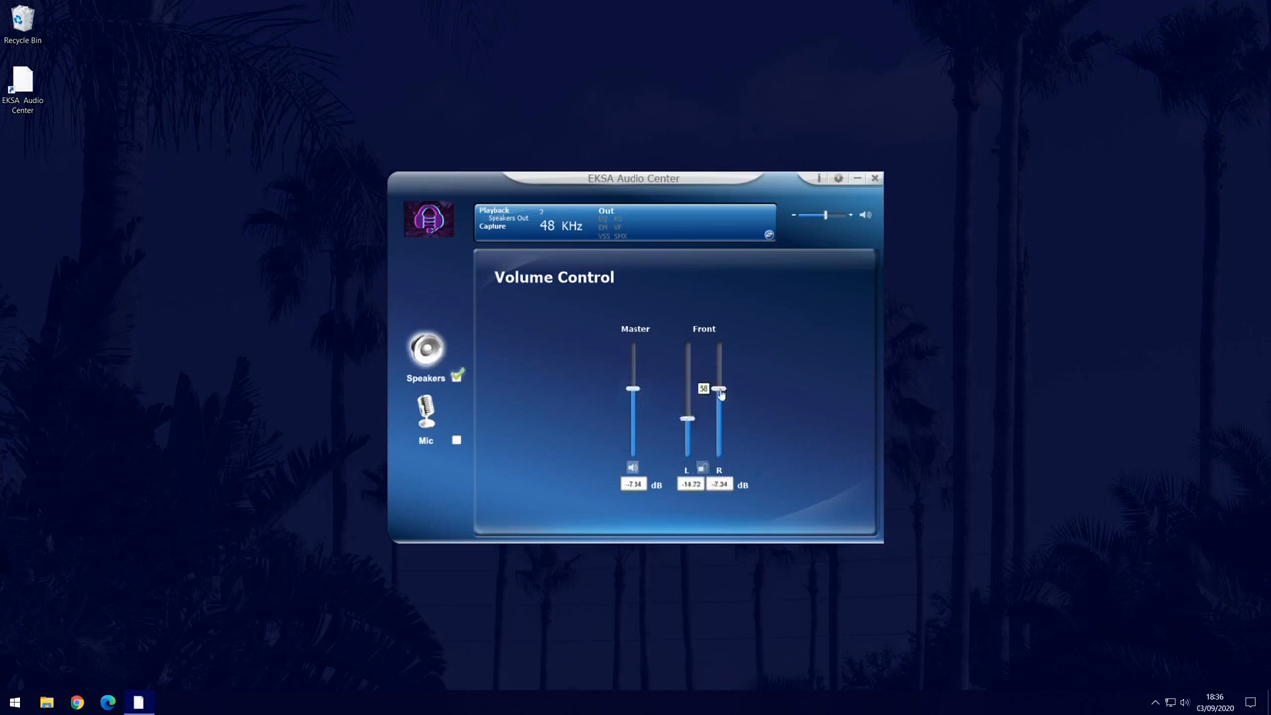
mouse_move(737, 393)
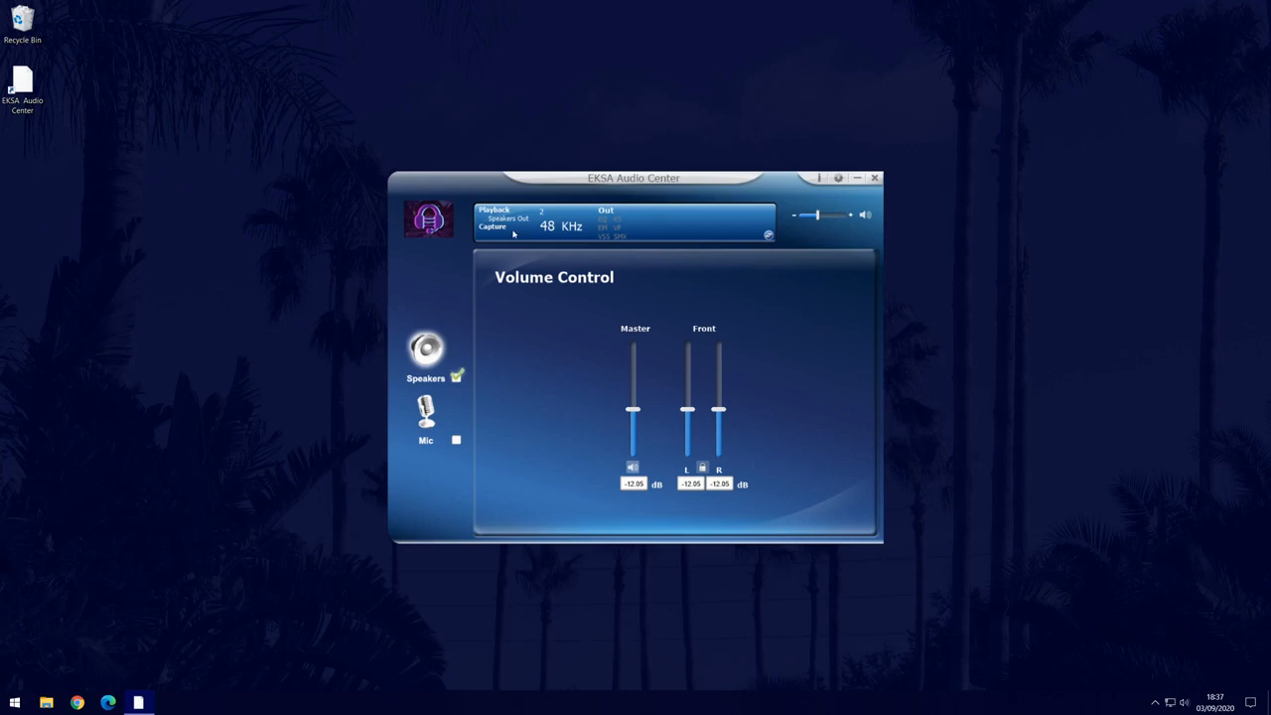
mouse_move(779, 246)
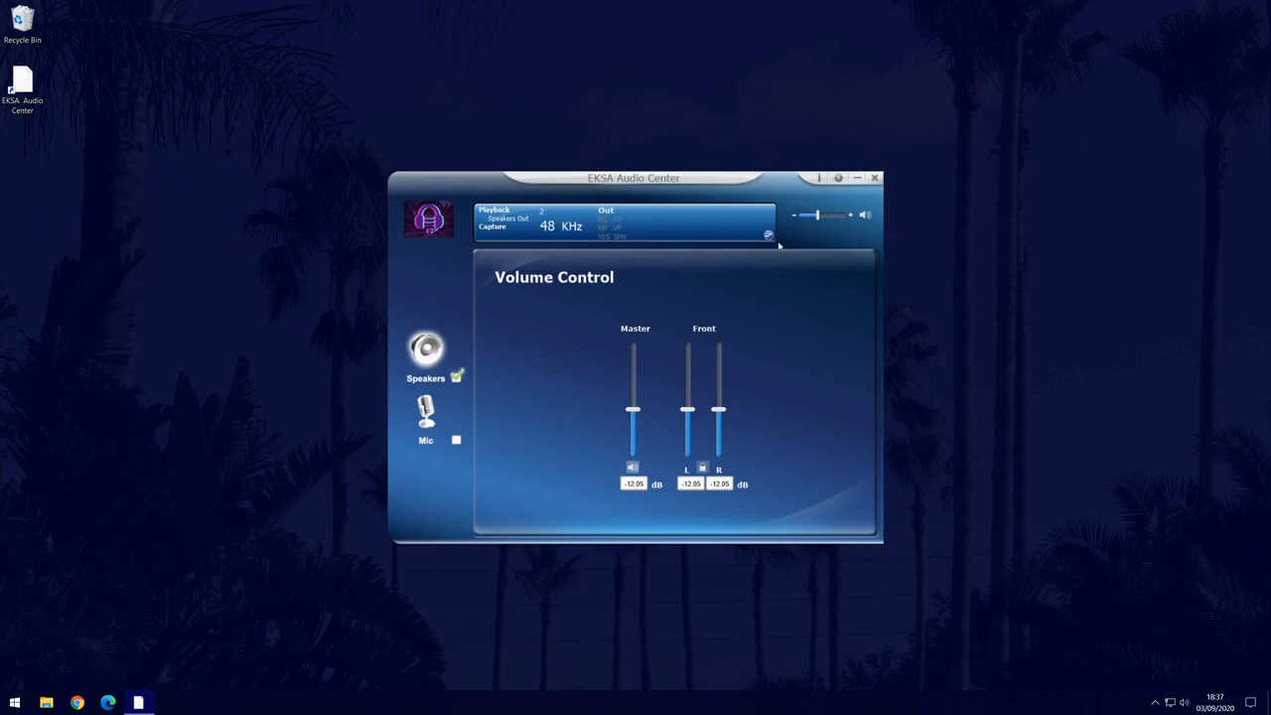
mouse_move(767, 234)
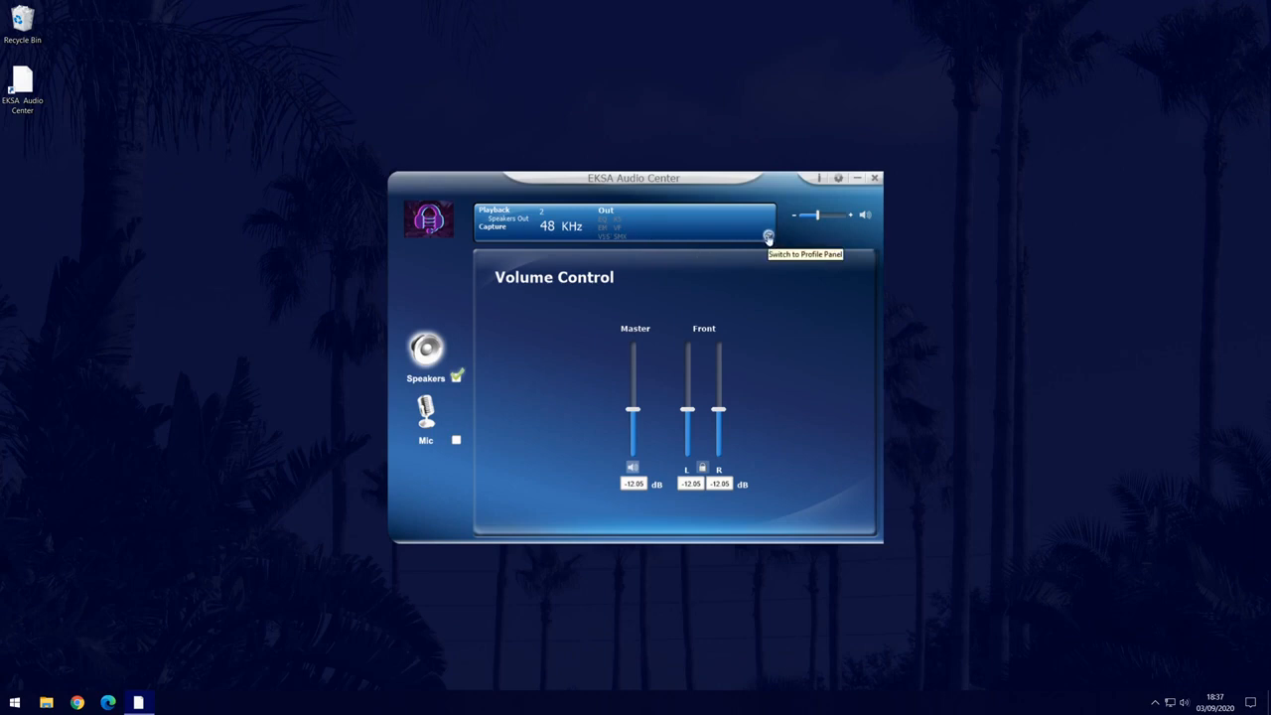
click(769, 239)
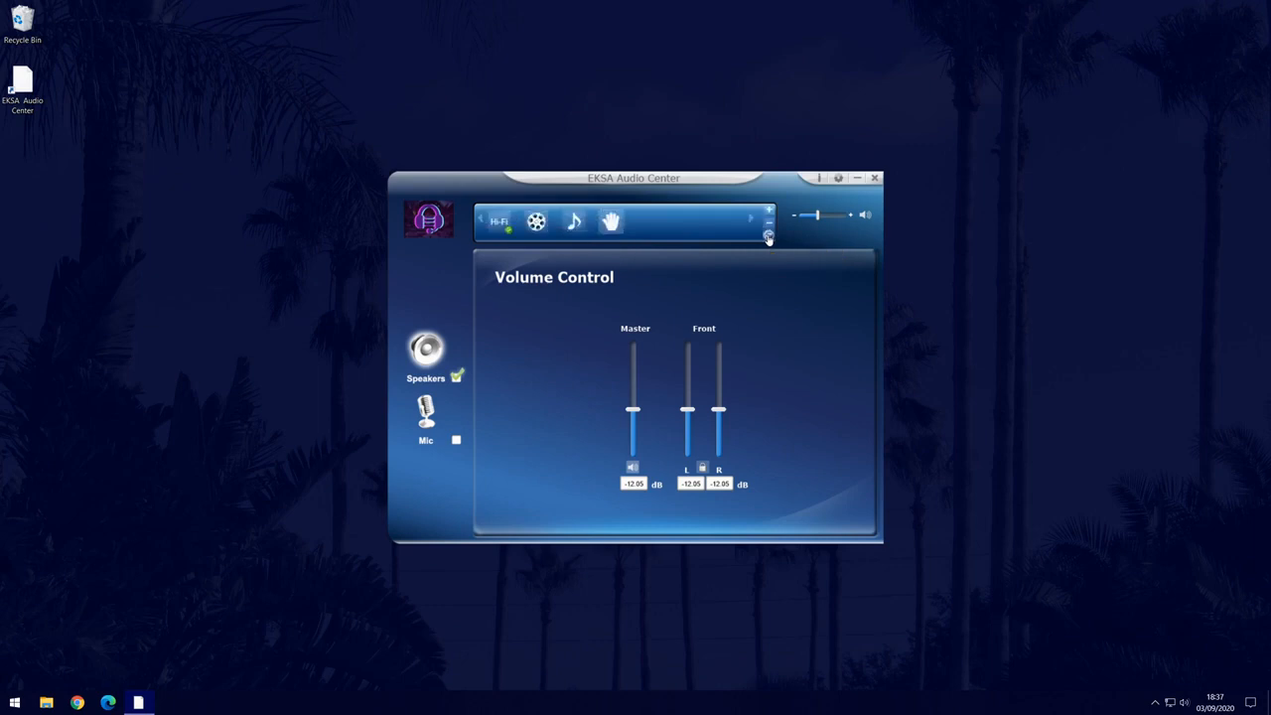
mouse_move(612, 220)
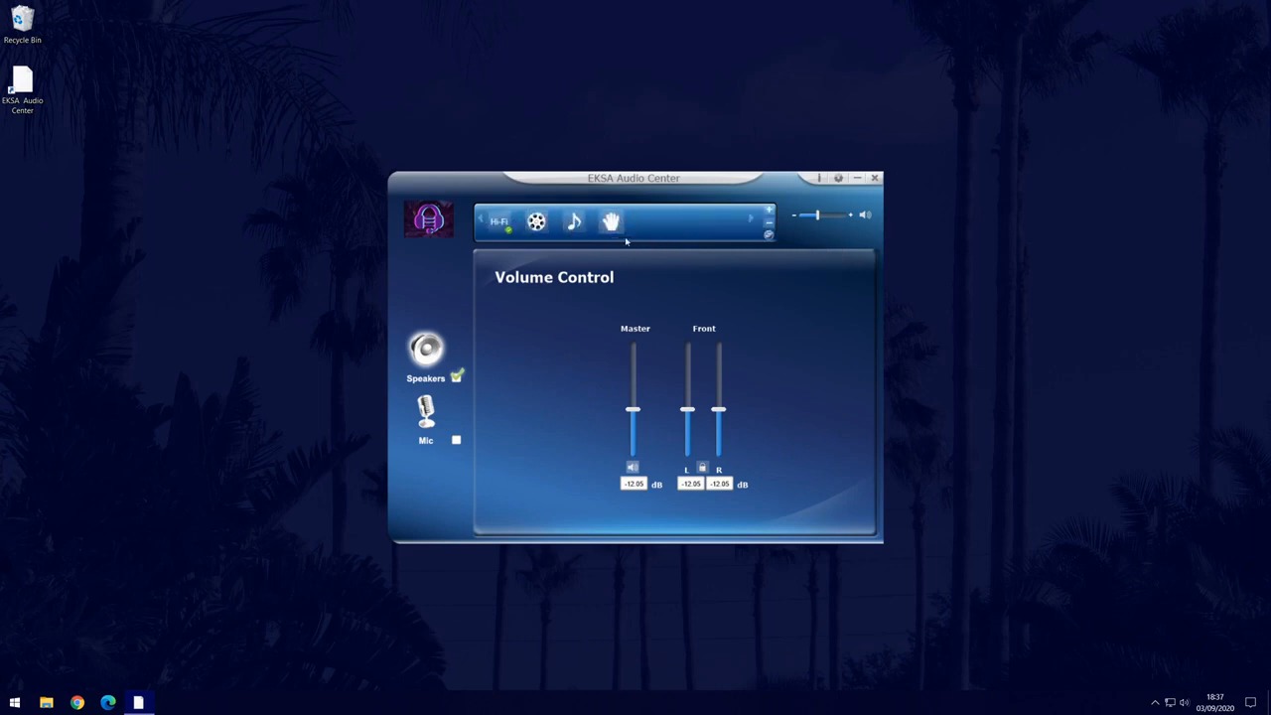
mouse_move(537, 220)
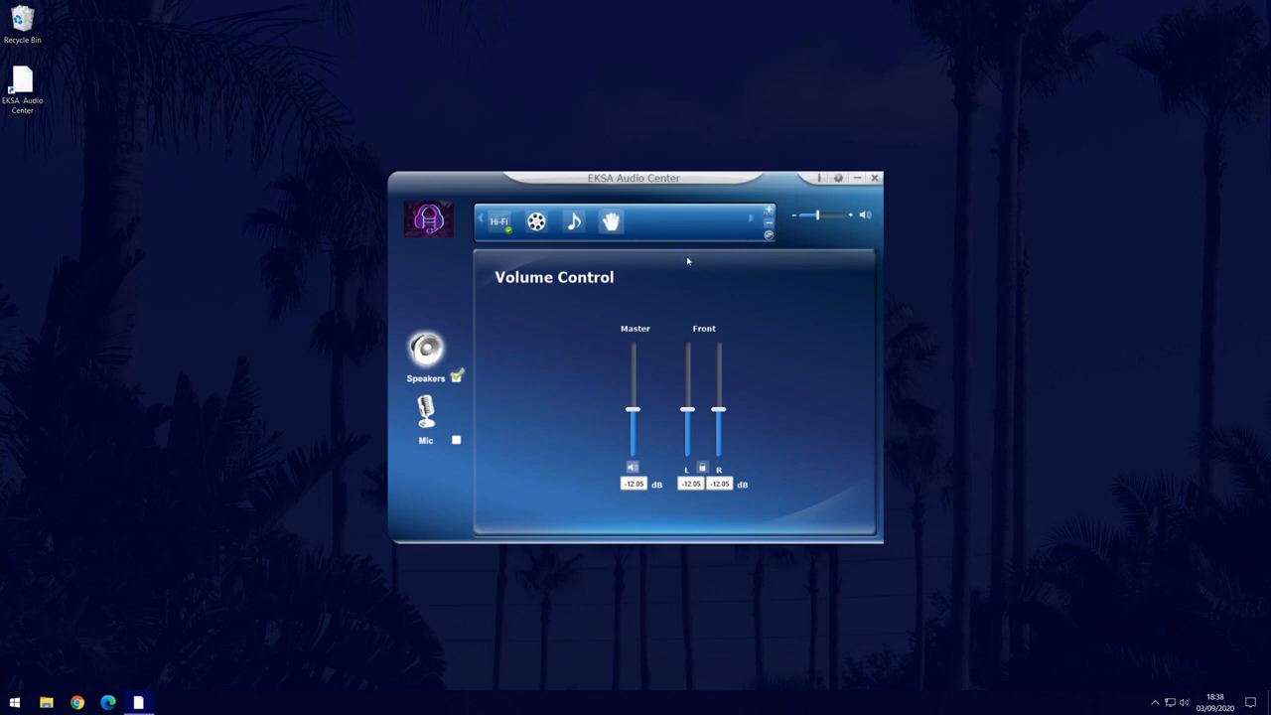
mouse_move(559, 234)
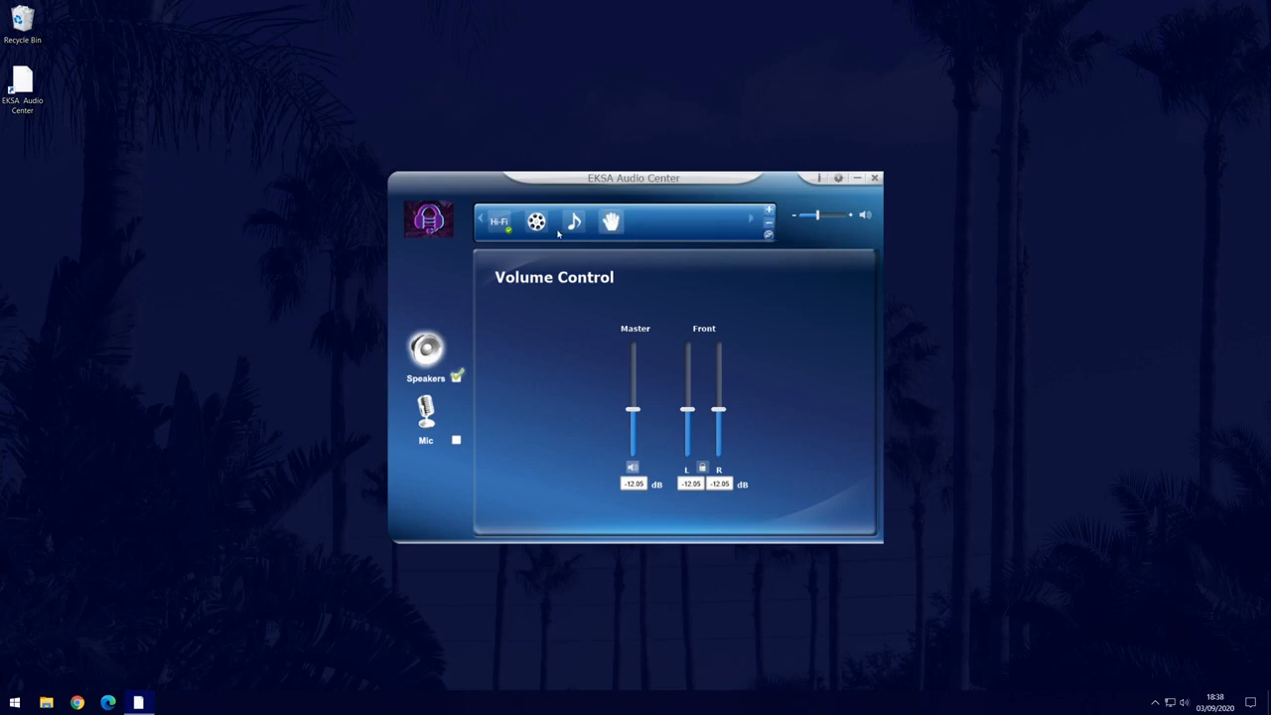
mouse_move(686, 240)
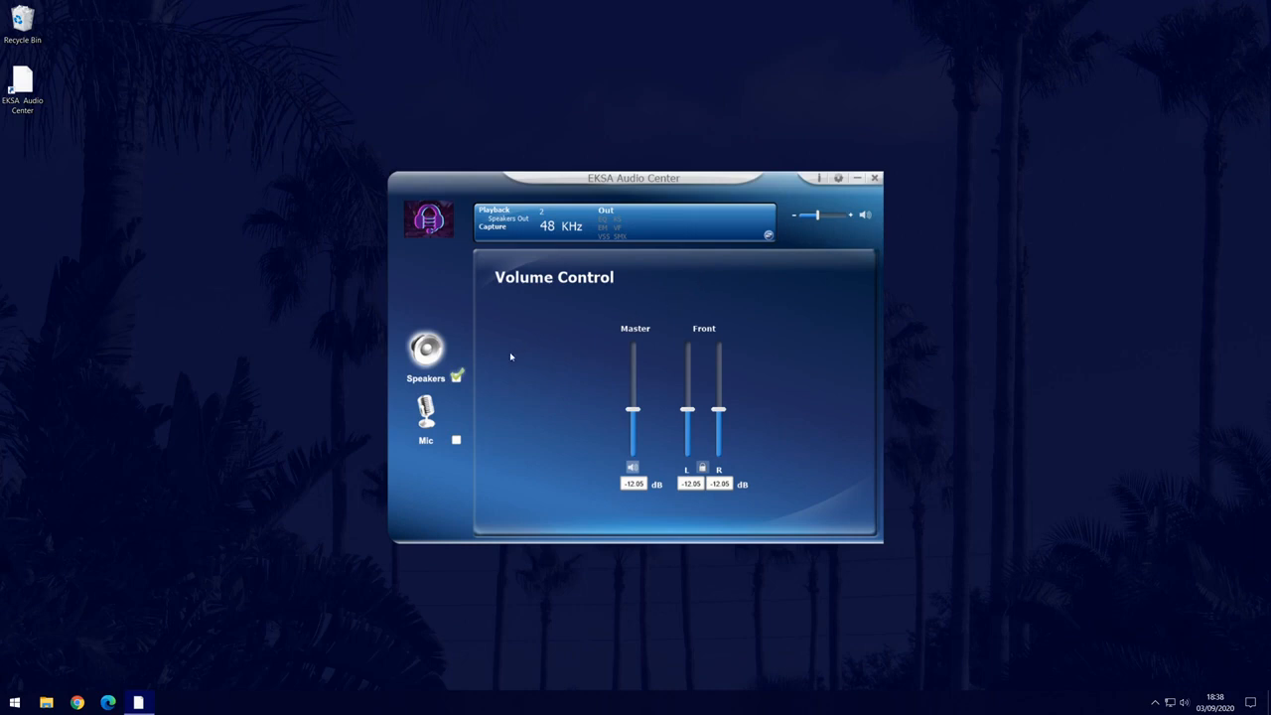
- View the Sample Rate page (48 kHz kept) and bring up the Speakers settings menu again
click(425, 349)
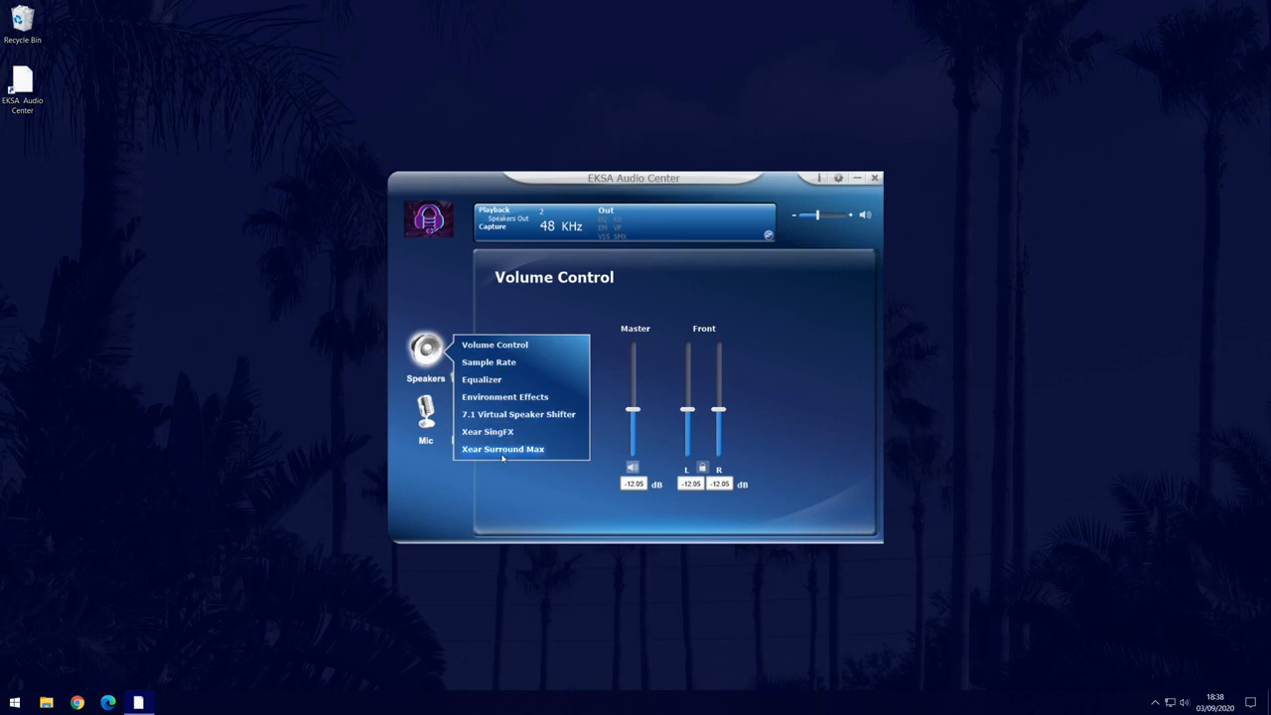
click(488, 361)
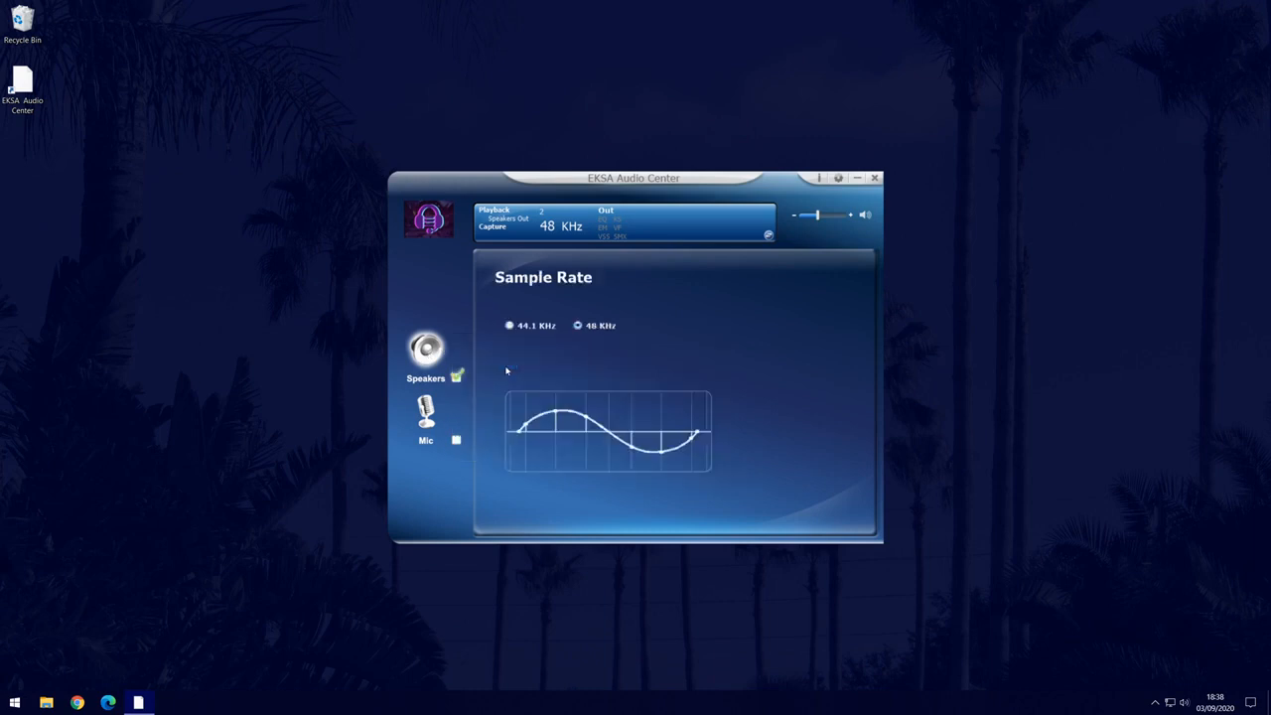
mouse_move(525, 346)
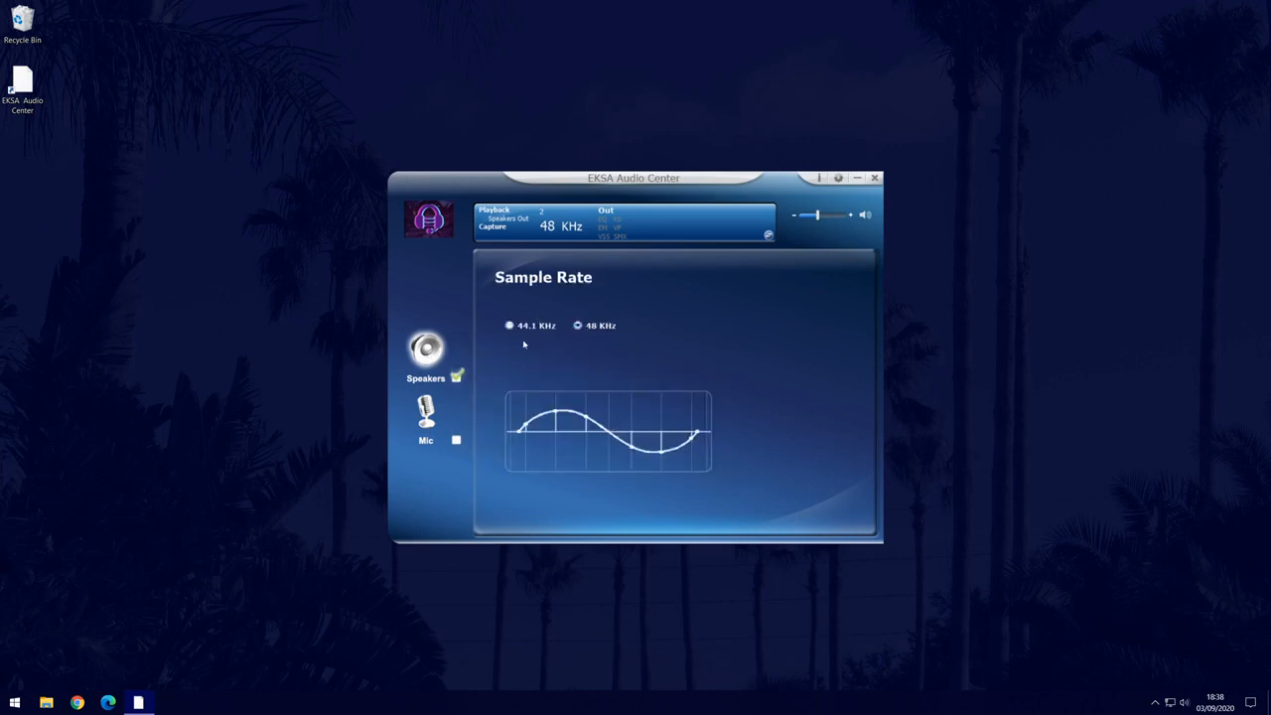
click(426, 347)
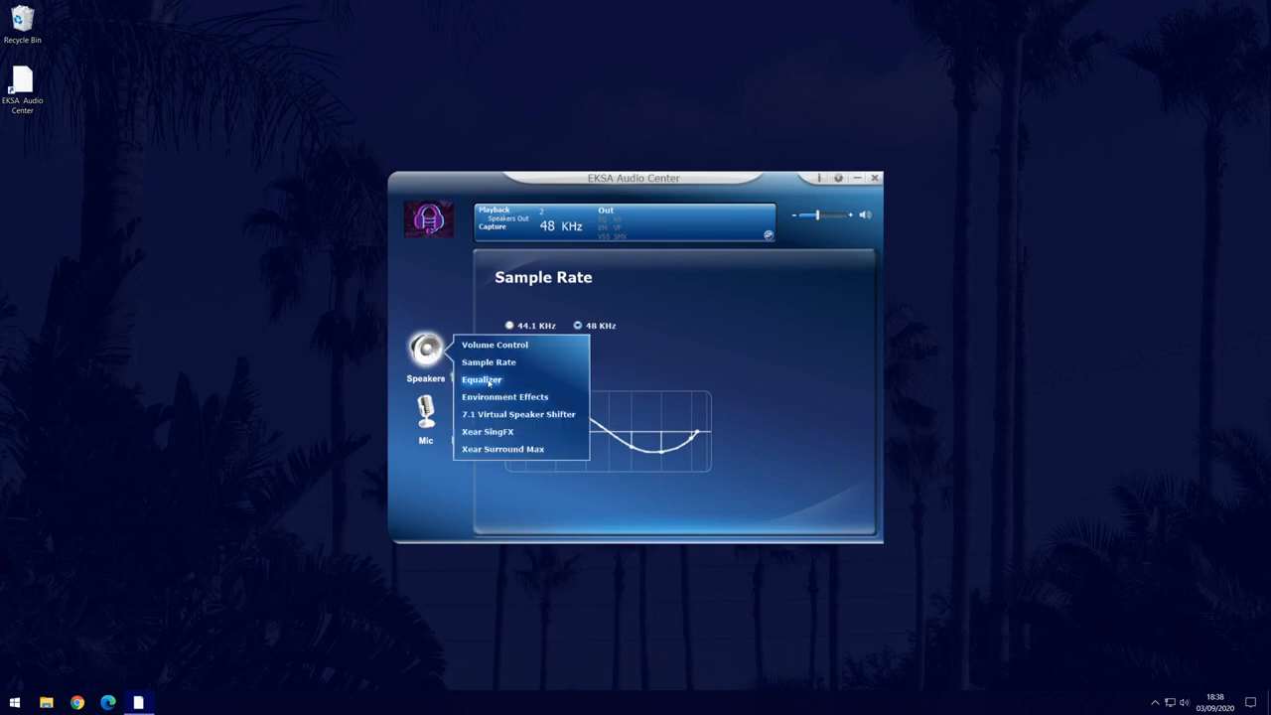
- Enable the Equalizer, check the empty preset list, and apply the bass-heavy preset curve
click(480, 379)
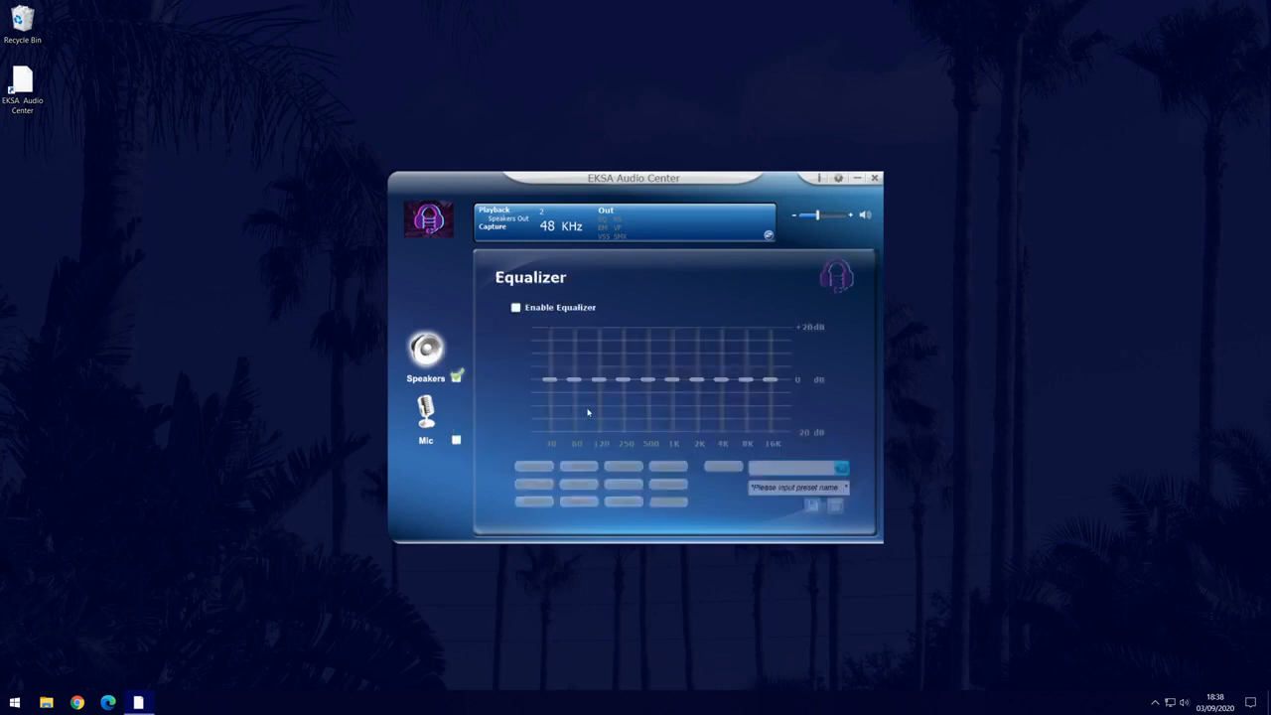
click(517, 306)
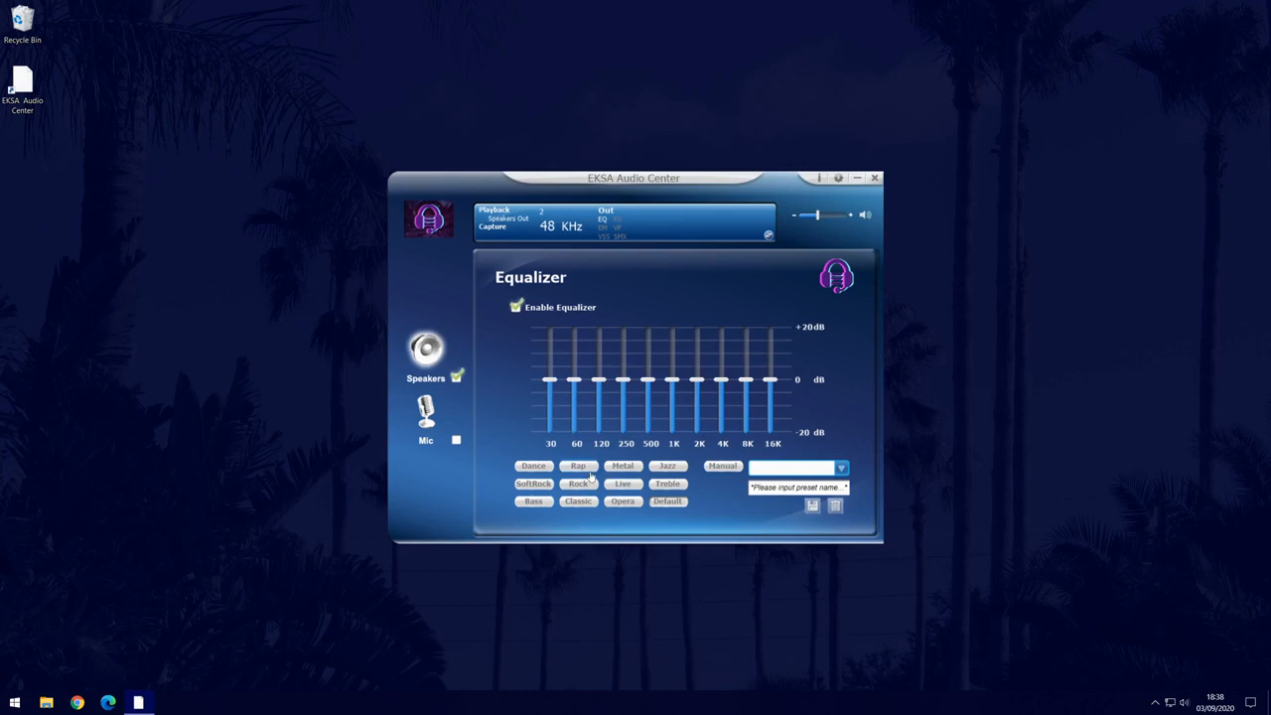
mouse_move(731, 492)
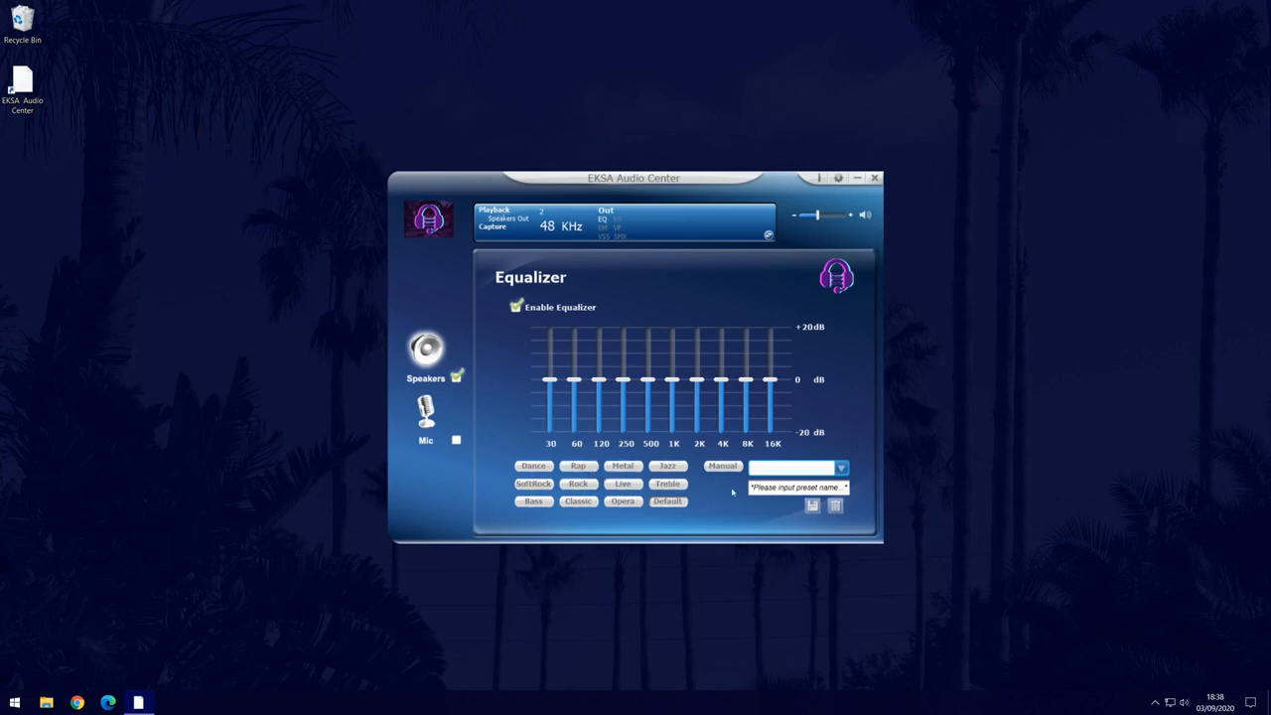
click(840, 467)
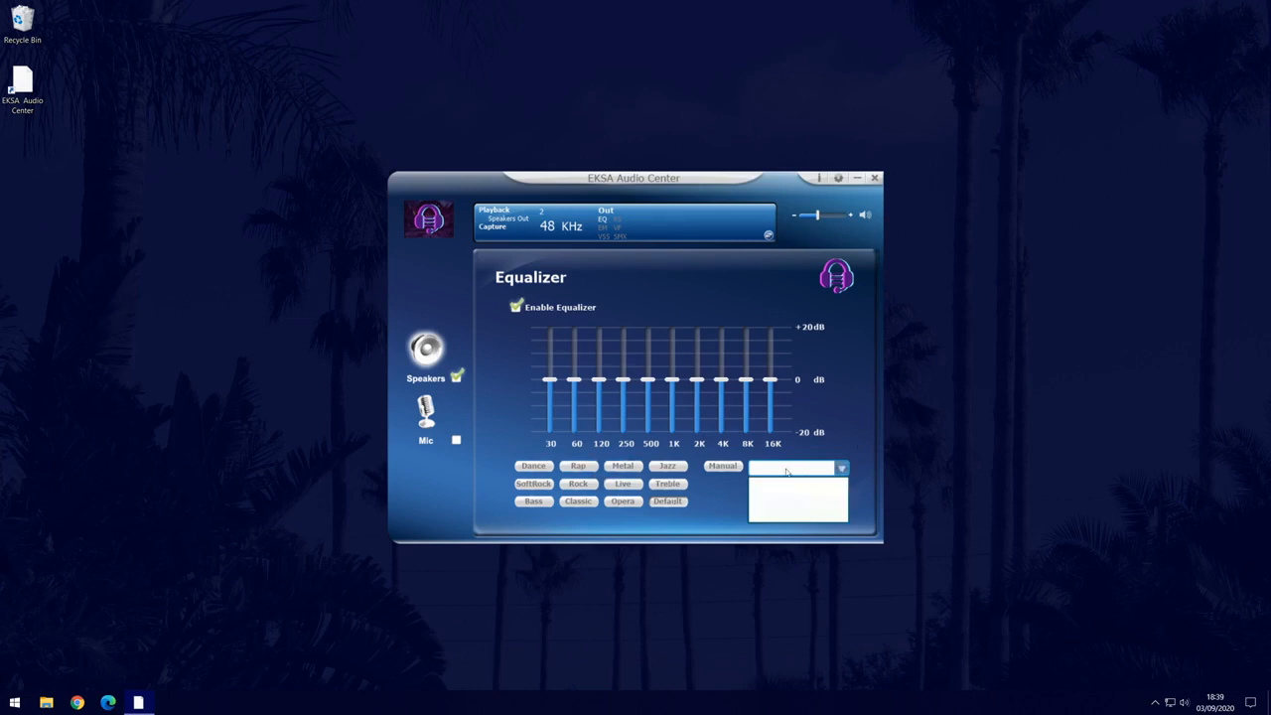
click(842, 467)
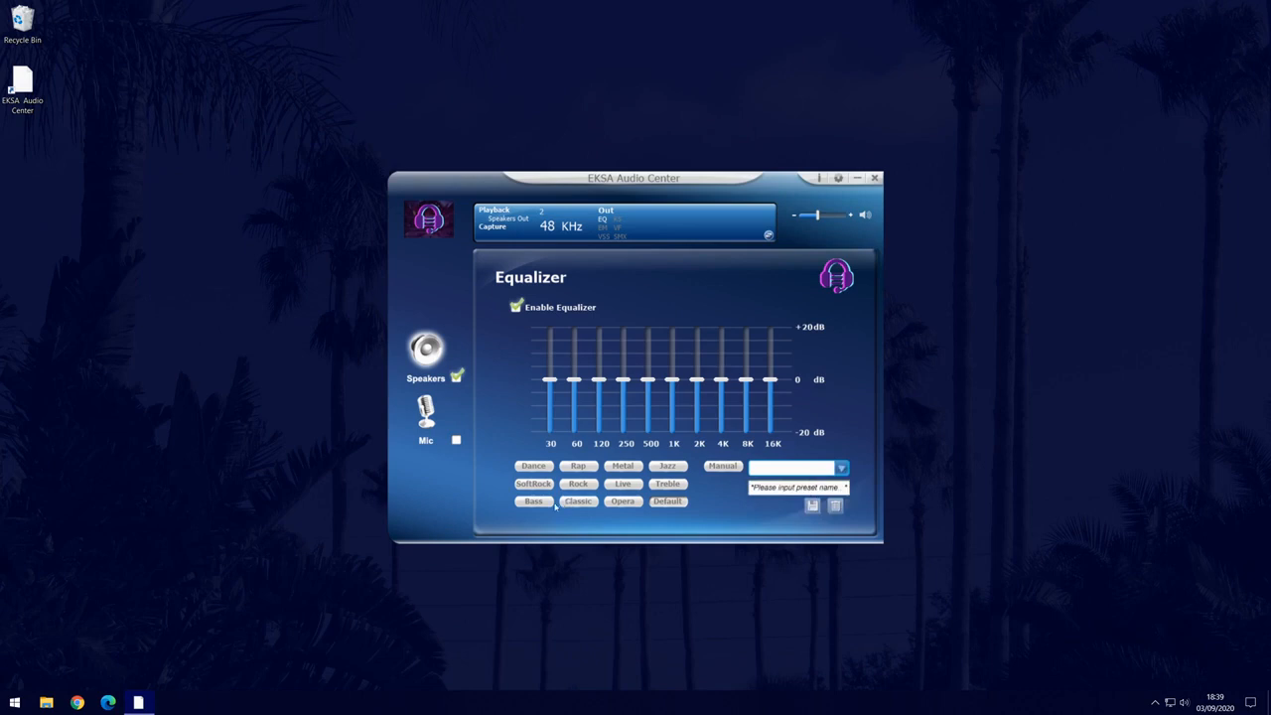
click(533, 501)
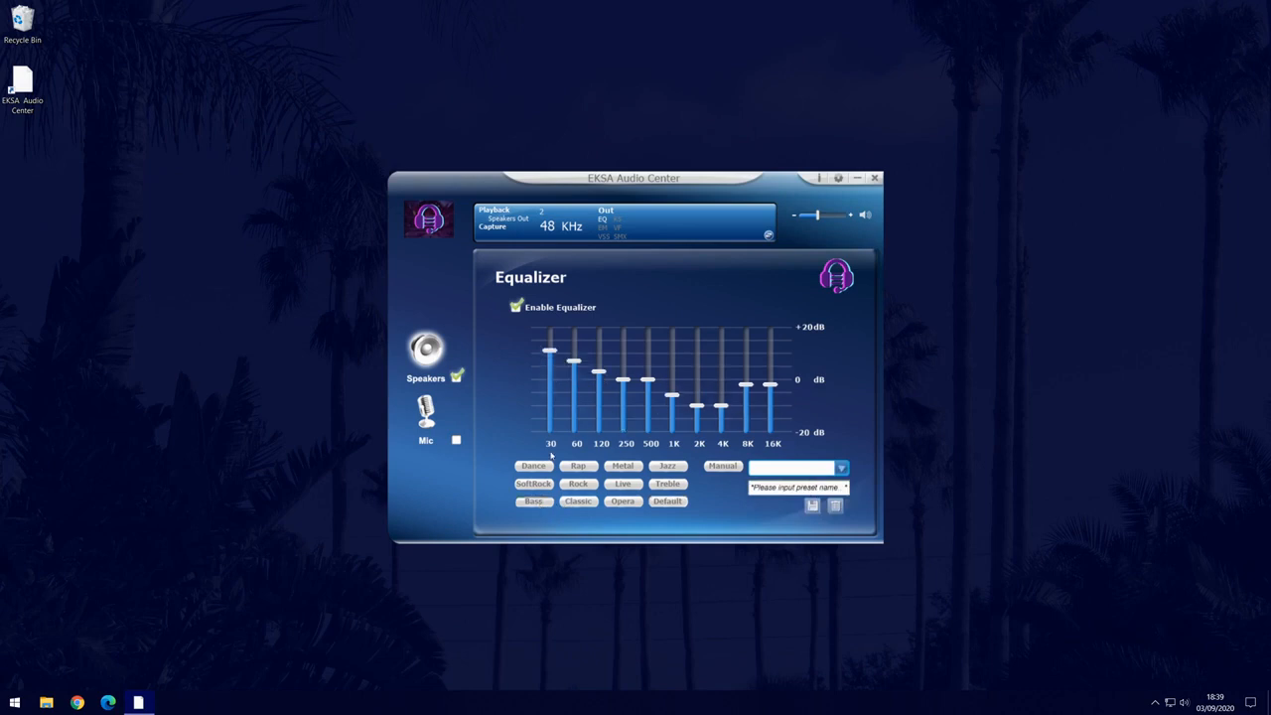
click(425, 348)
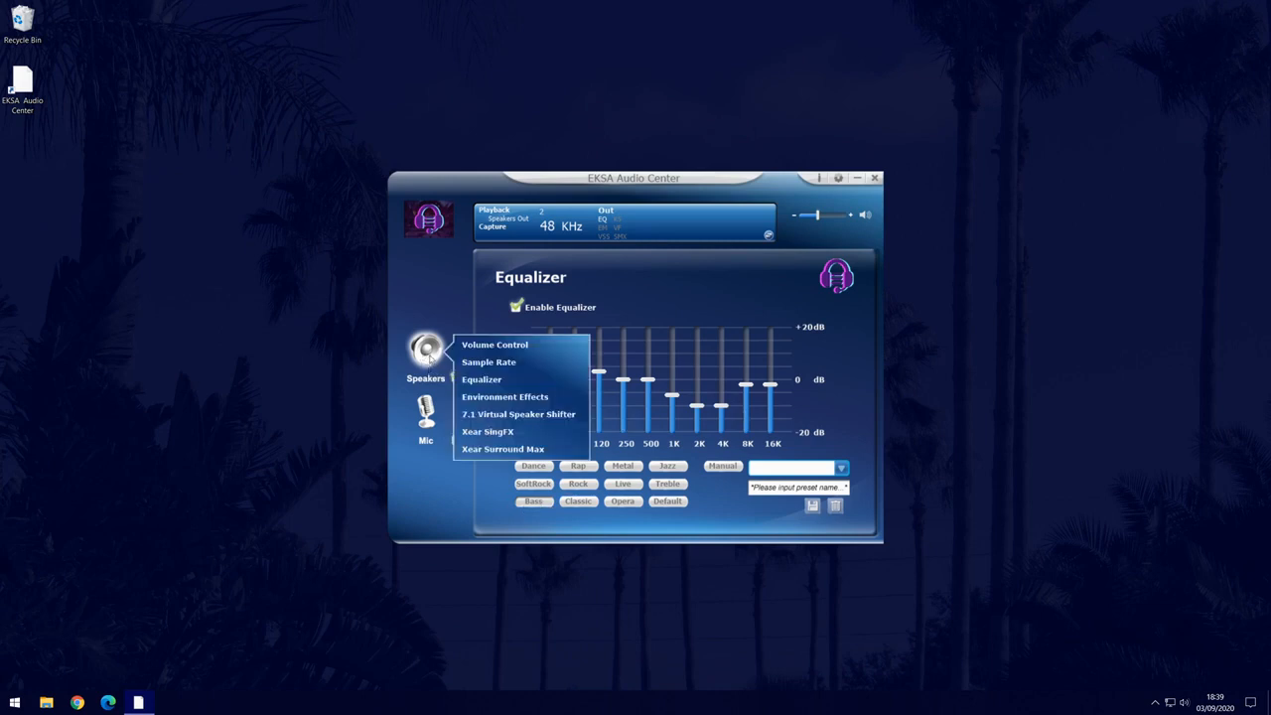
- Enable Environment Effects with the Generic environment selected
click(504, 397)
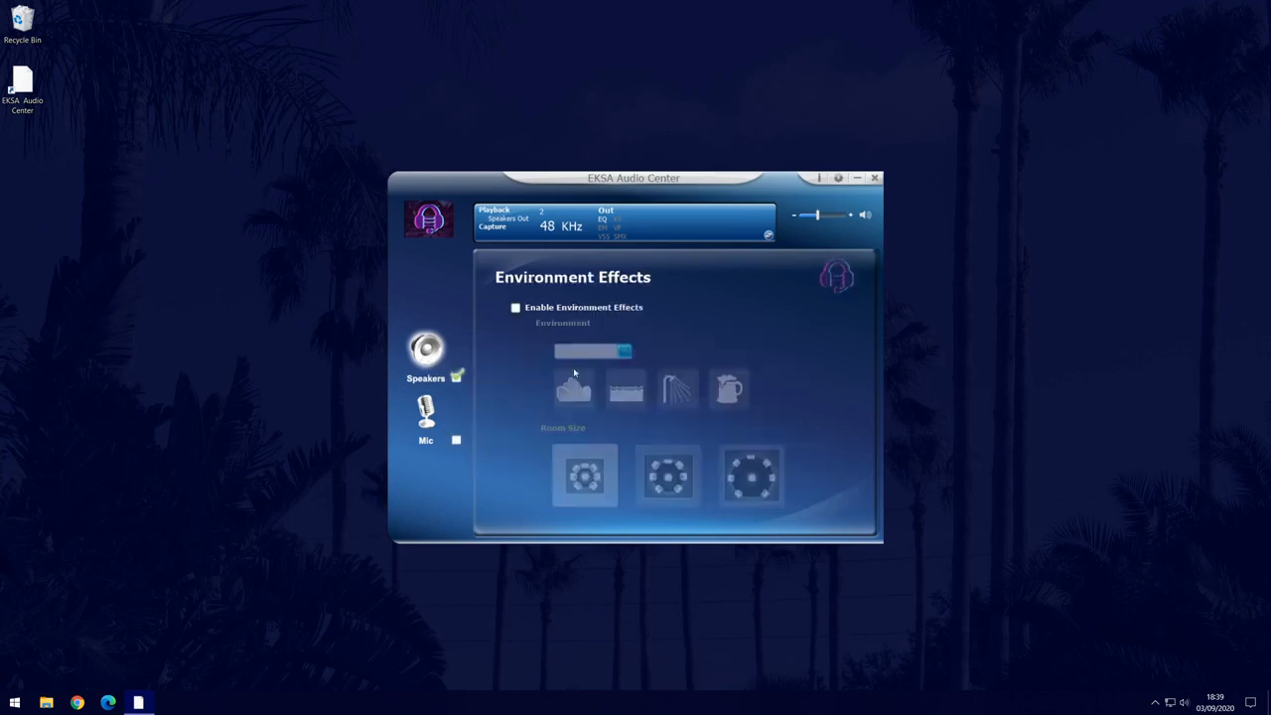
click(517, 305)
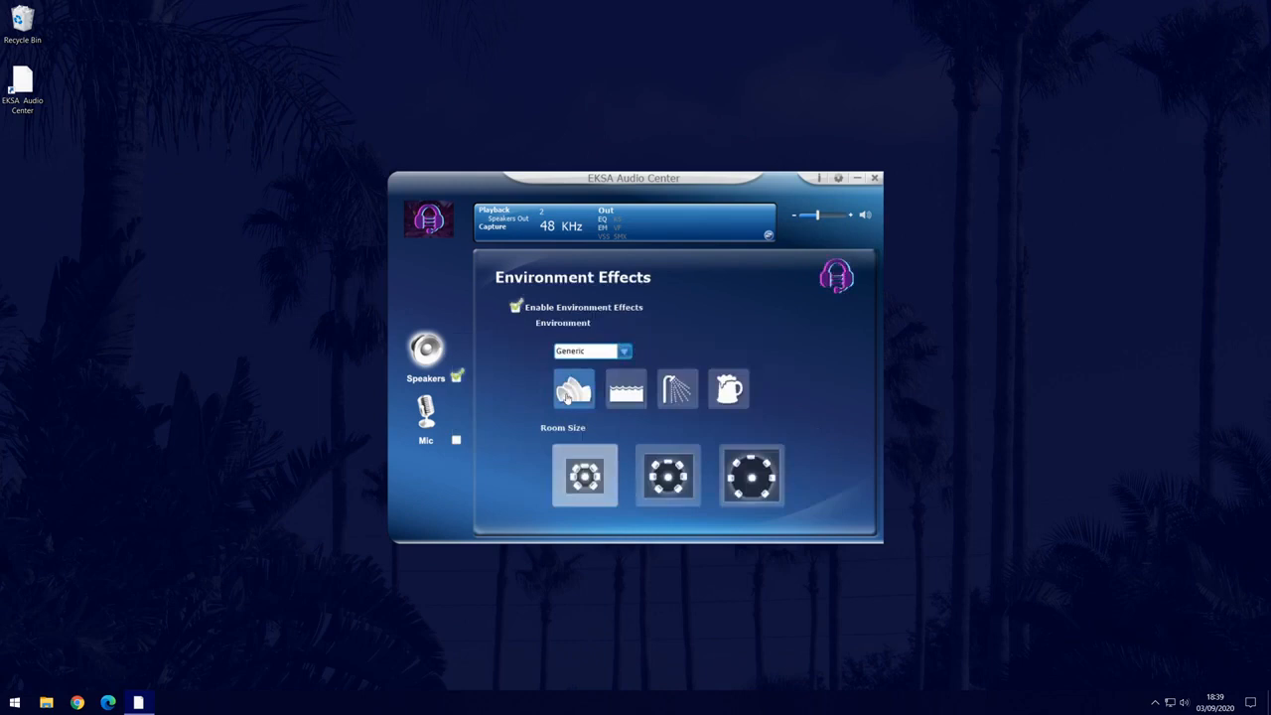
mouse_move(679, 388)
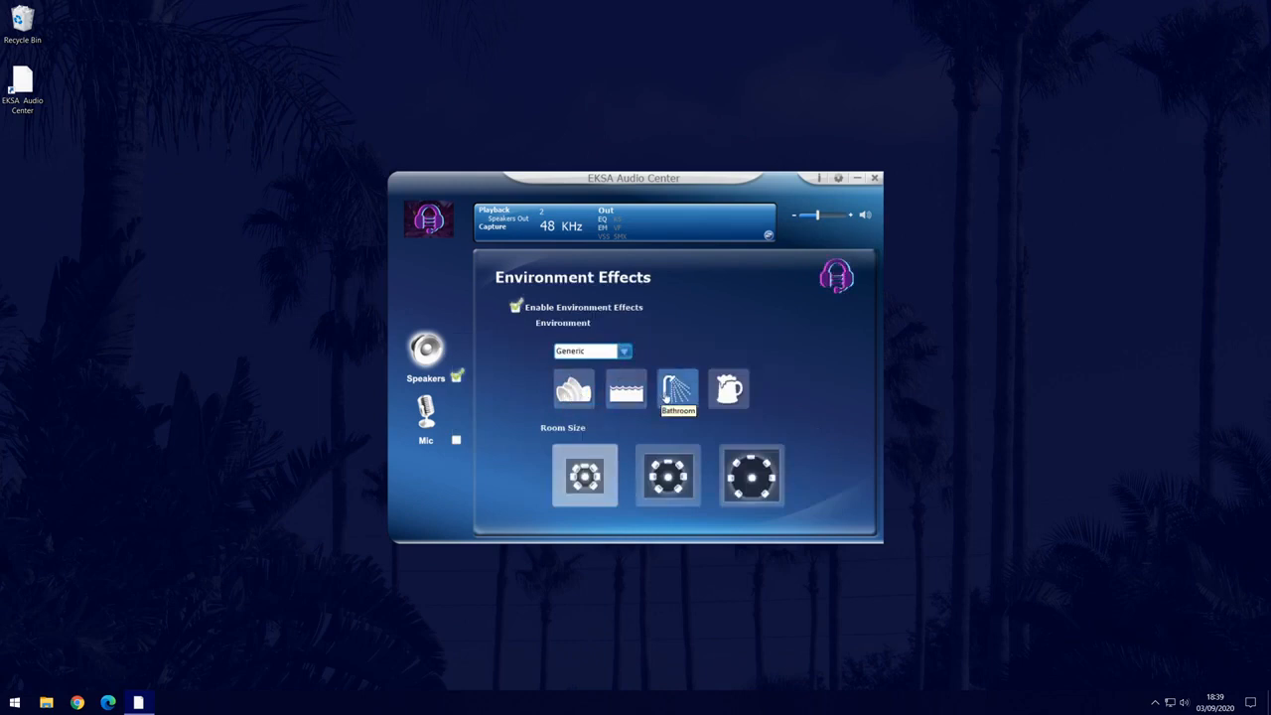
mouse_move(807, 433)
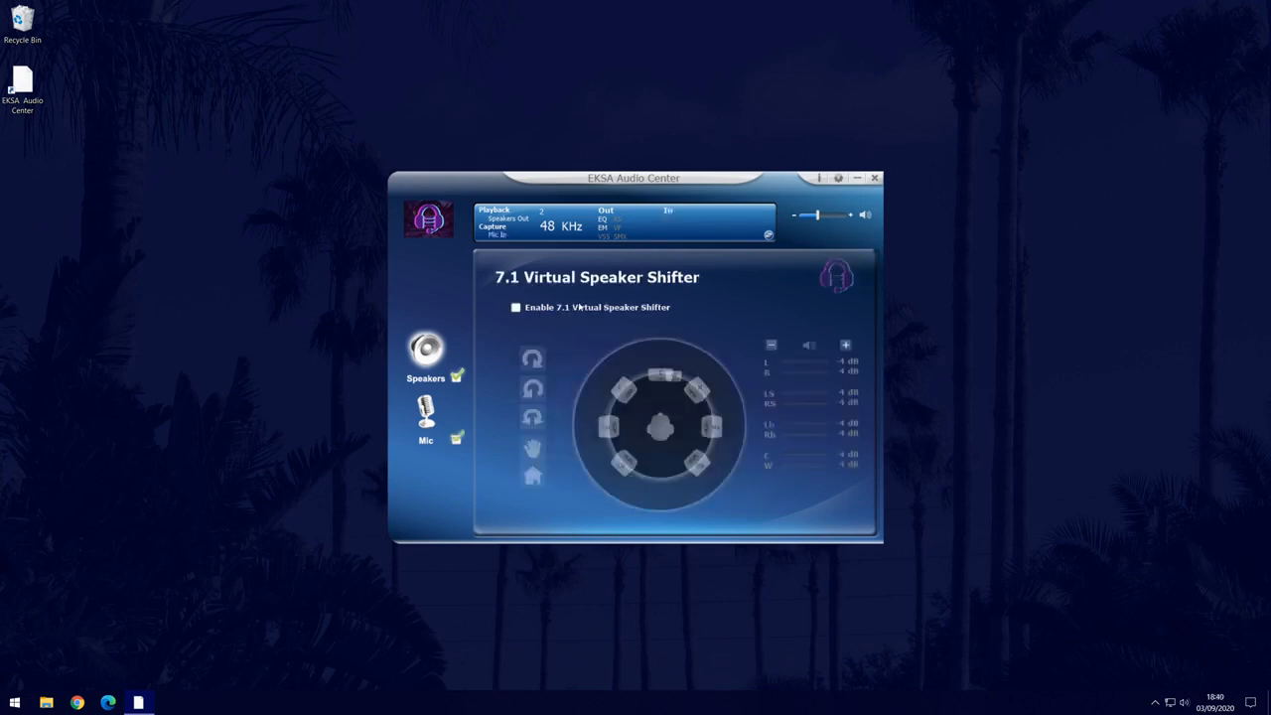
- Enable Xear Surround Max on the speakers' Xear Surround Max page
click(426, 354)
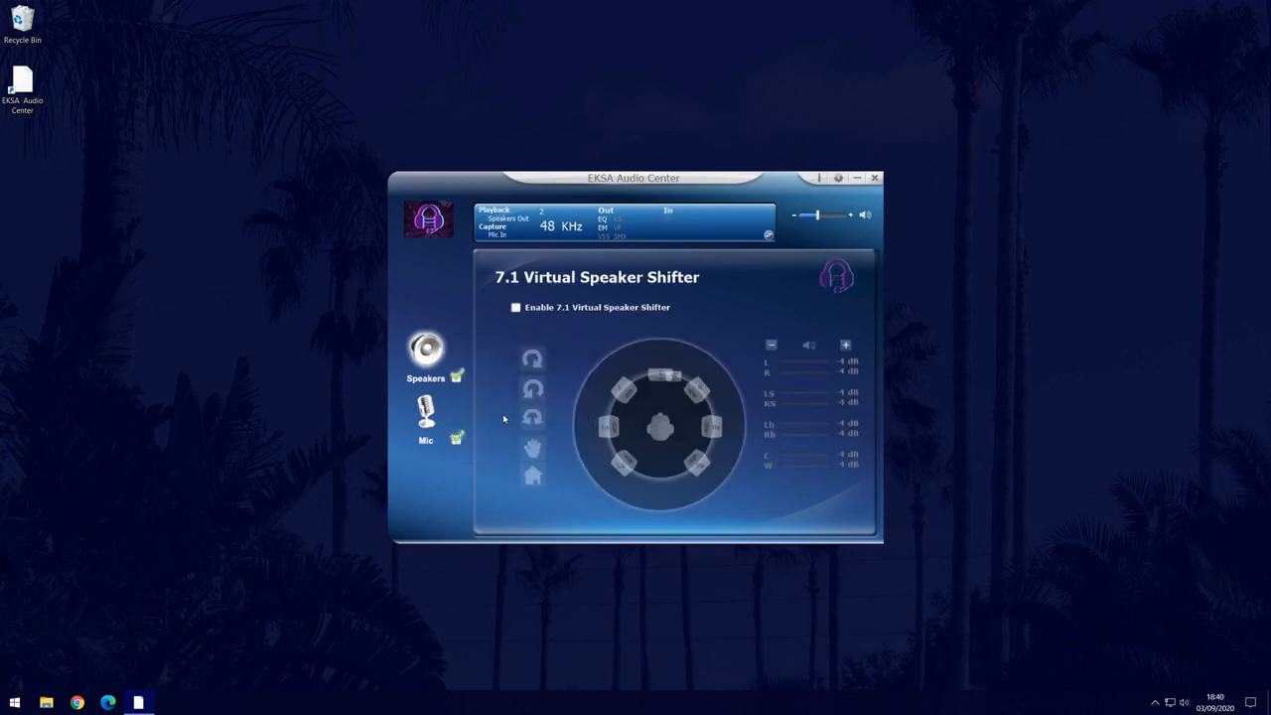
click(517, 305)
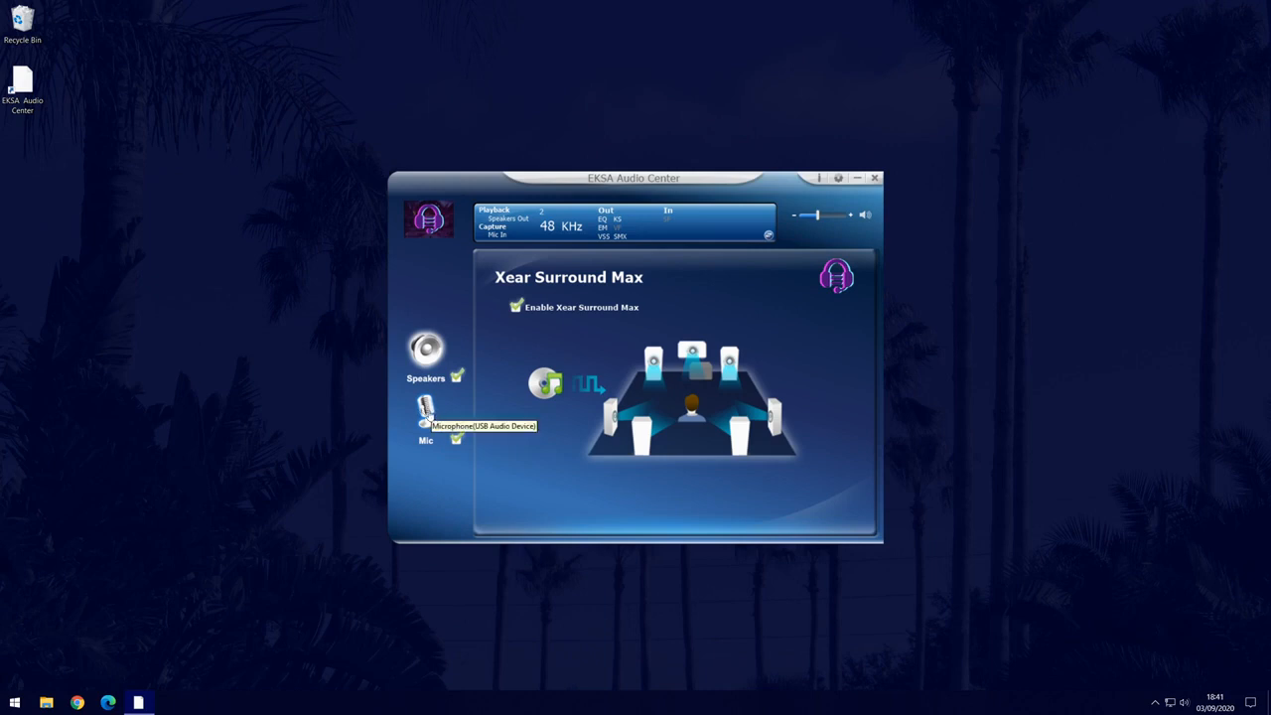
- Enable Microphone Boost for the mic, then return to the speaker Volume Control page
click(426, 412)
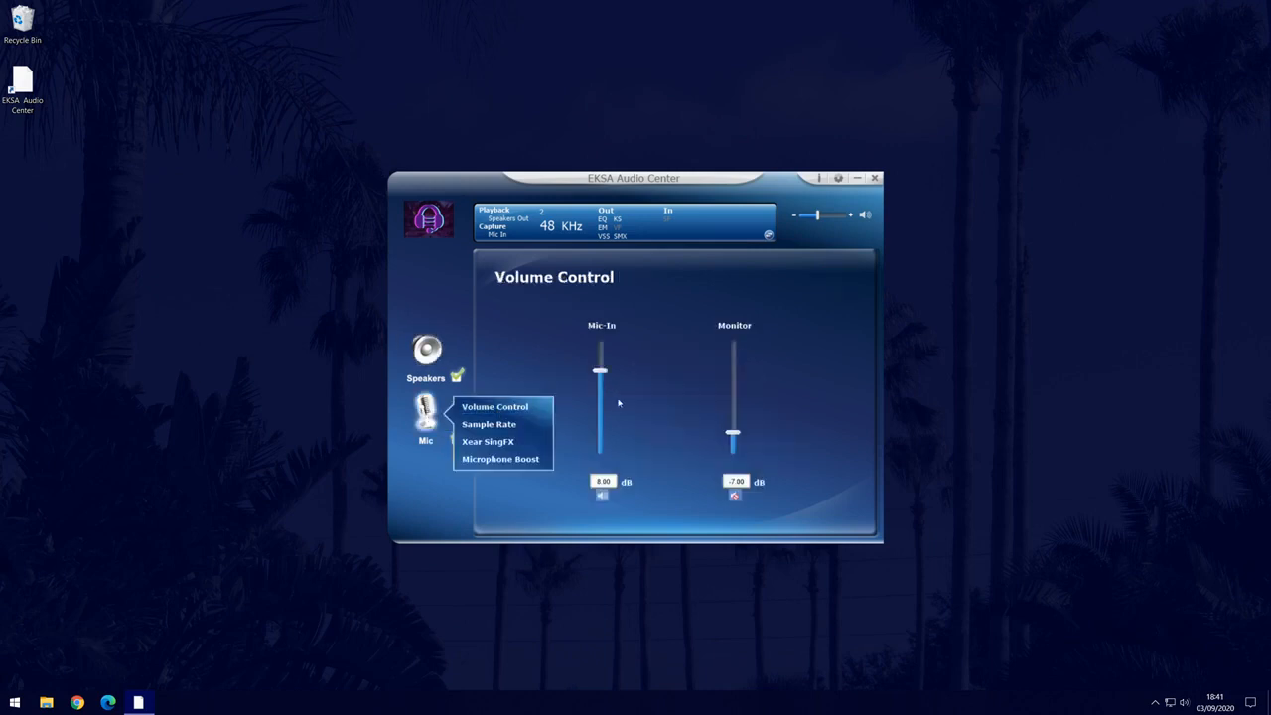
mouse_move(488, 425)
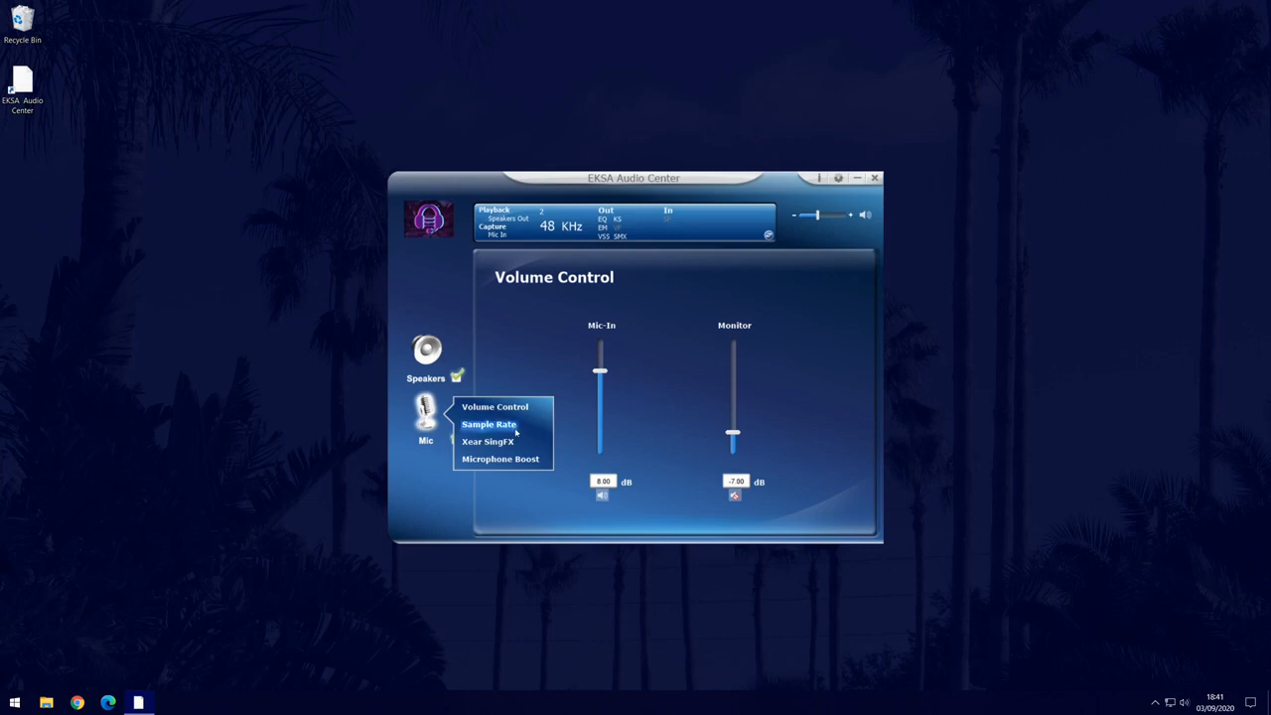
click(489, 441)
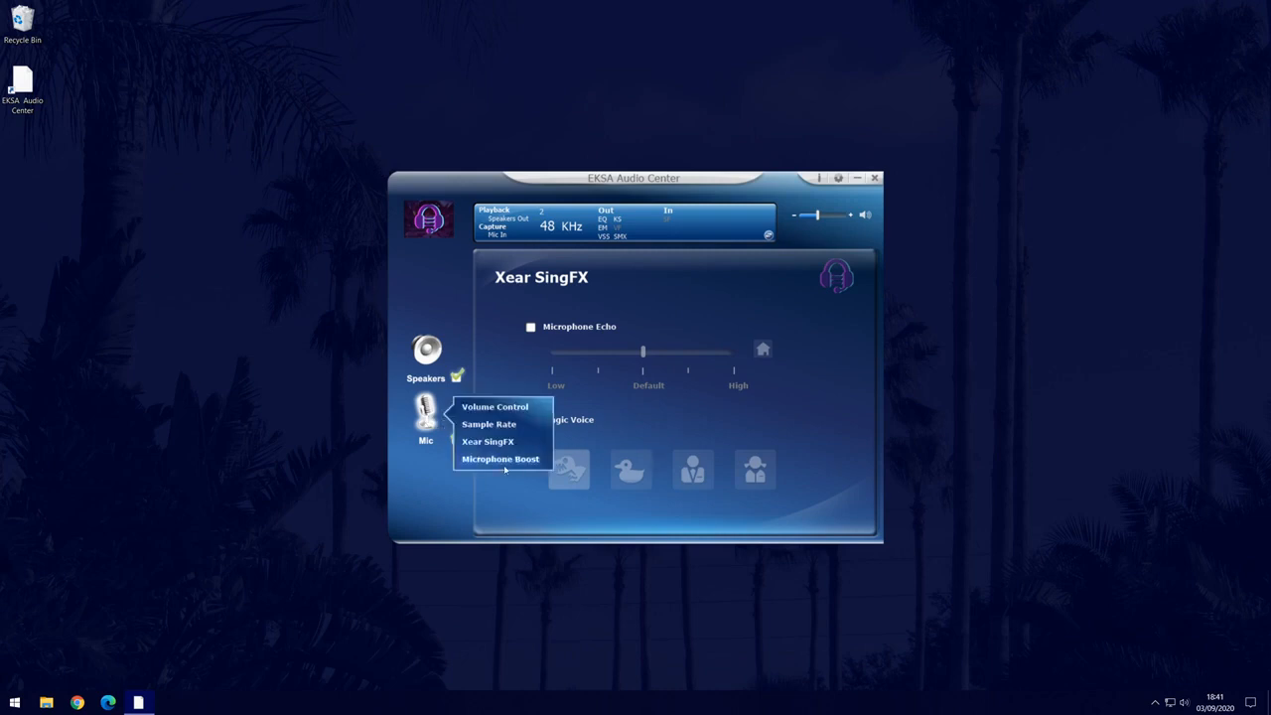
click(500, 459)
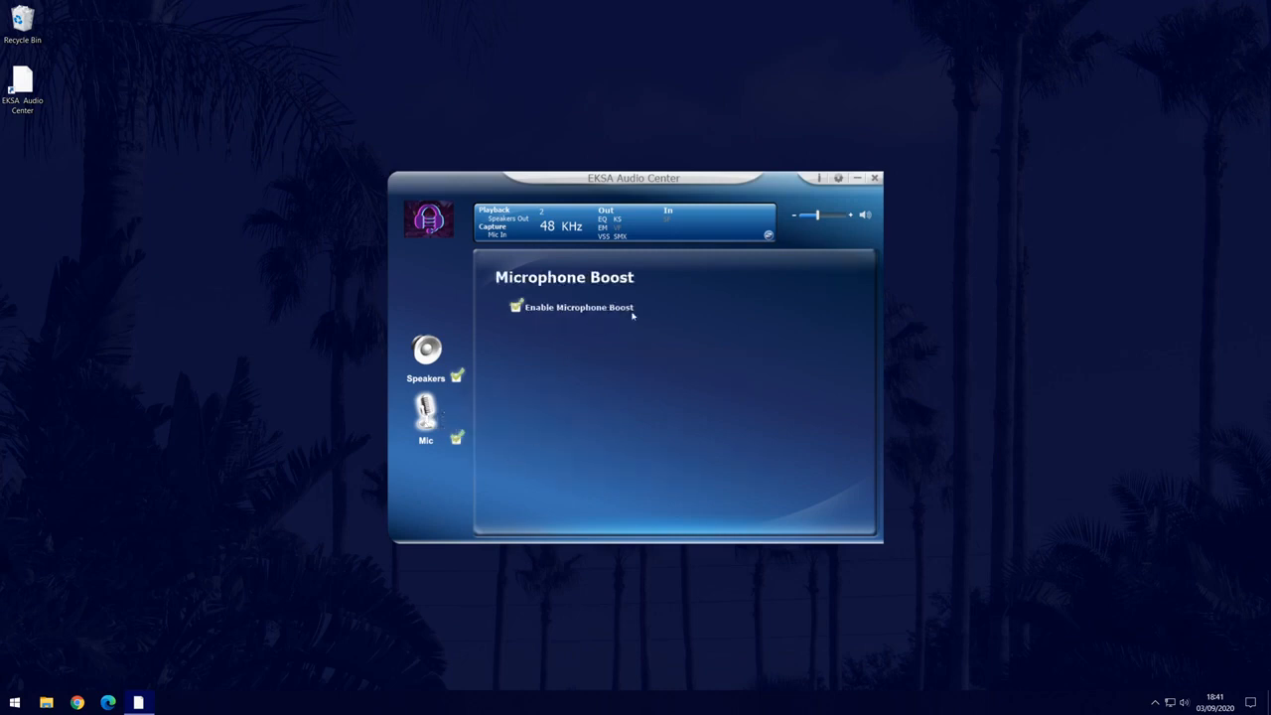
mouse_move(739, 338)
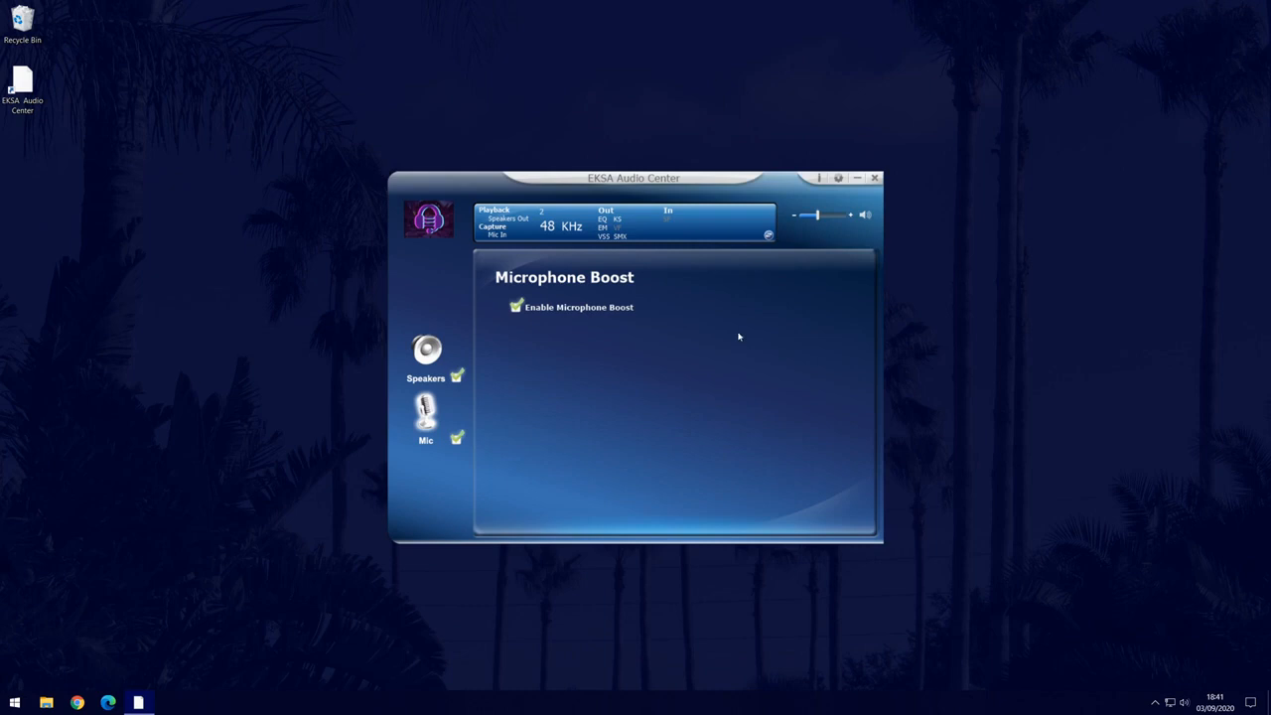
click(425, 348)
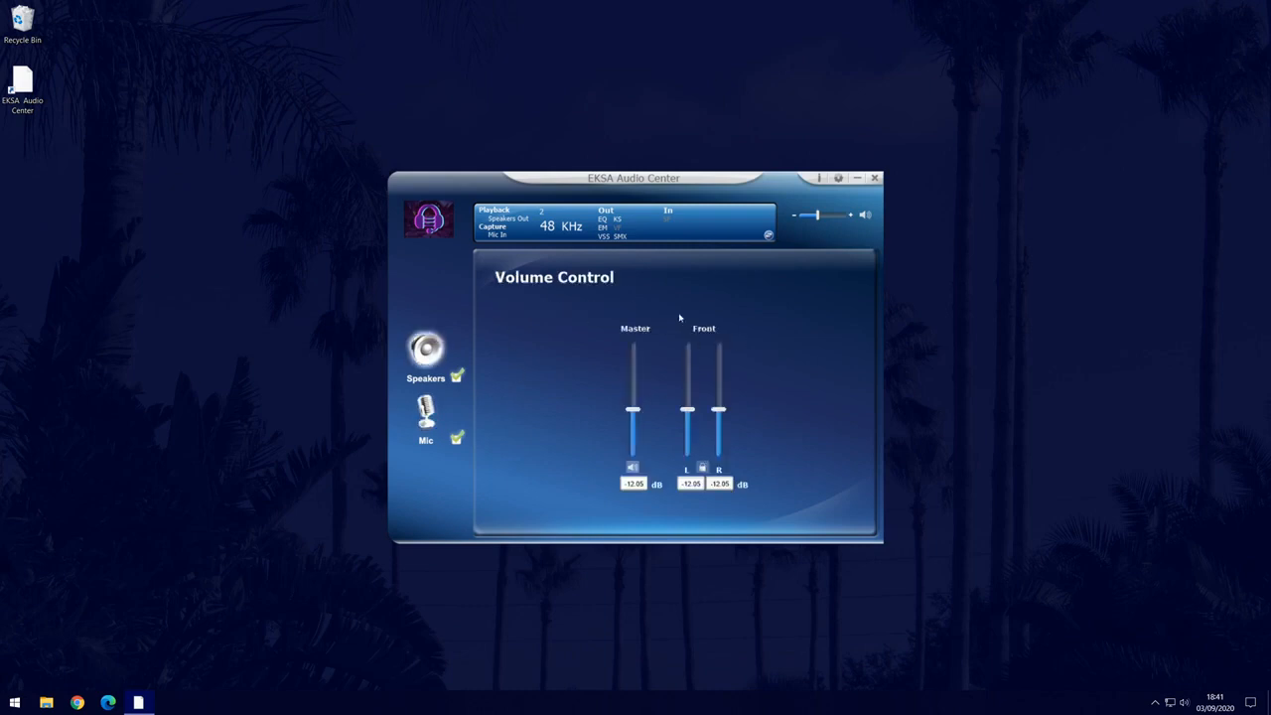
mouse_move(732, 282)
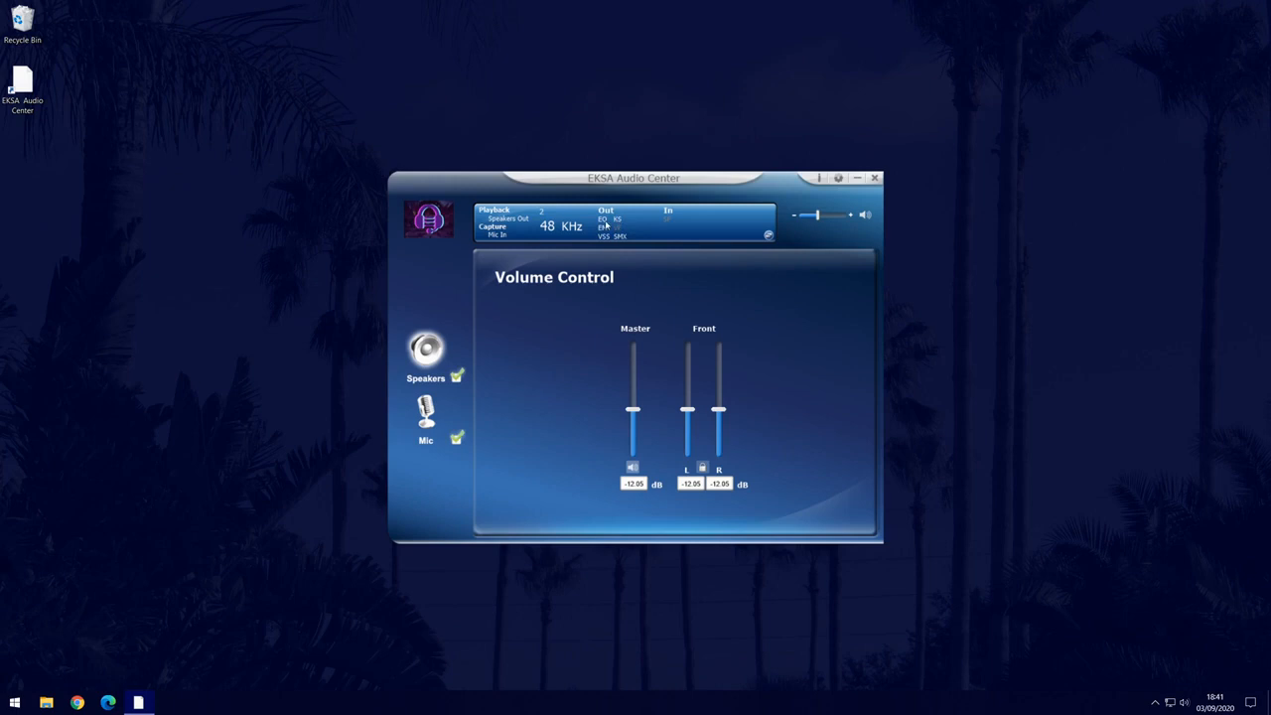
- Show the audio profile icons, start a New Profile and cancel it without saving
click(766, 235)
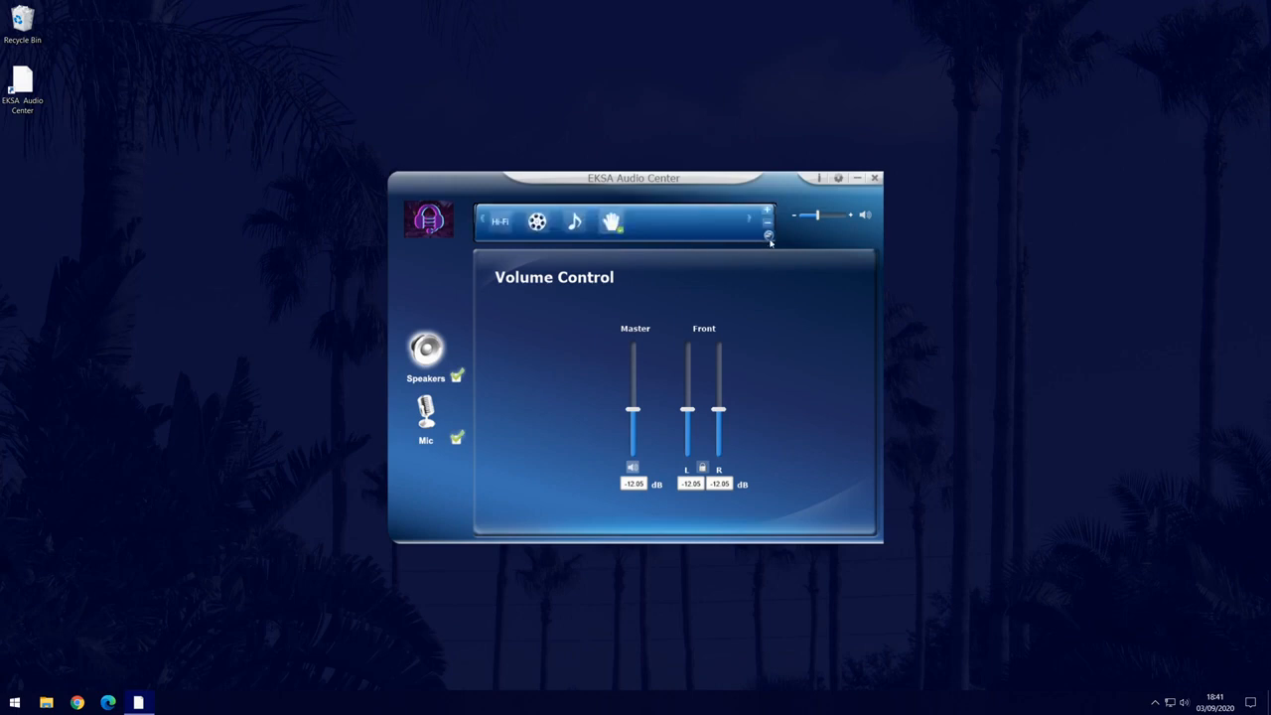
mouse_move(768, 236)
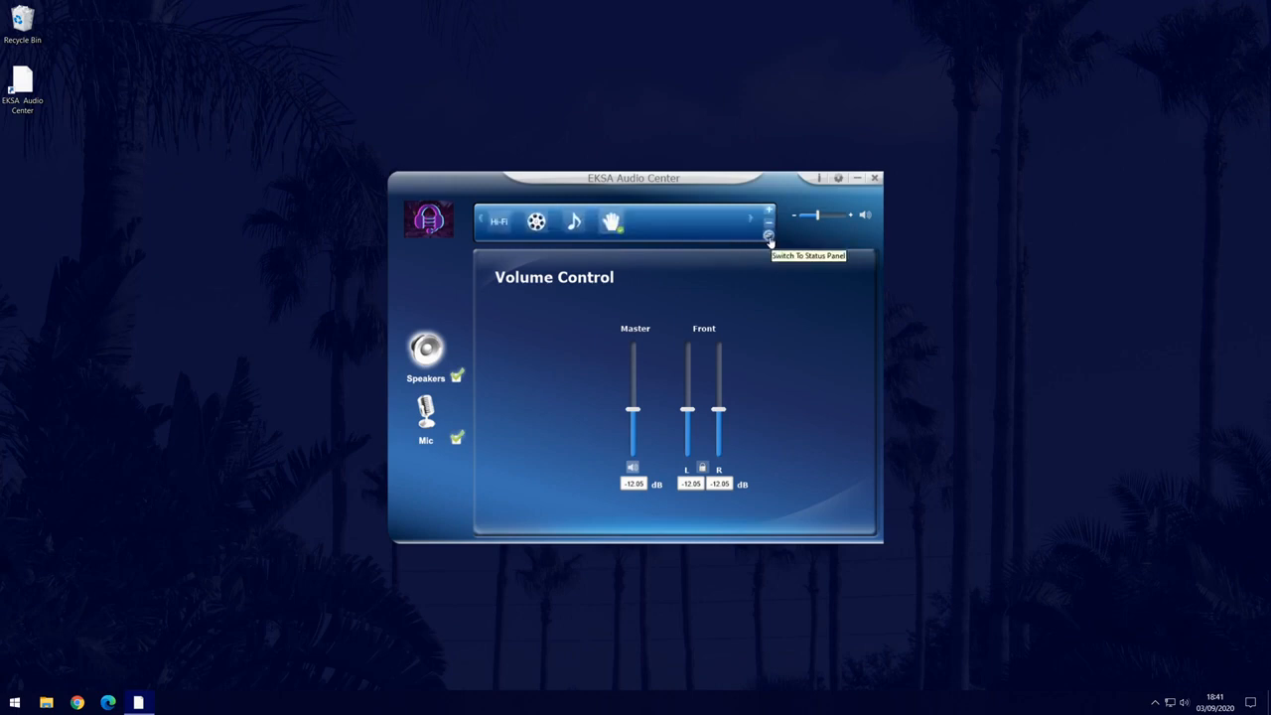
click(769, 235)
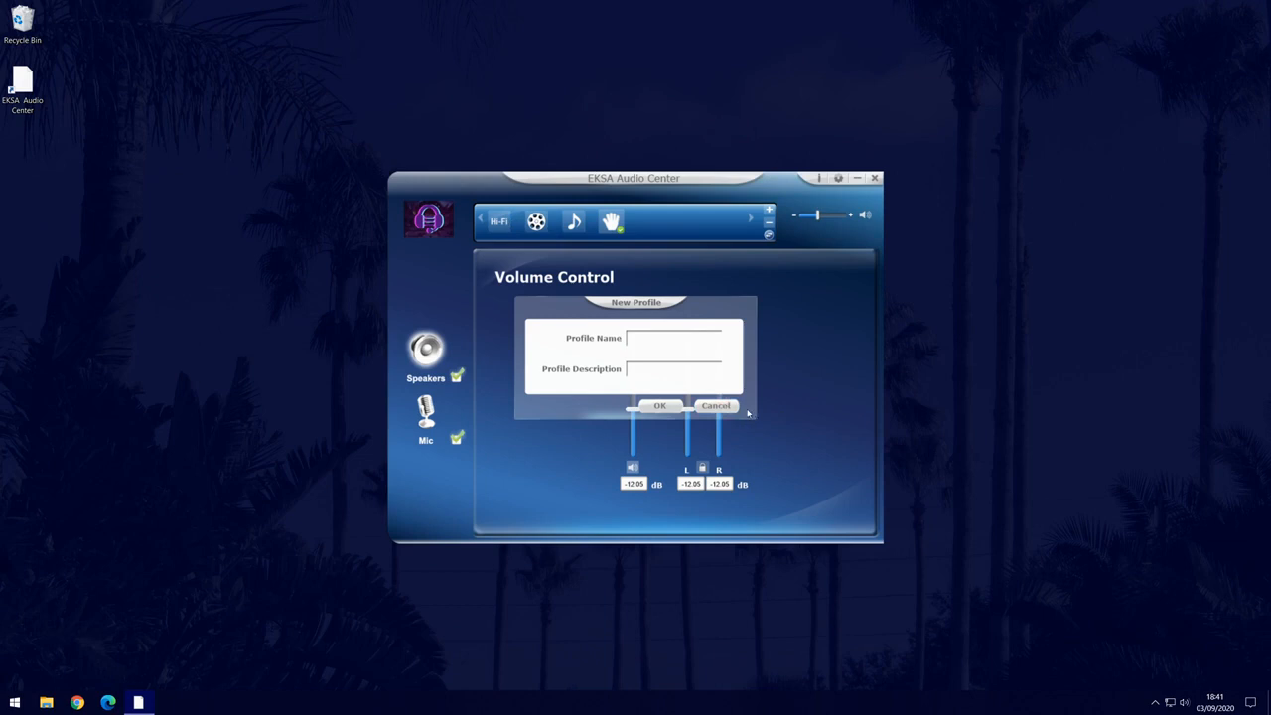
click(715, 405)
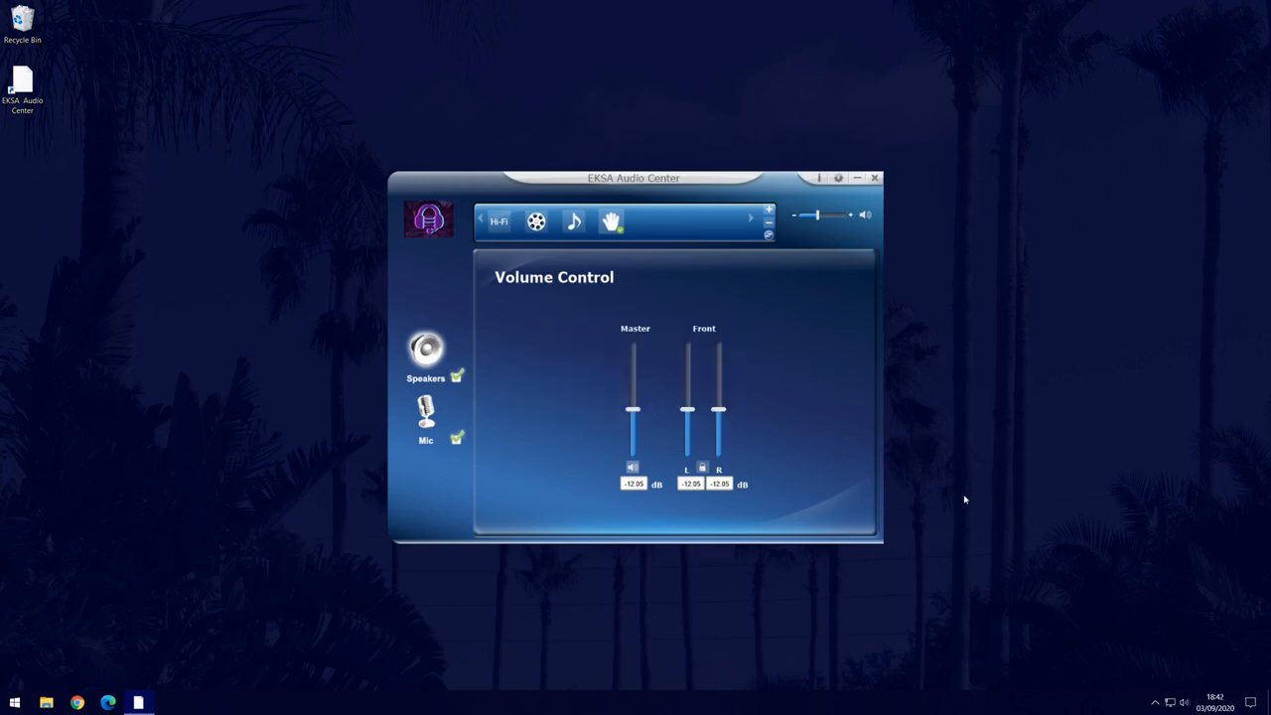